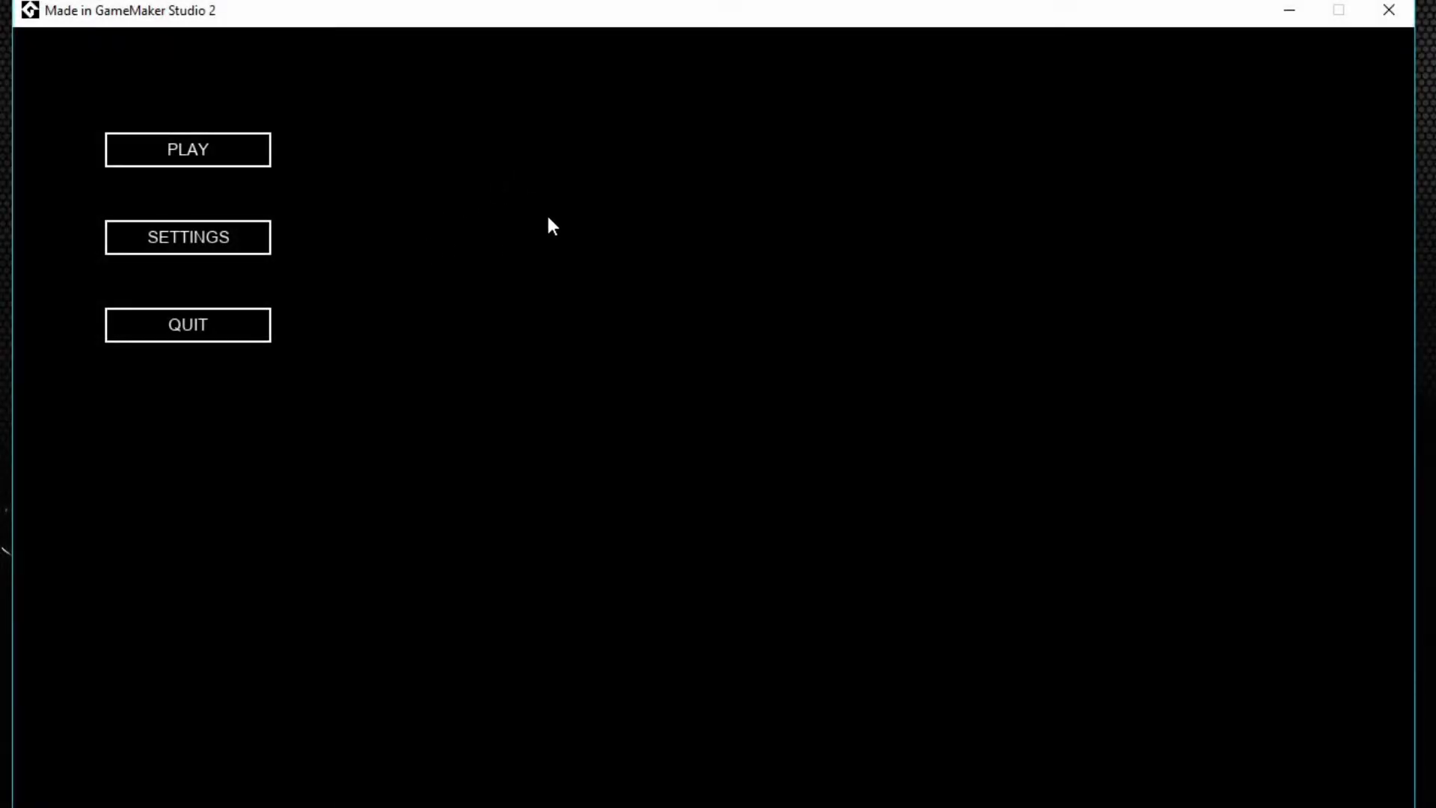
mouse_move(526, 232)
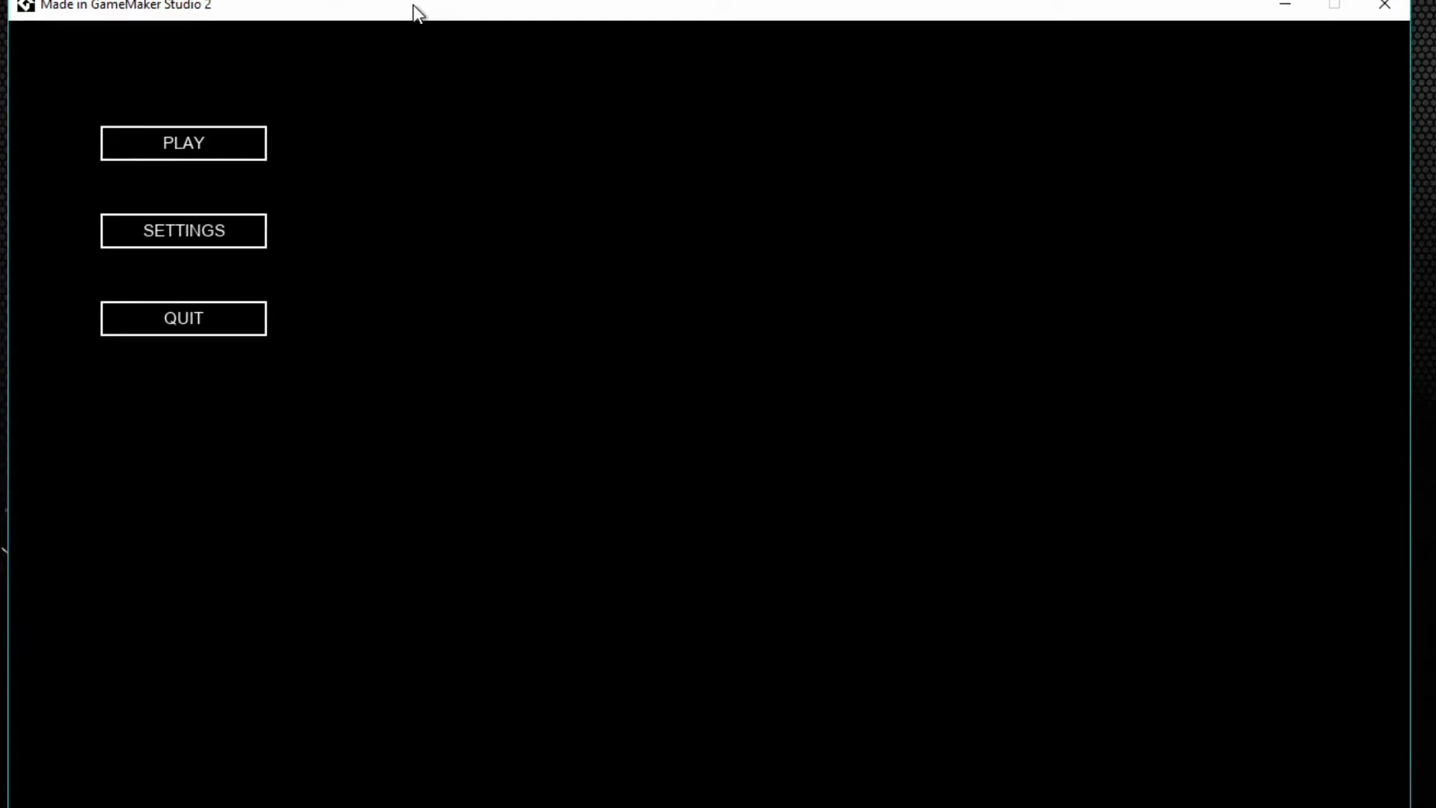
mouse_move(461, 230)
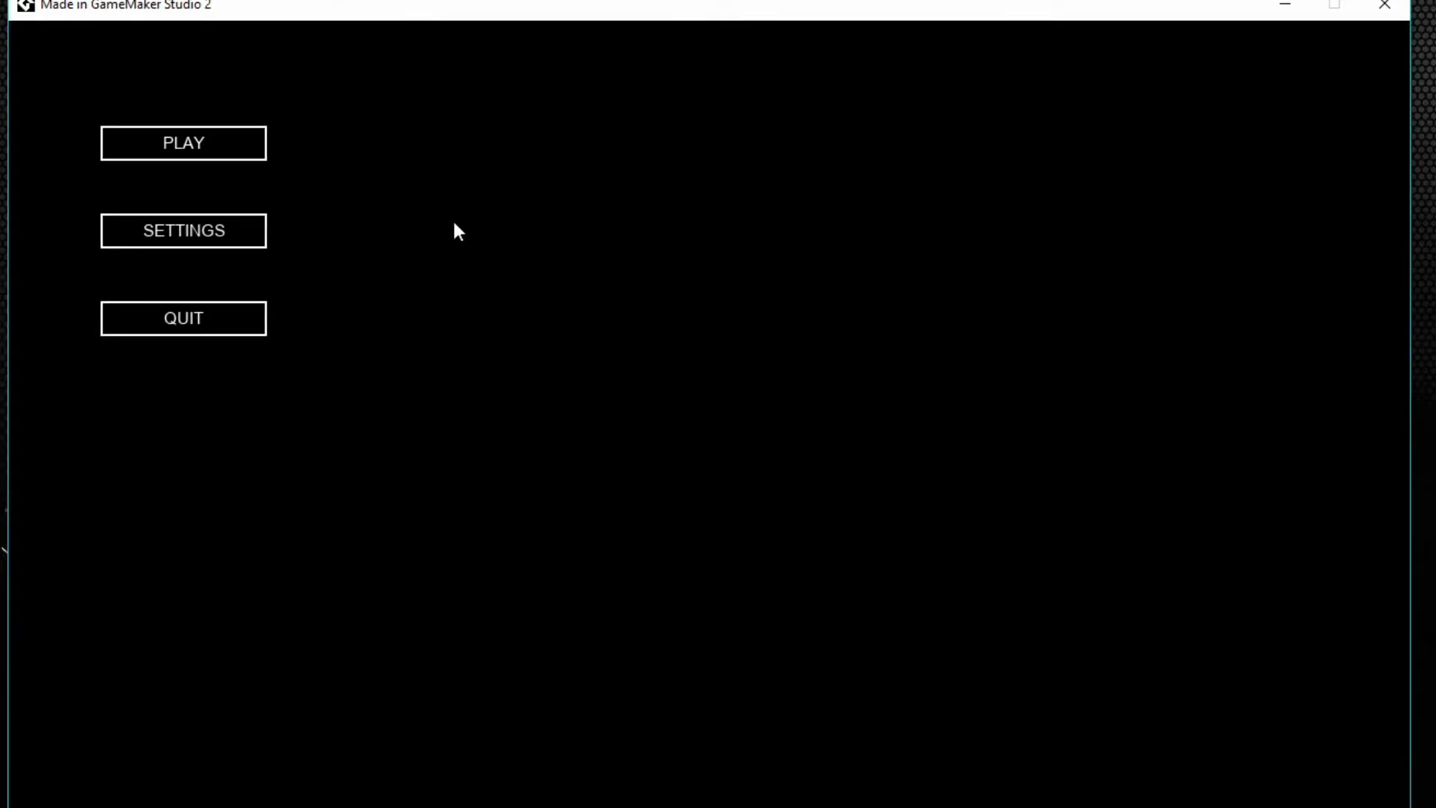
mouse_move(481, 189)
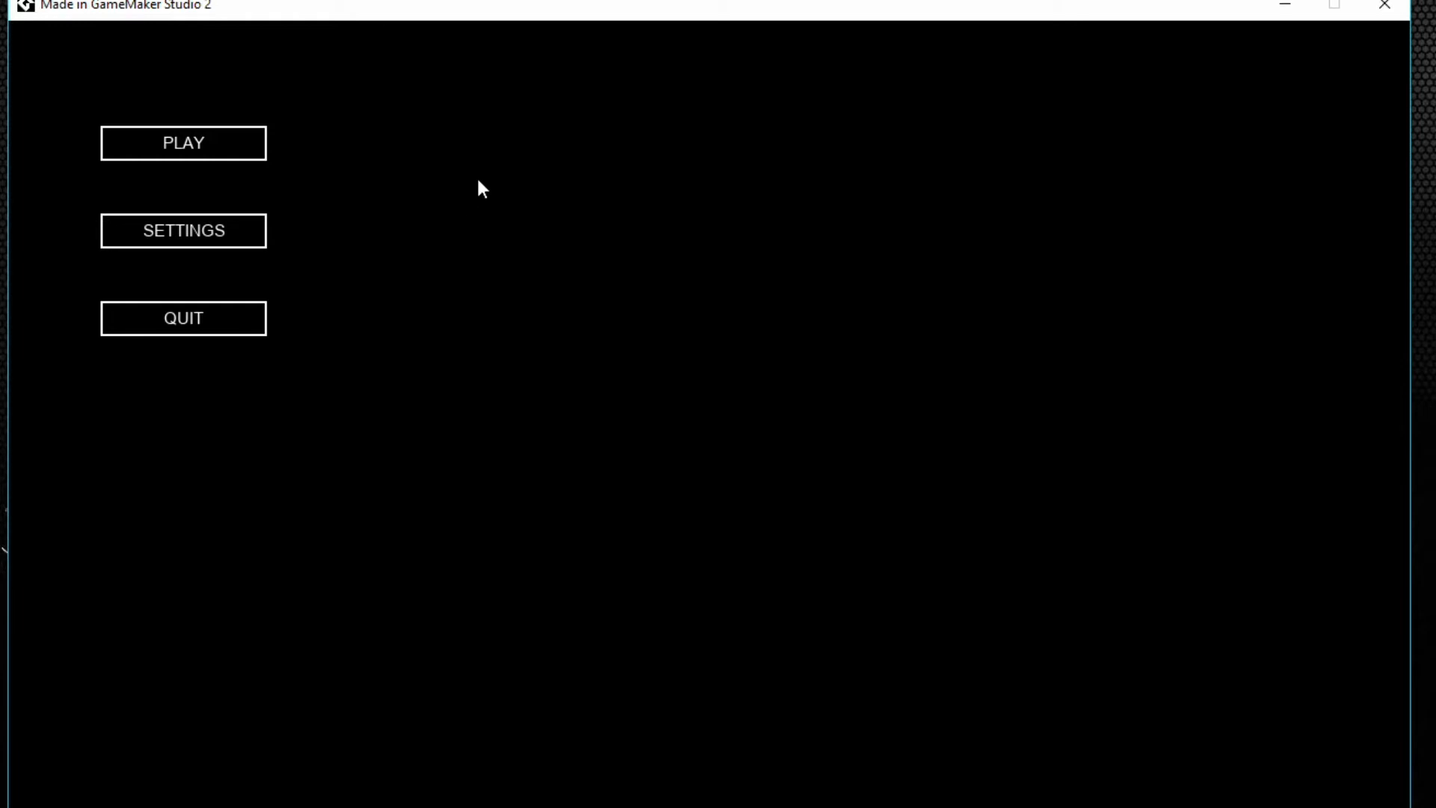
mouse_move(472, 204)
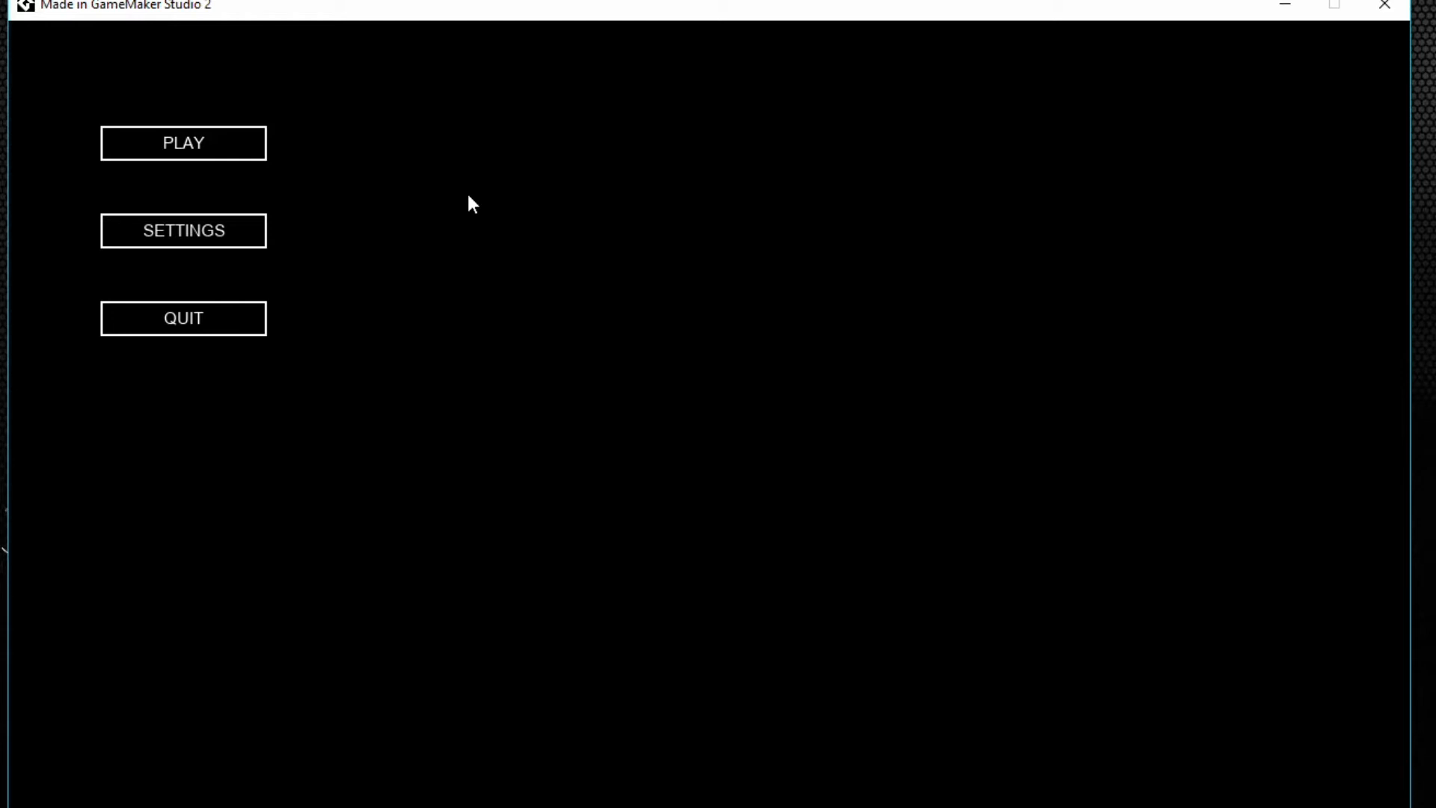
mouse_move(183, 230)
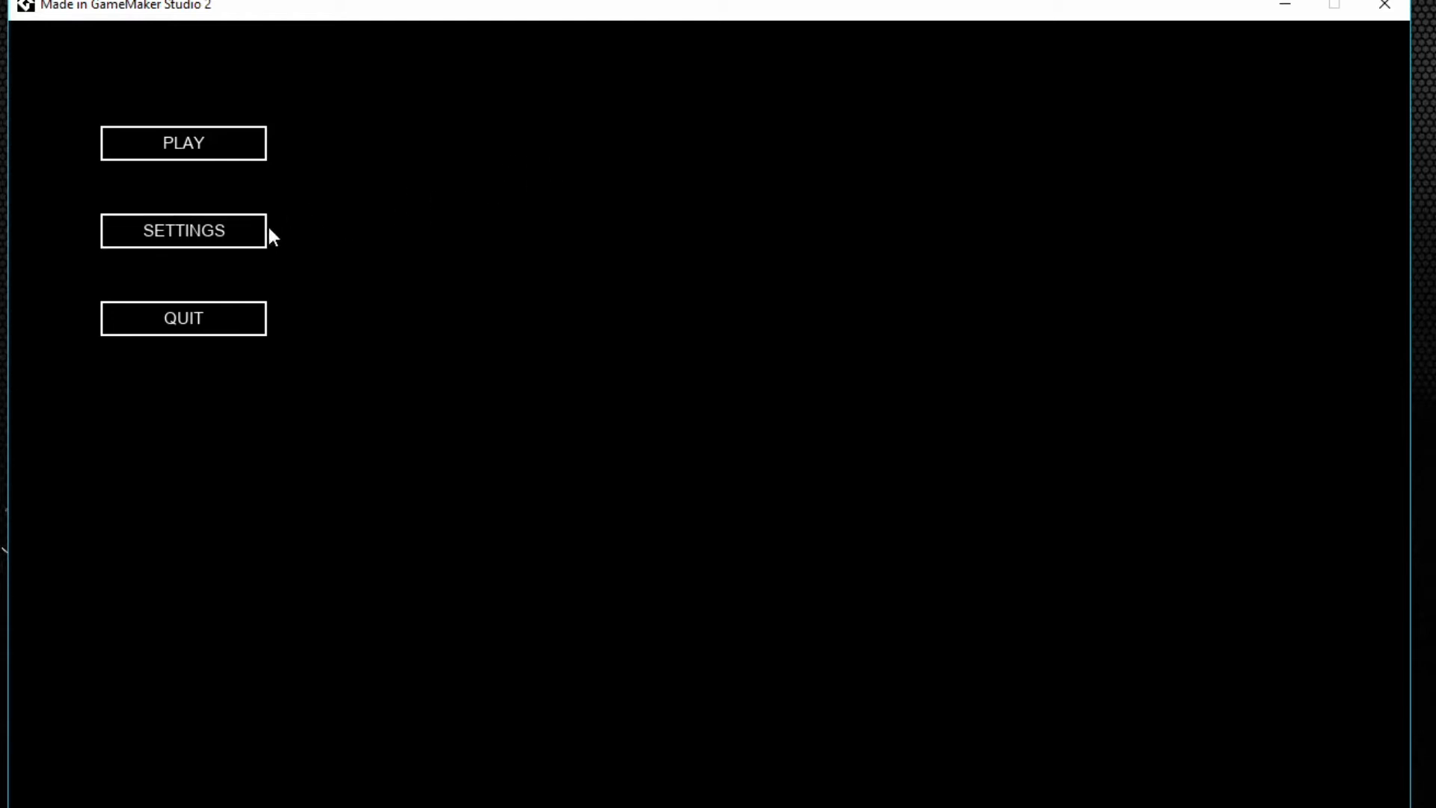
Browse Visual then Gameplay settings and apply the default controls and crosshair.
left_click(182, 230)
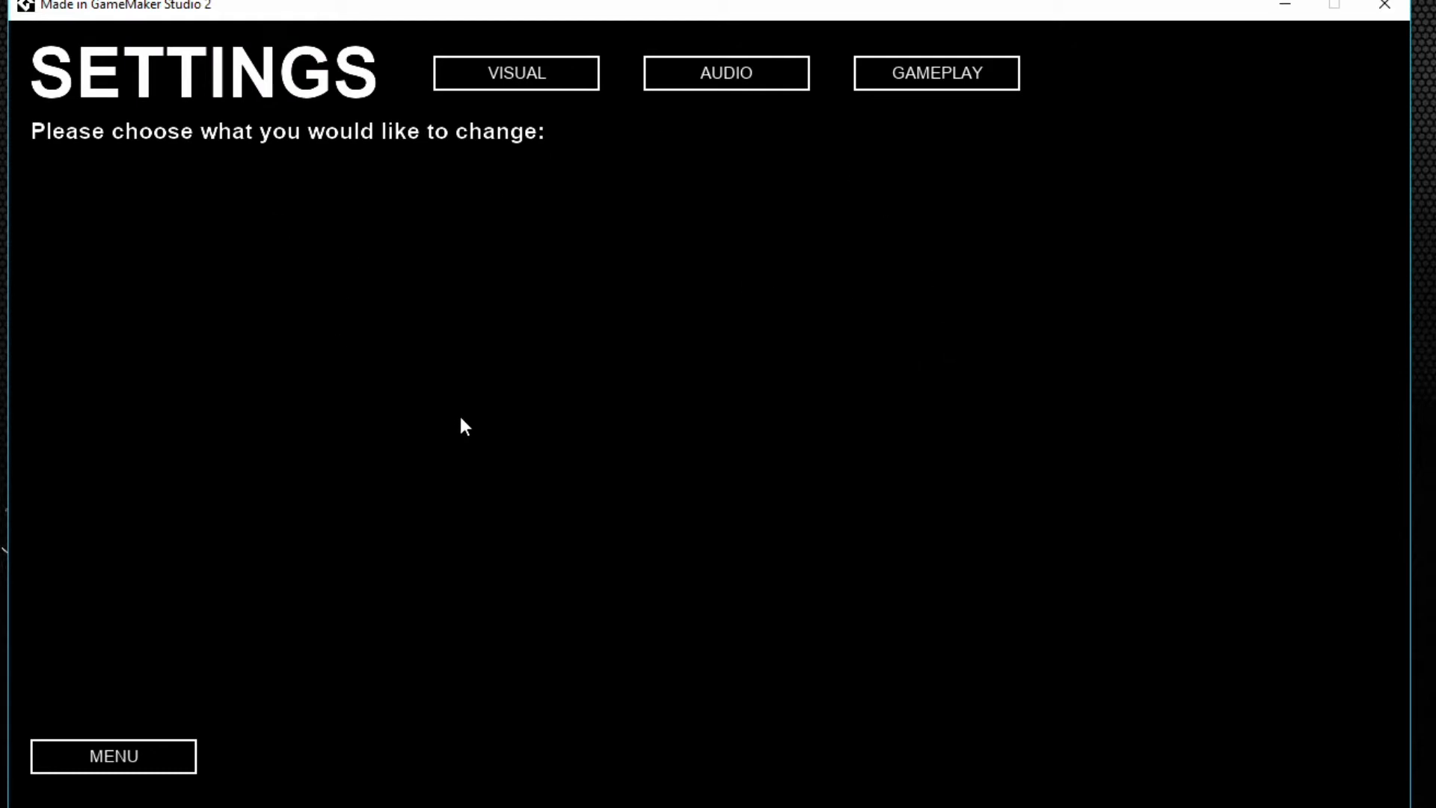
mouse_move(515, 73)
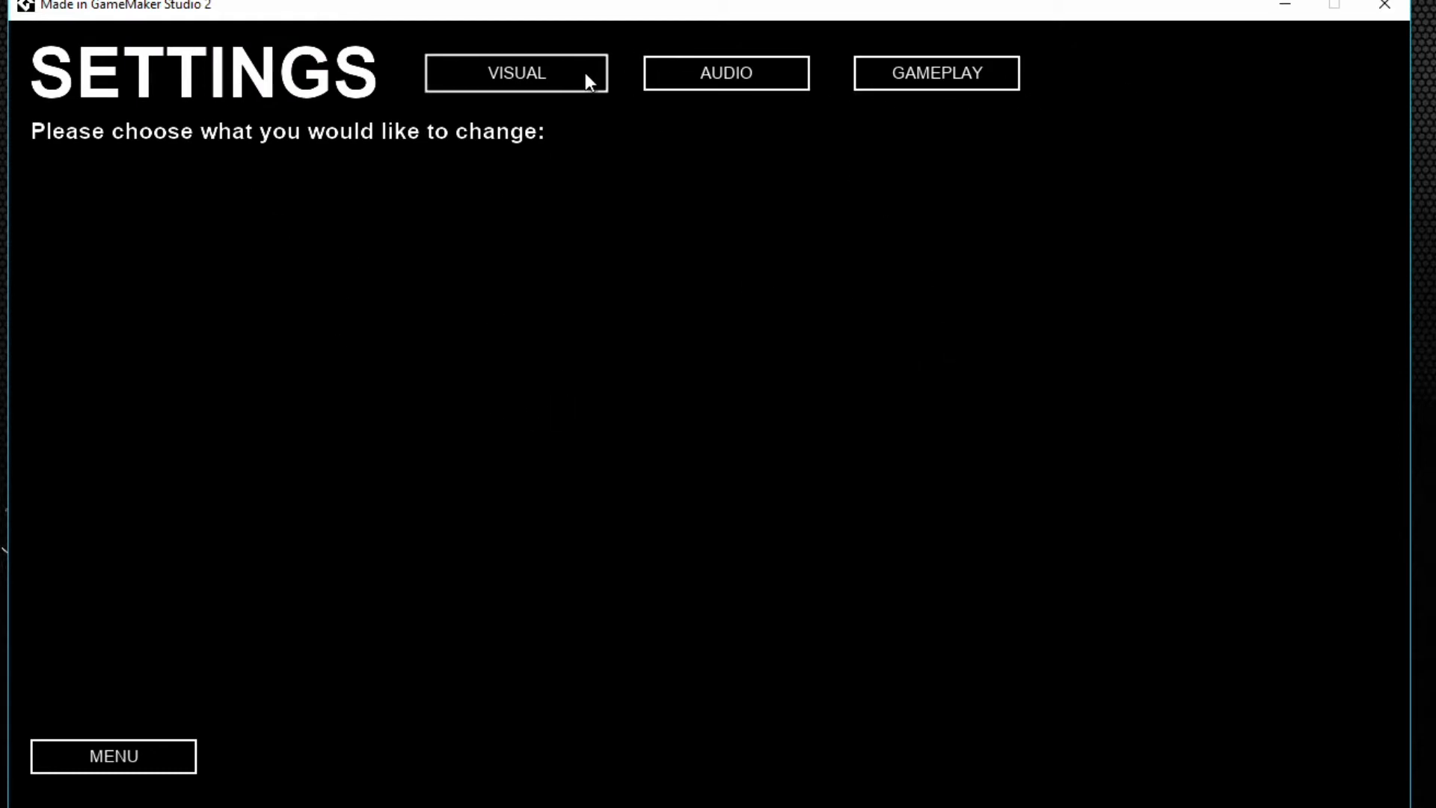
left_click(515, 73)
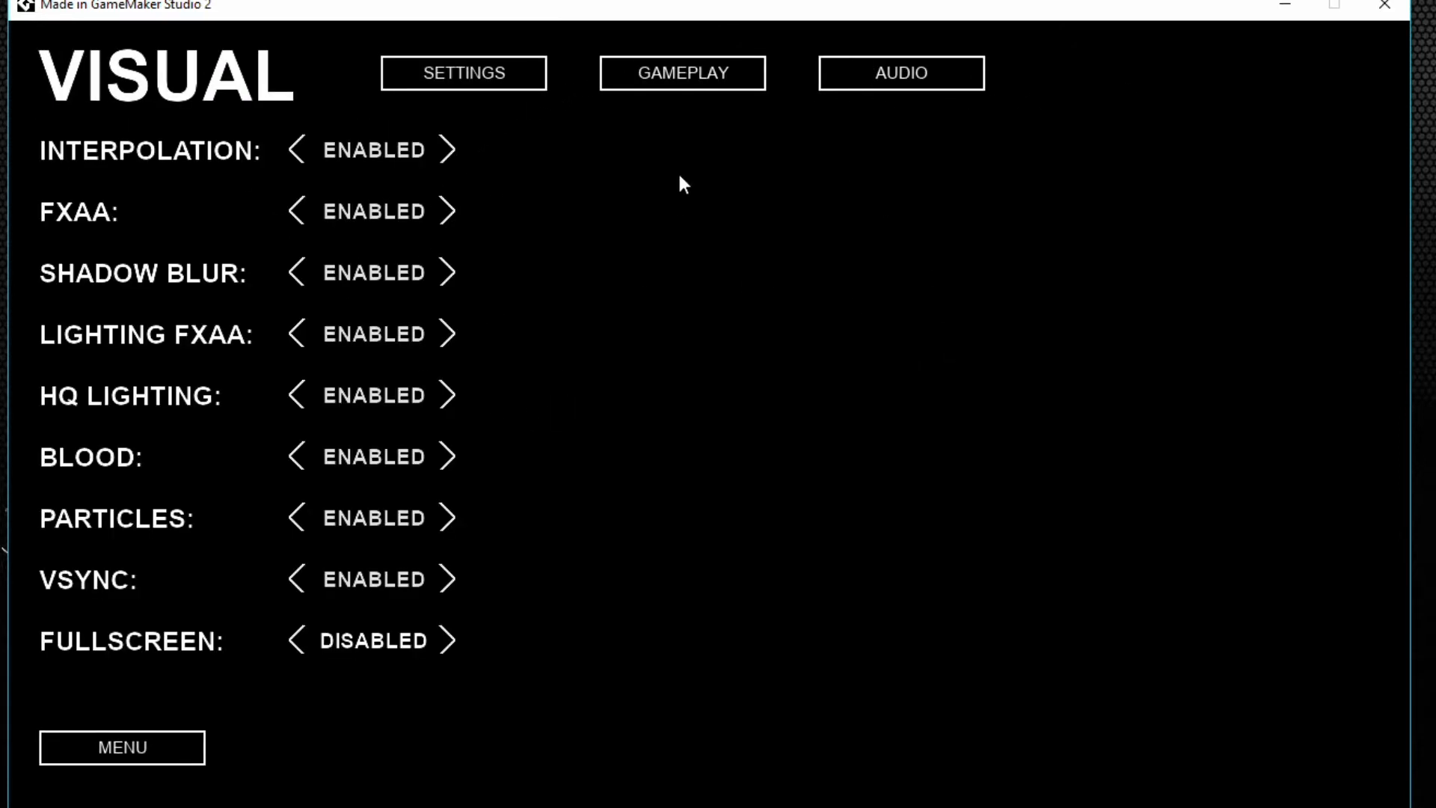
left_click(682, 72)
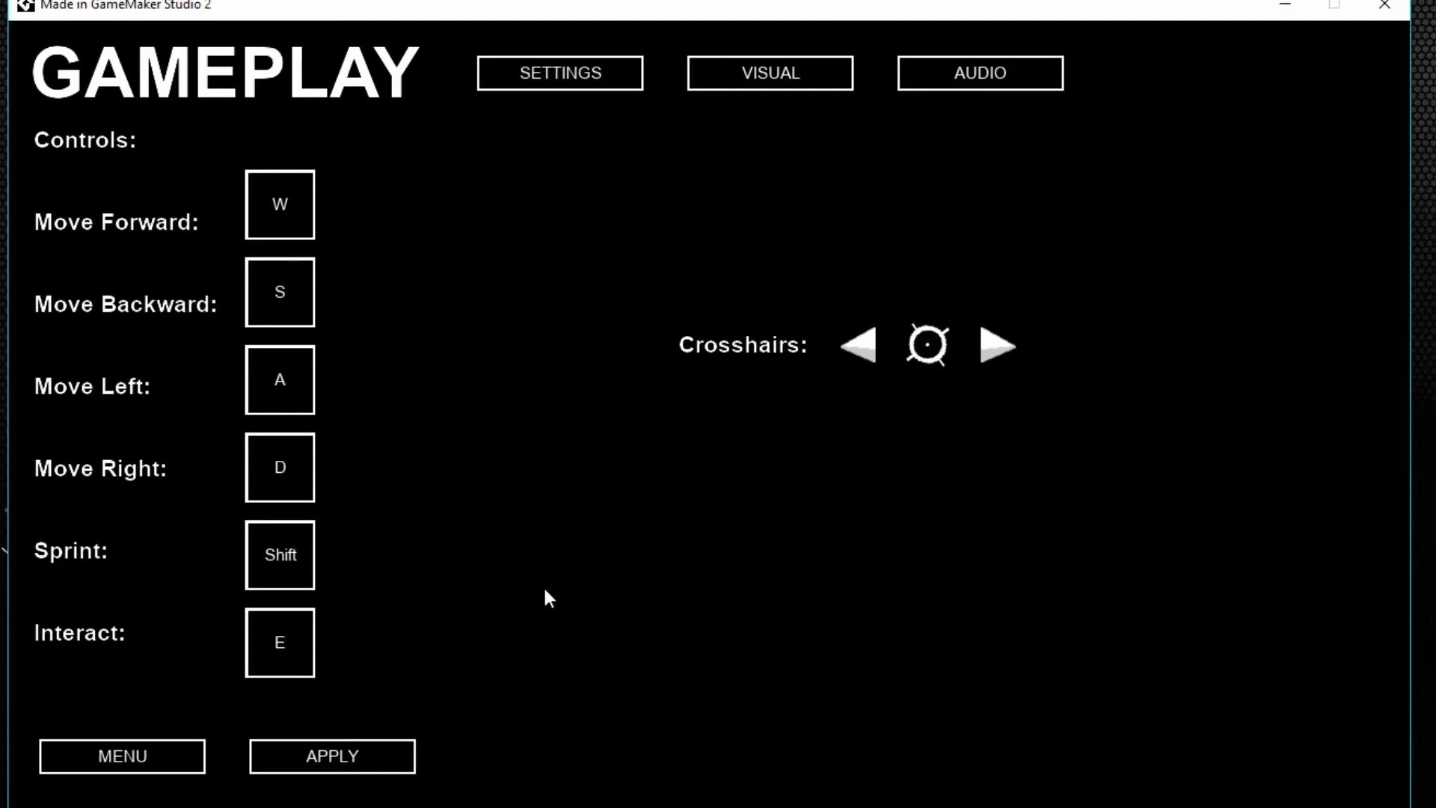
left_click(332, 756)
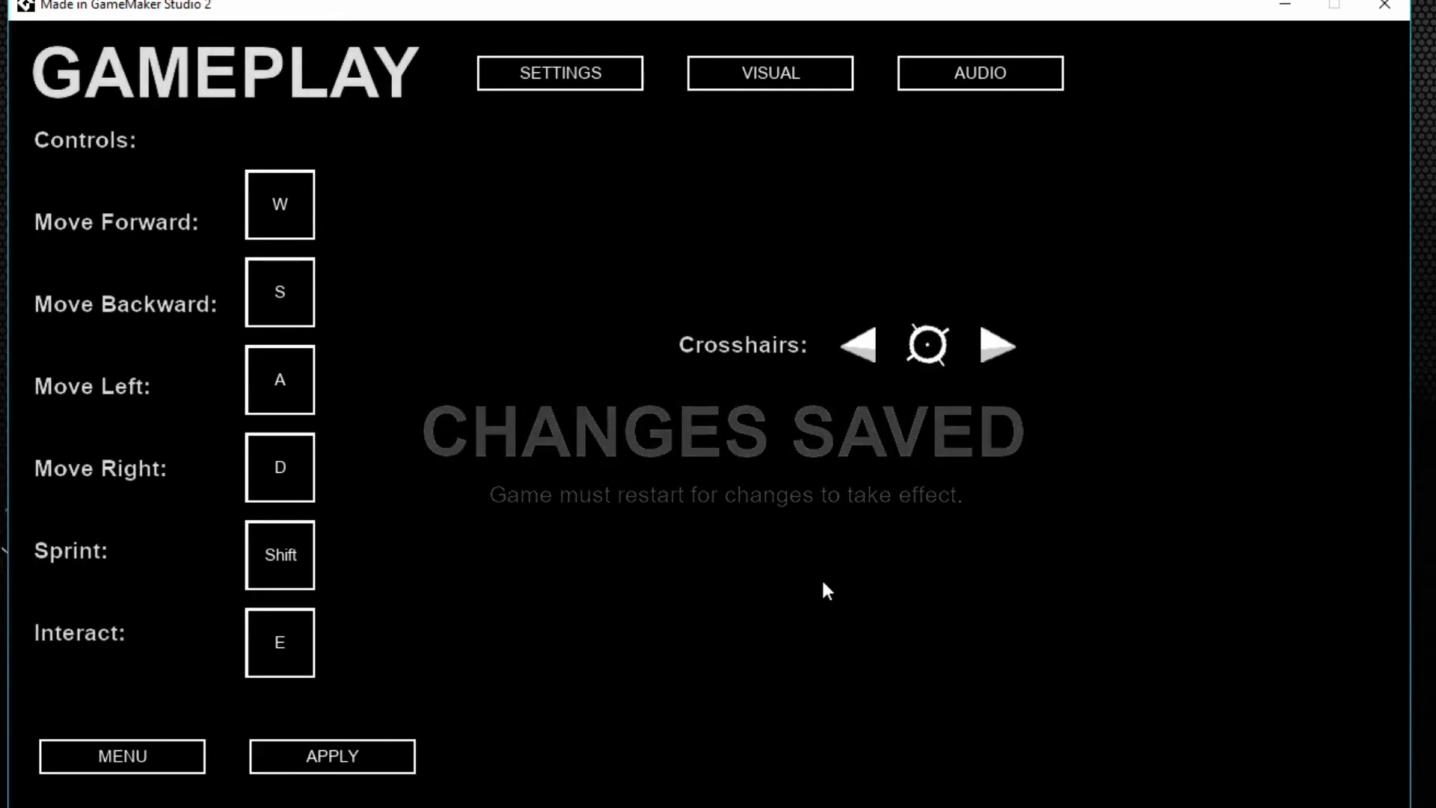
Lower the Audio effects volume to 0.30, keeping music at 1, and apply.
left_click(121, 756)
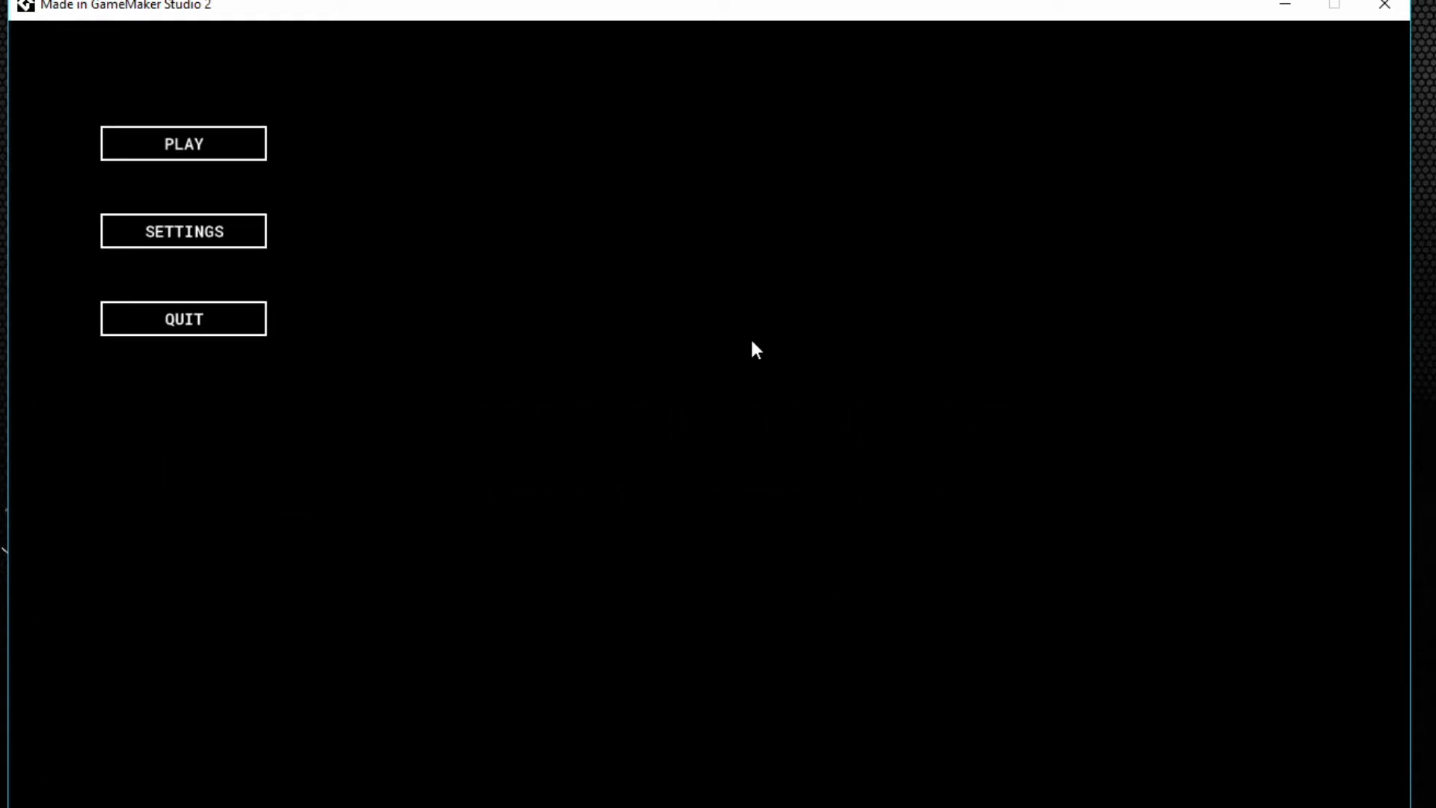
left_click(183, 231)
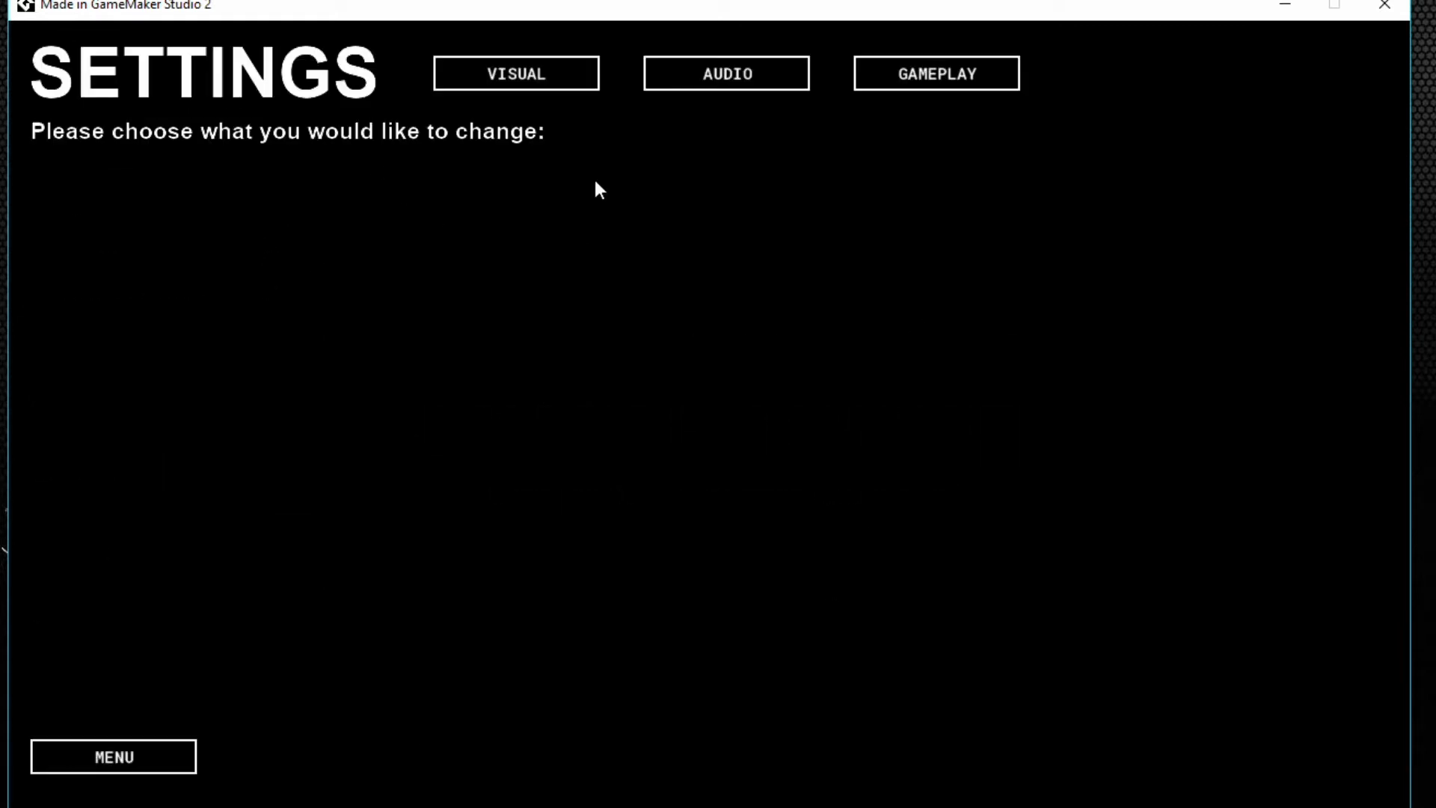
left_click(725, 74)
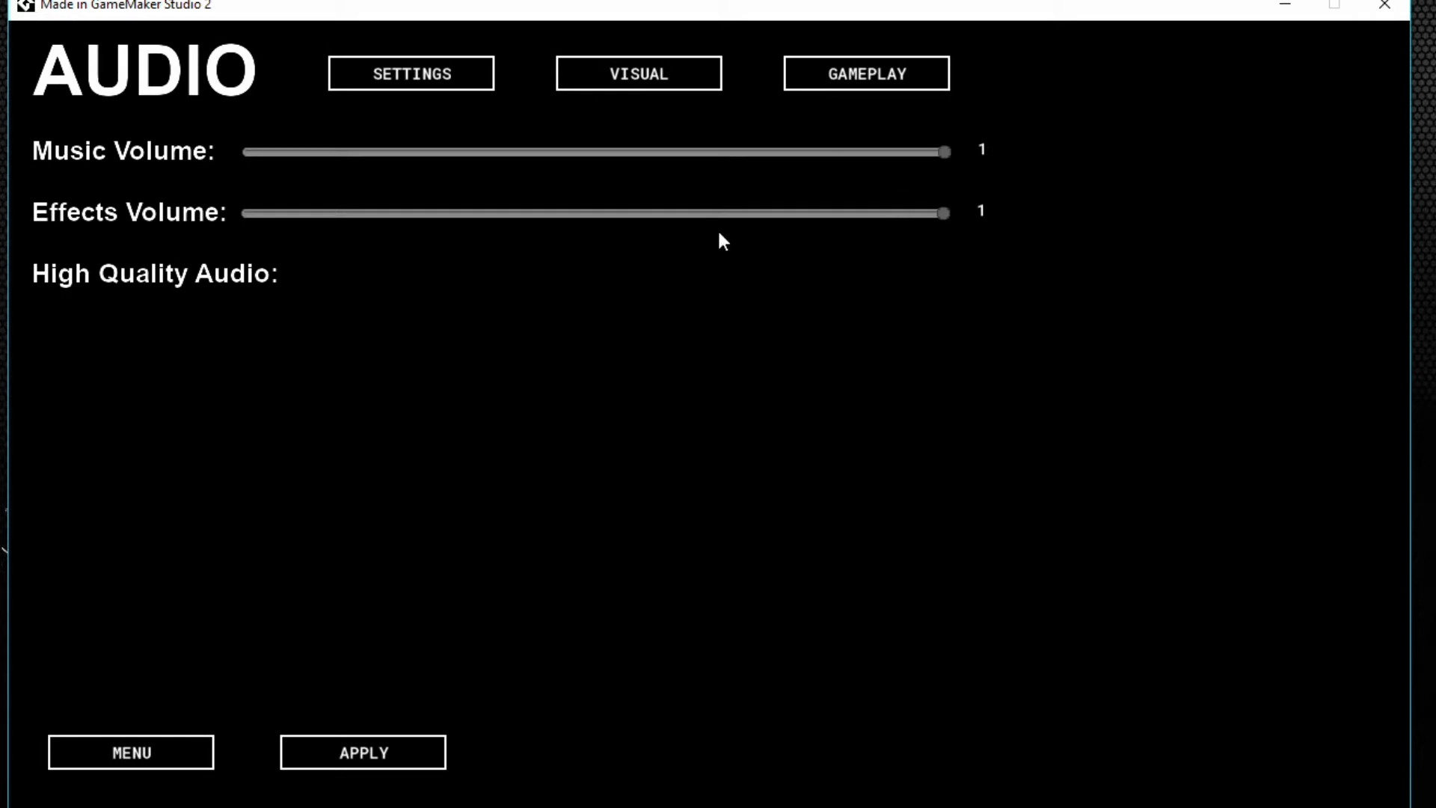
mouse_move(948, 229)
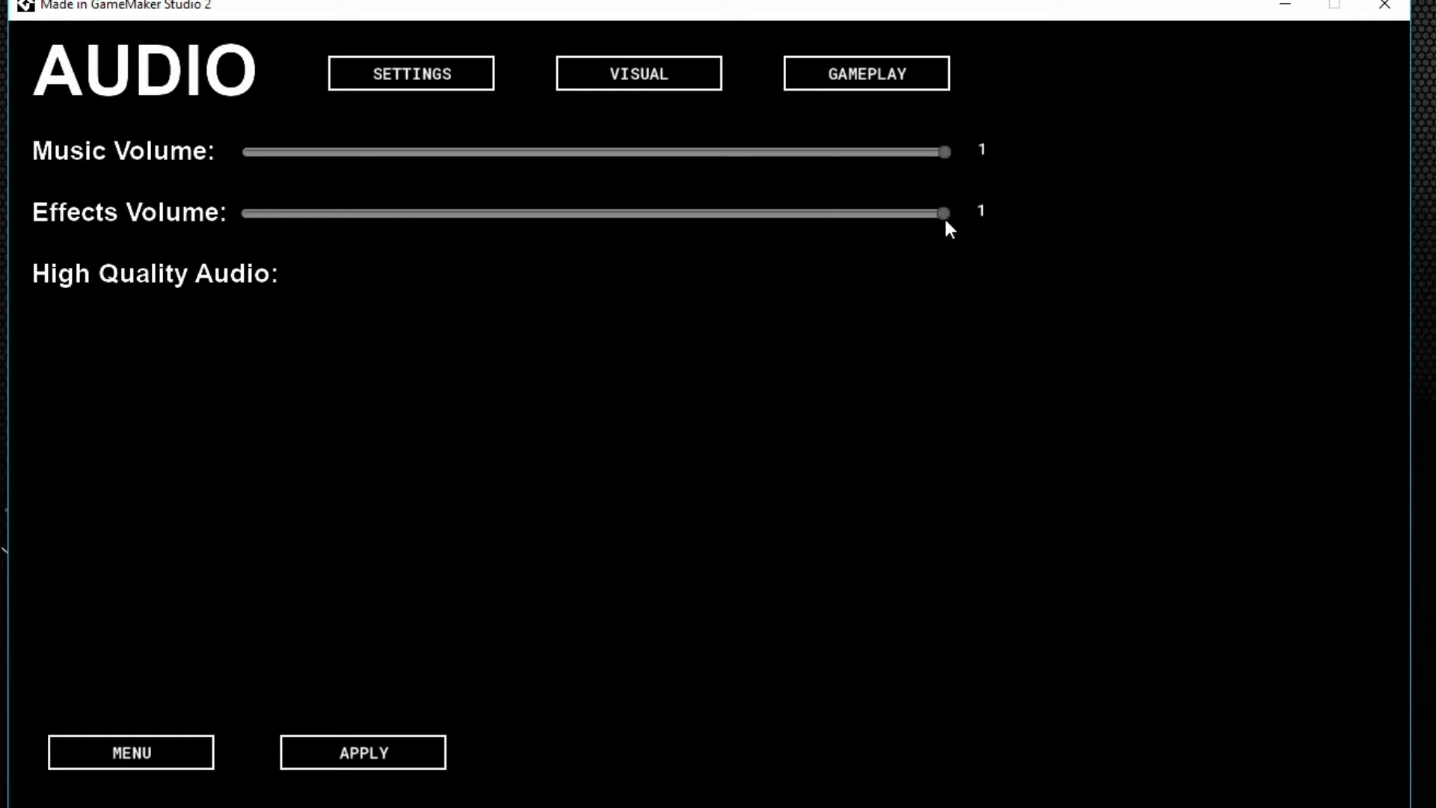
left_click_drag(944, 213, 526, 213)
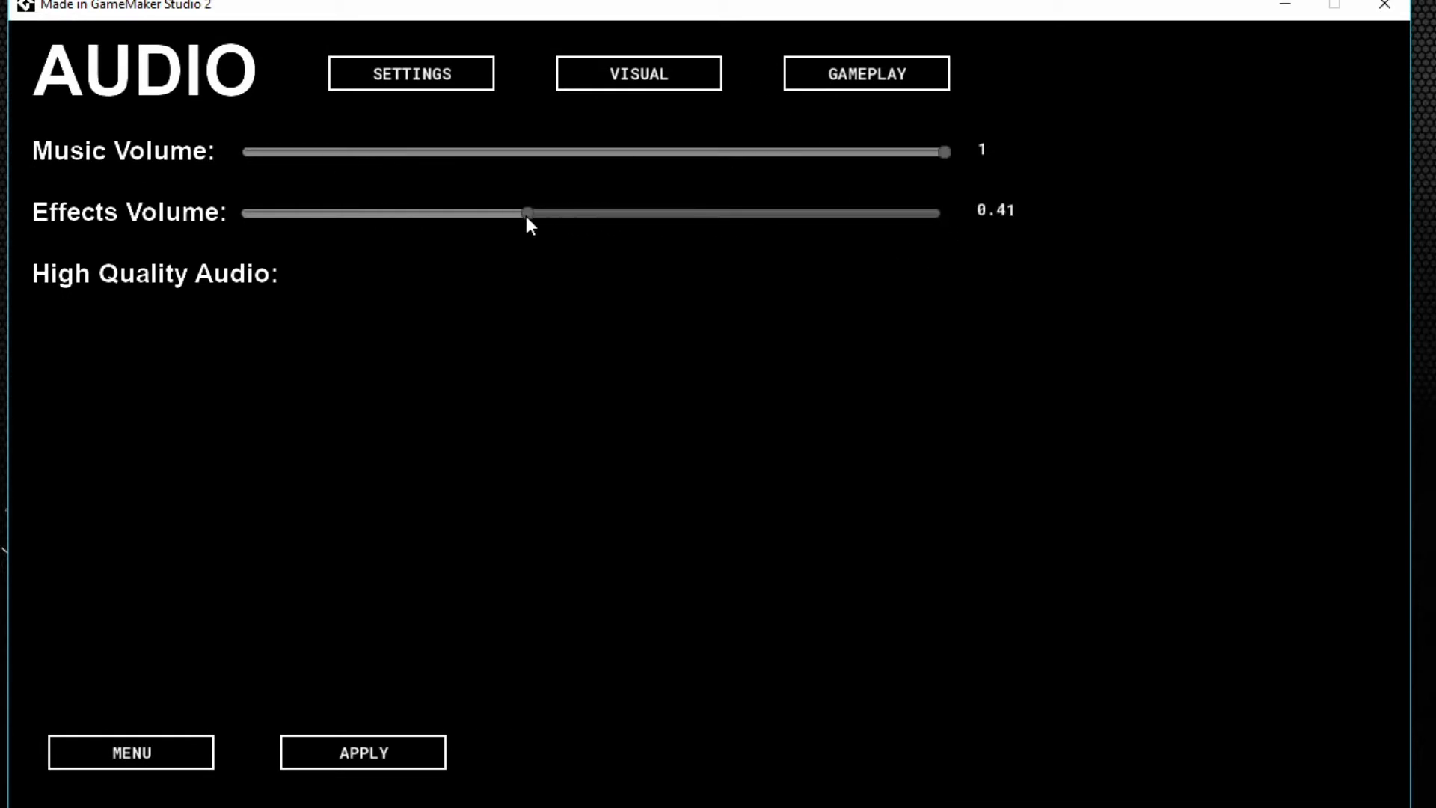
left_click_drag(526, 214, 465, 213)
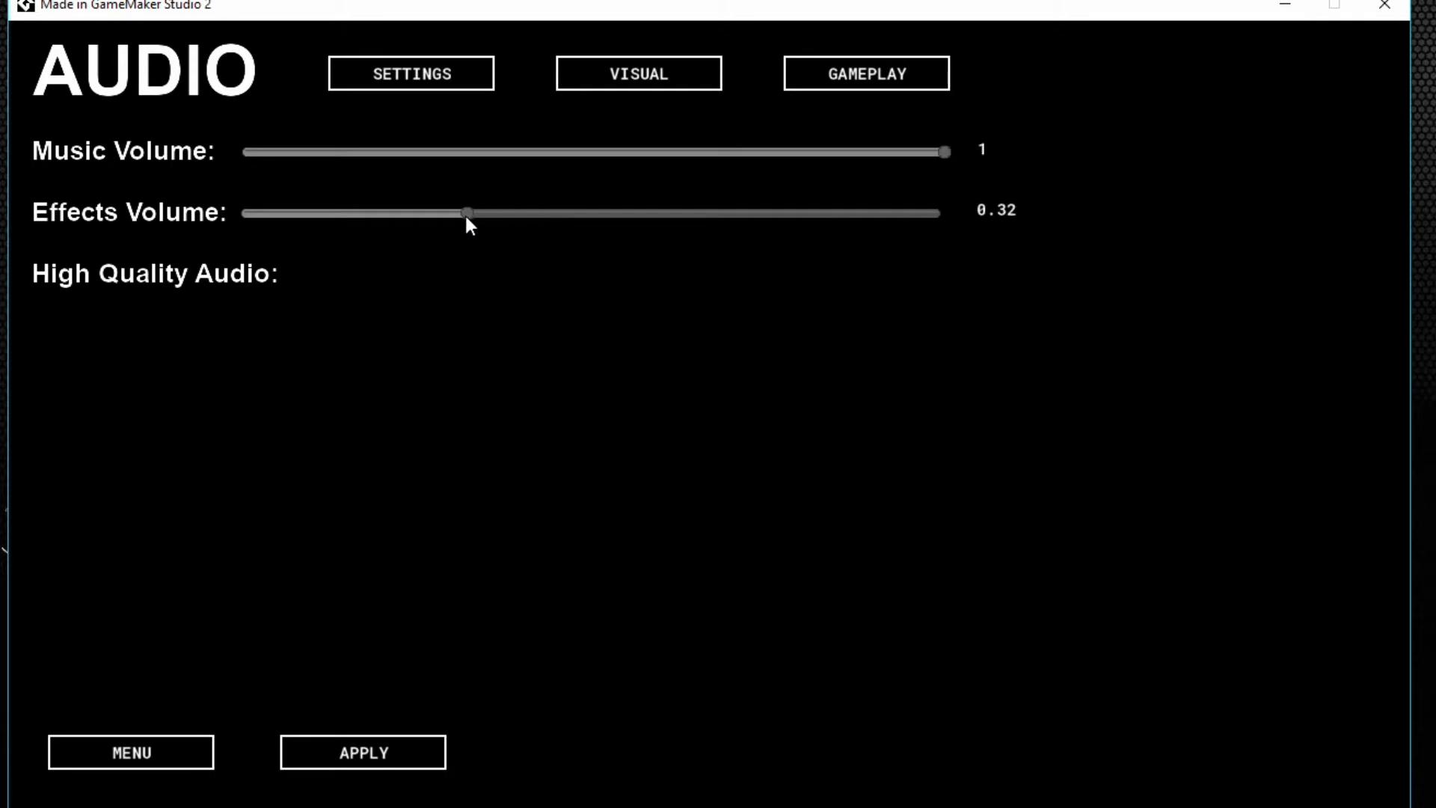
left_click_drag(467, 212, 458, 212)
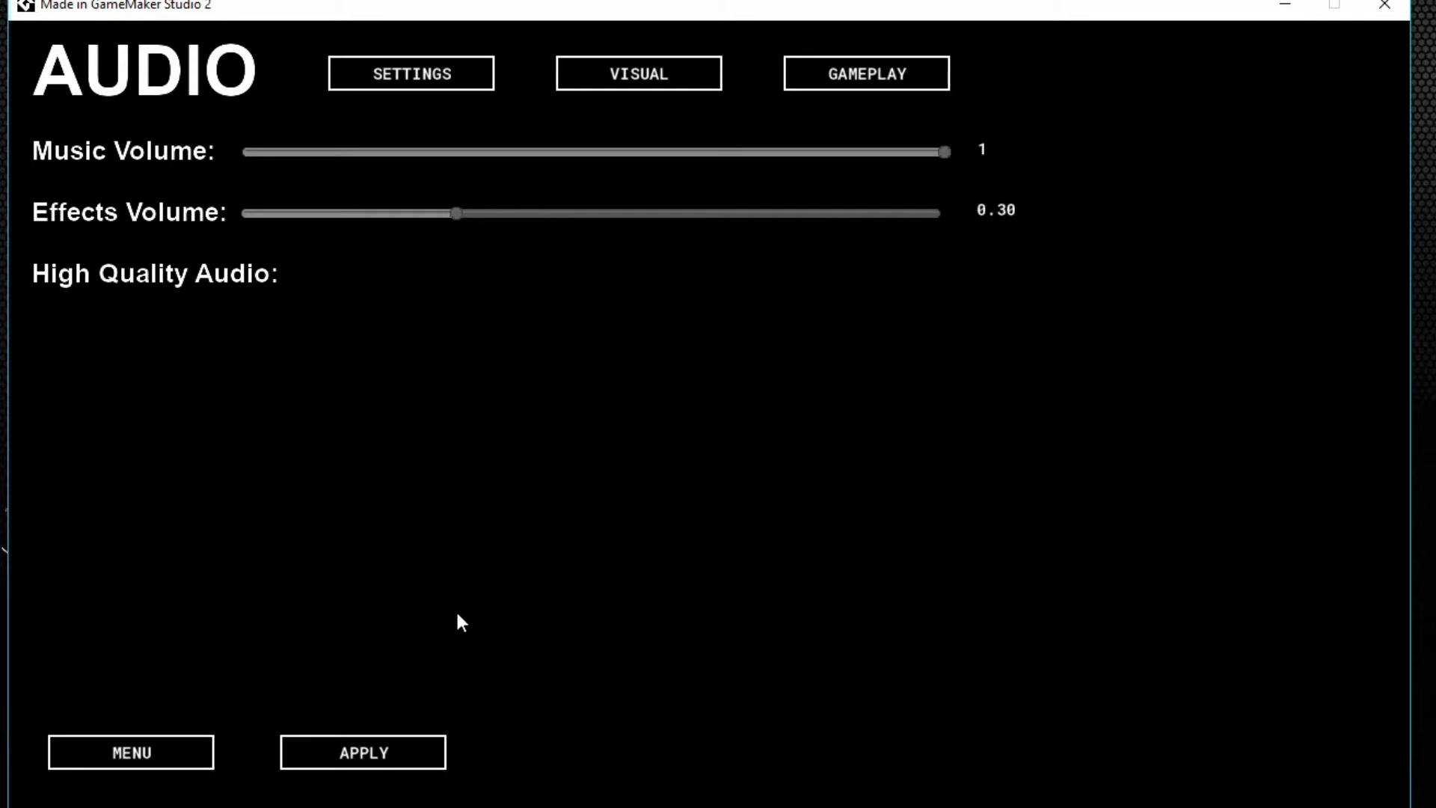
left_click(363, 752)
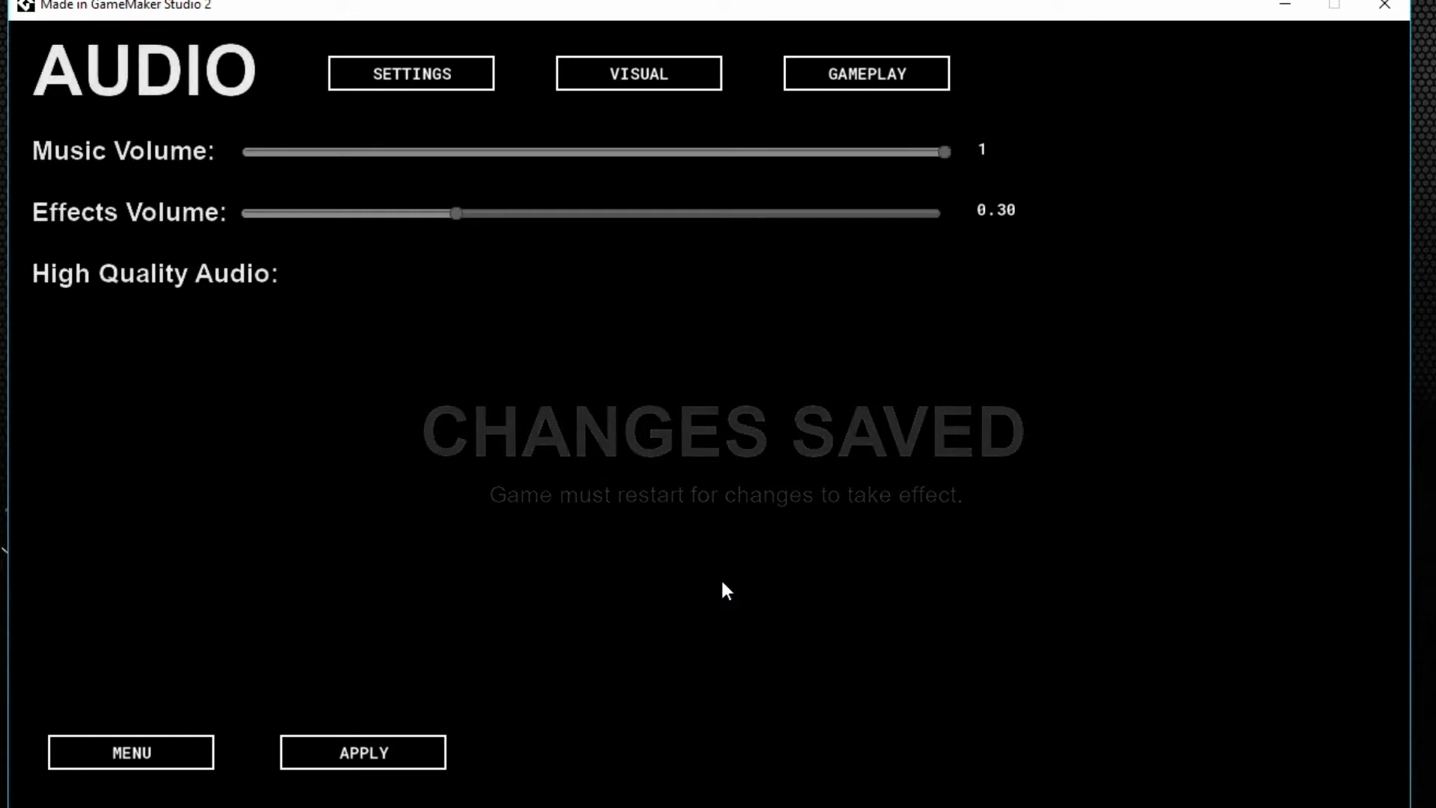
Return from Settings to the main menu and start a level with Play.
left_click(130, 752)
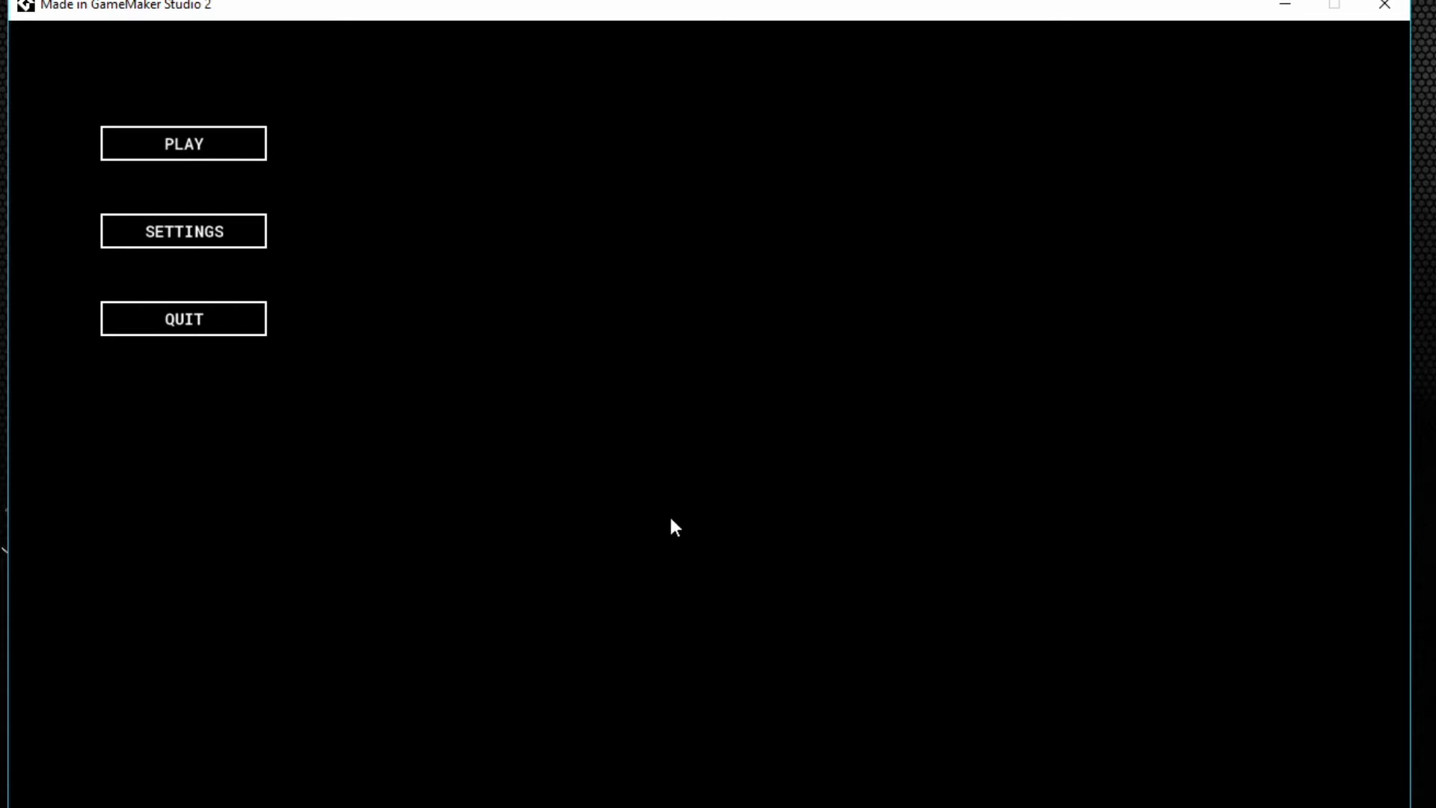
mouse_move(415, 215)
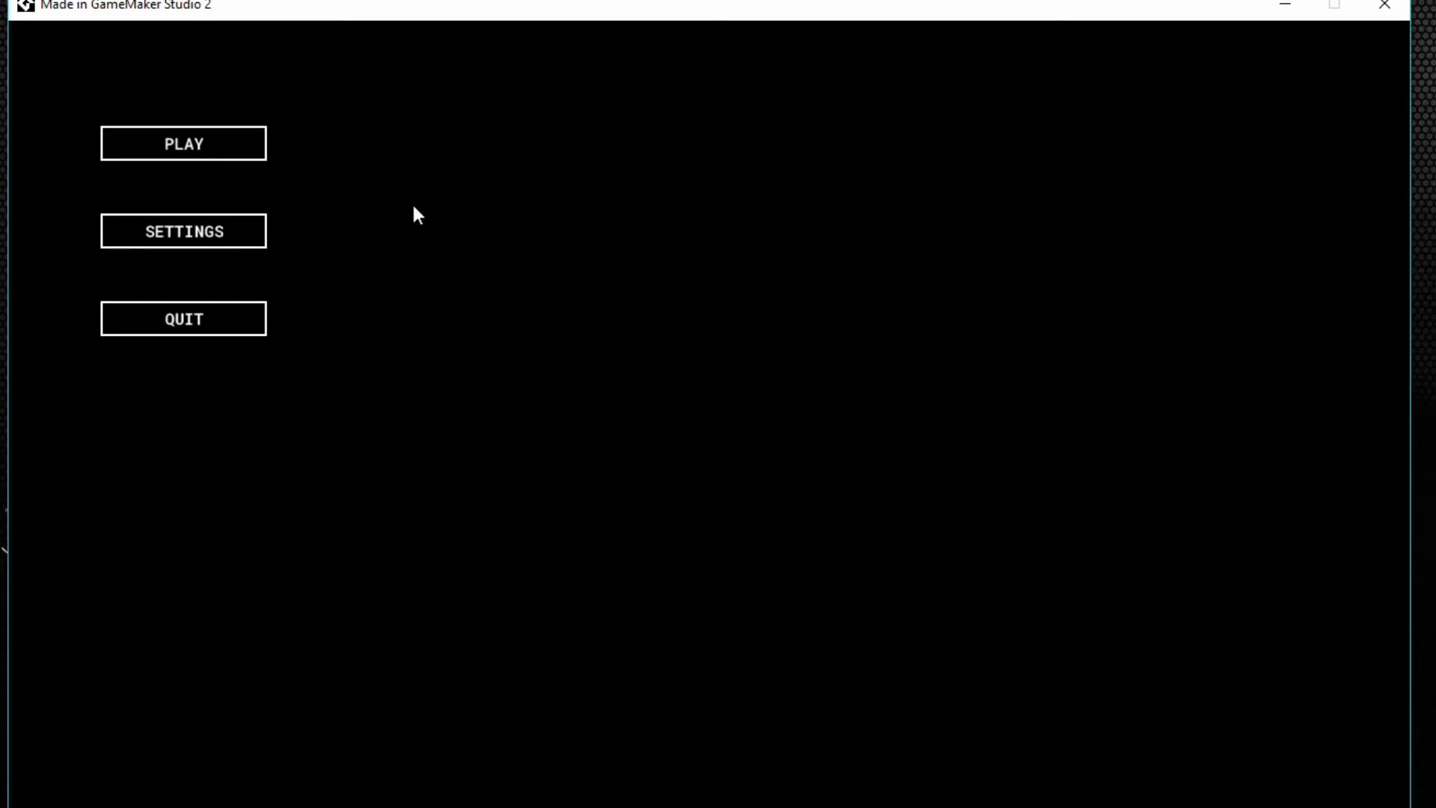
left_click(183, 231)
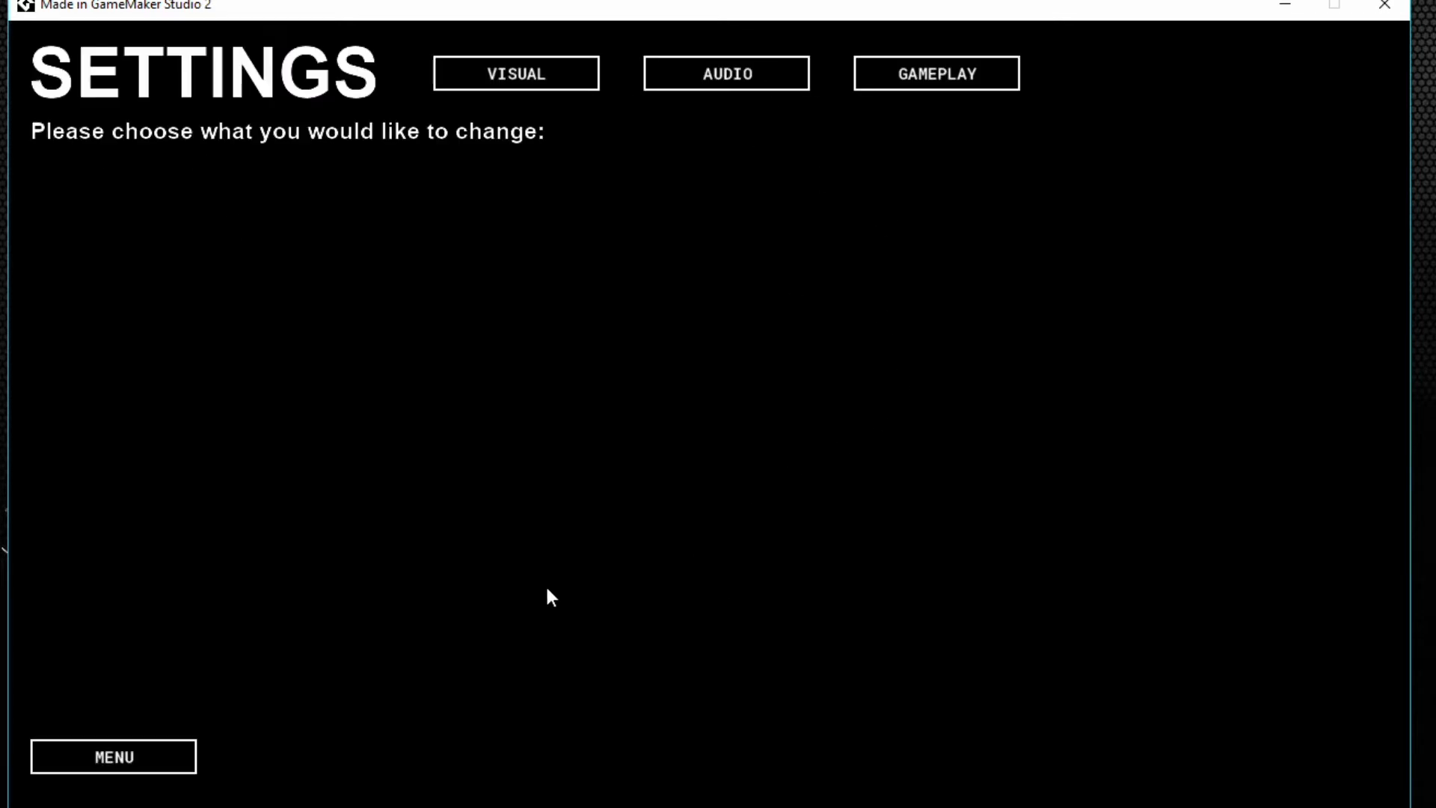
left_click(113, 755)
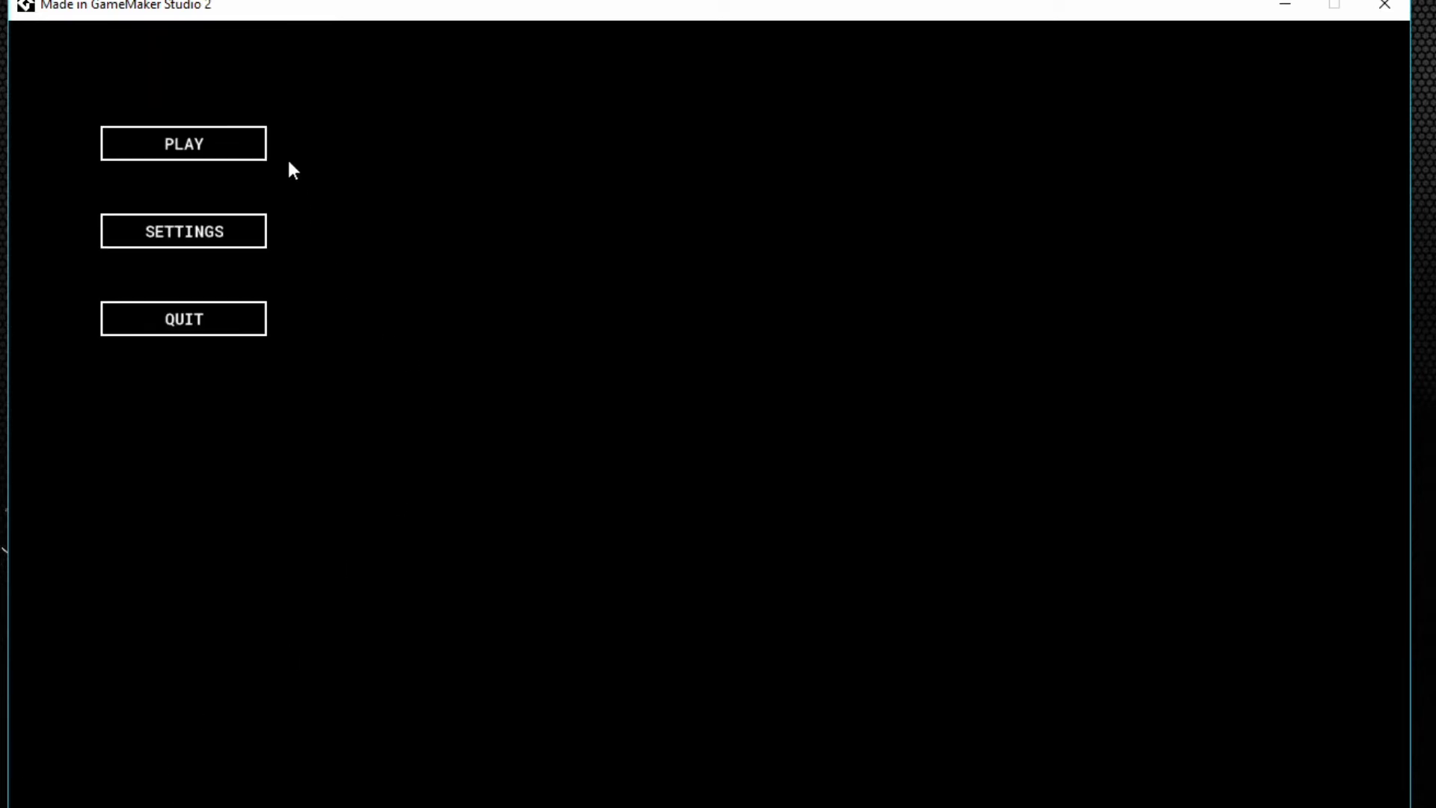
left_click(183, 143)
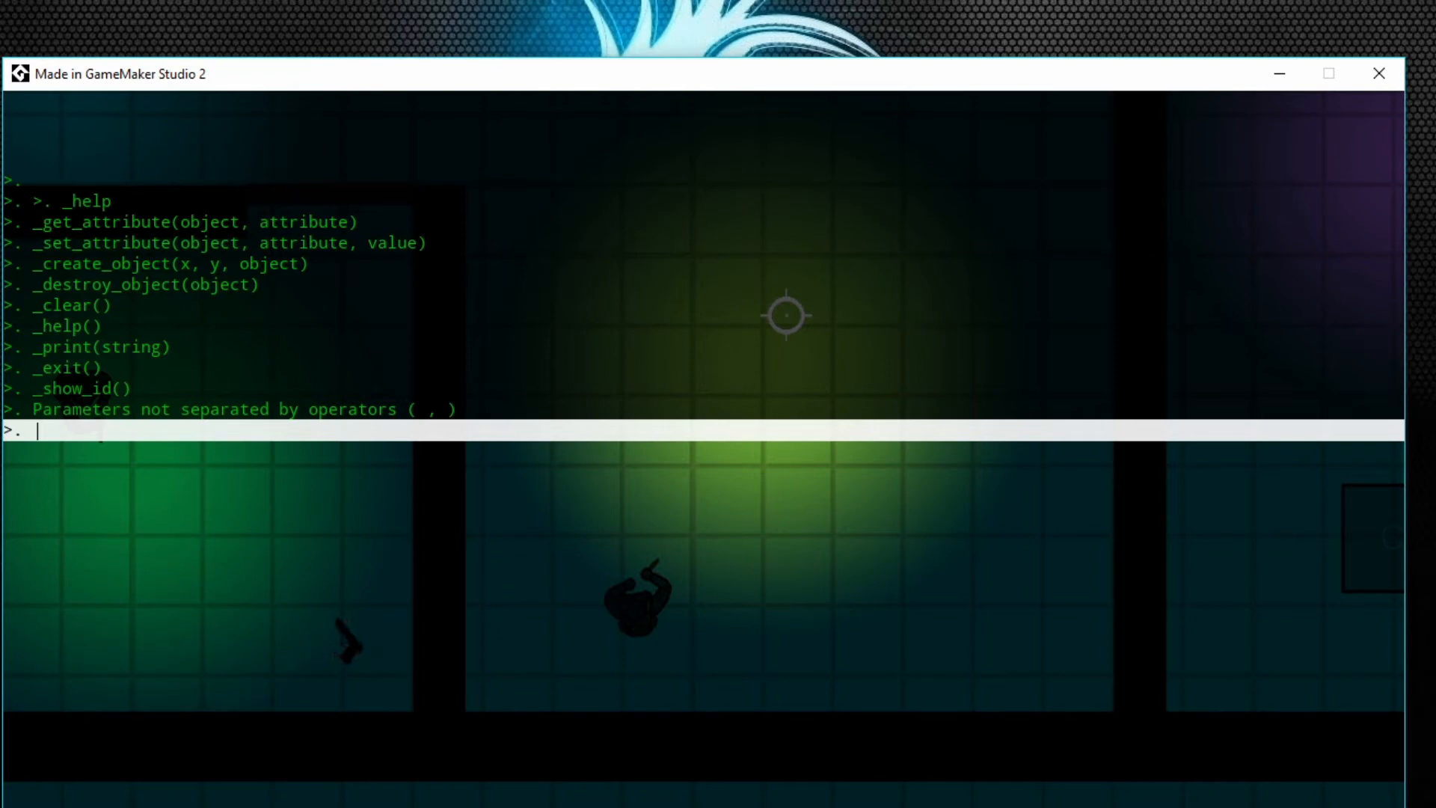
Query obj_Player's hp with _get_attribute, returning 100.
type("_get")
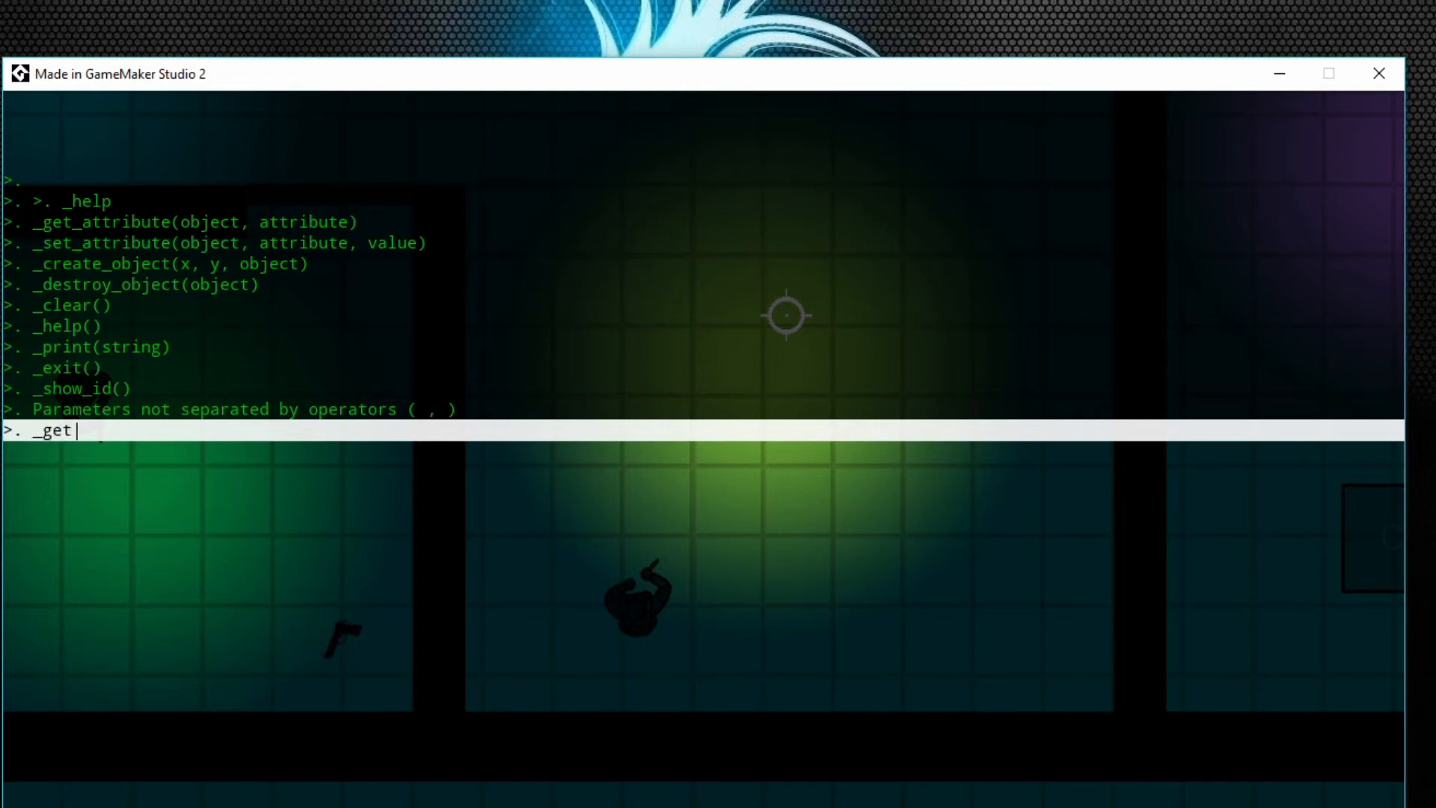
type("att")
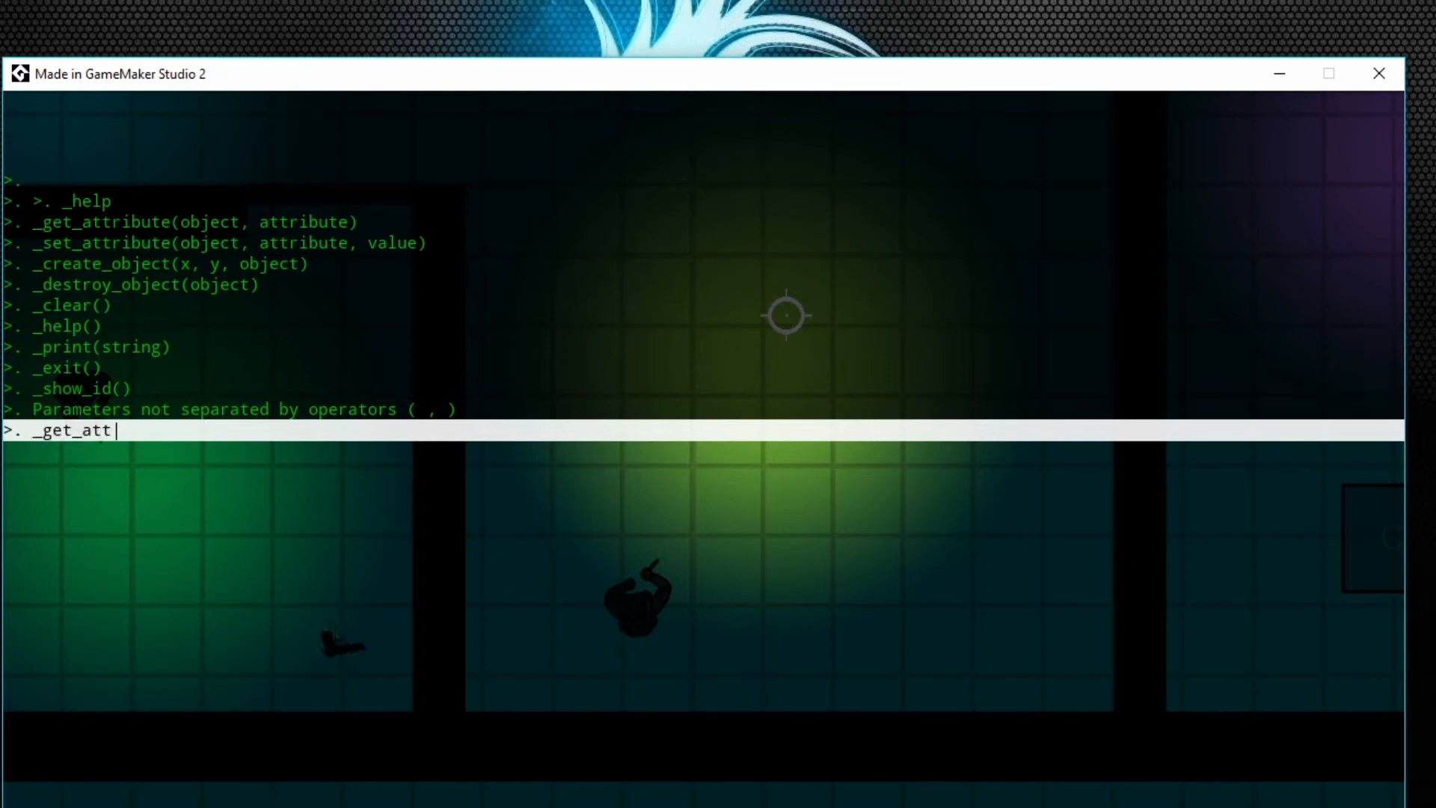
type("ribute")
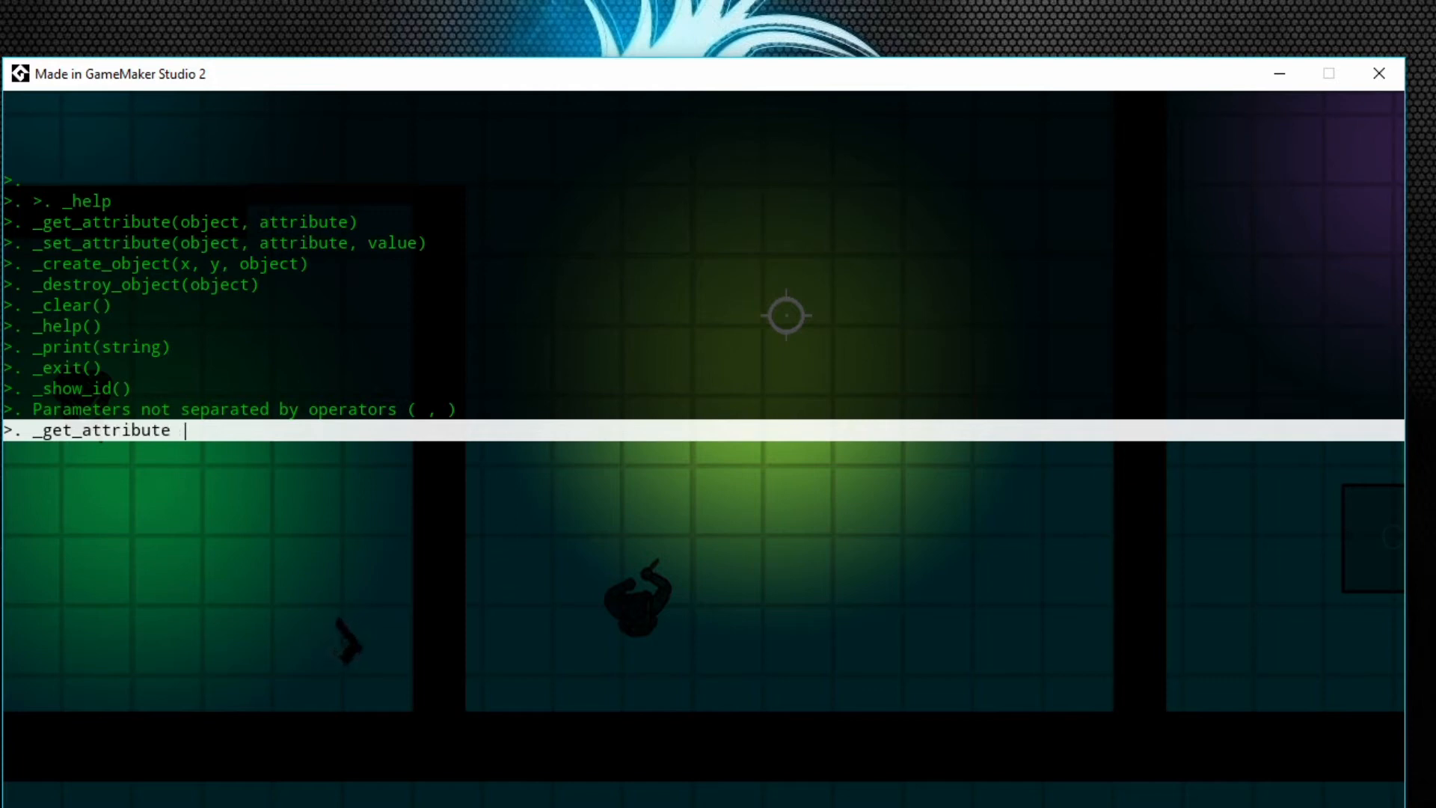
type("obj_P")
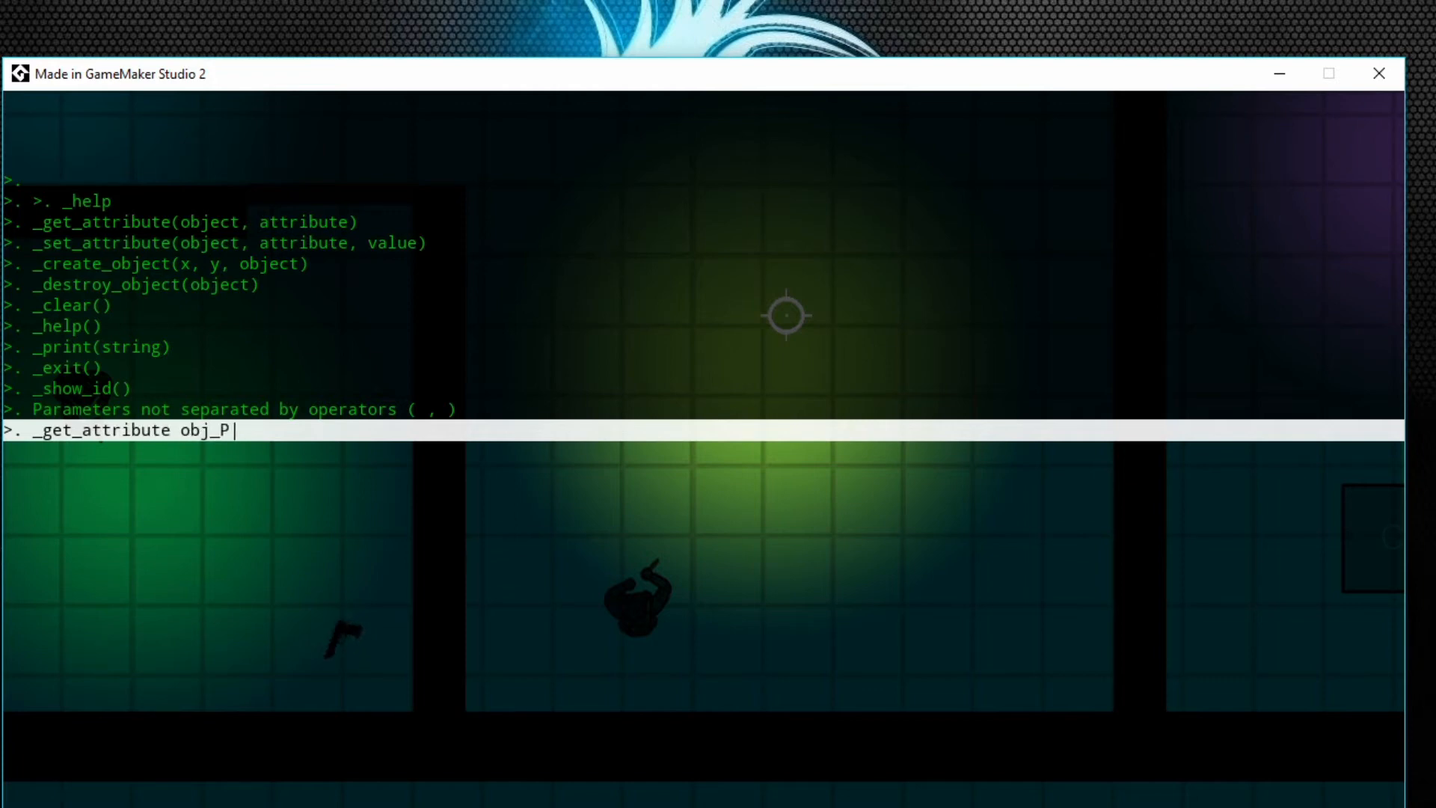
type("l")
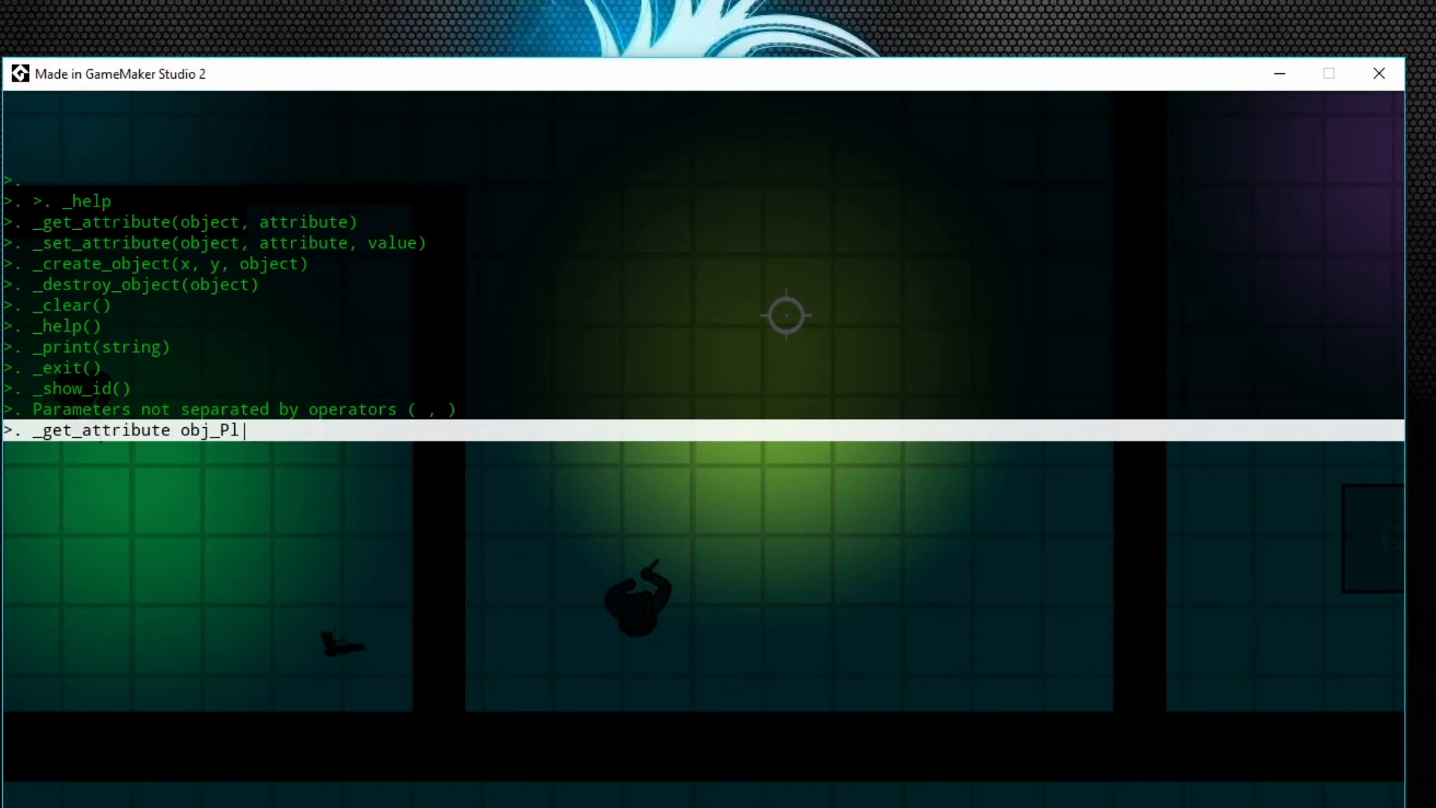
type("ayer")
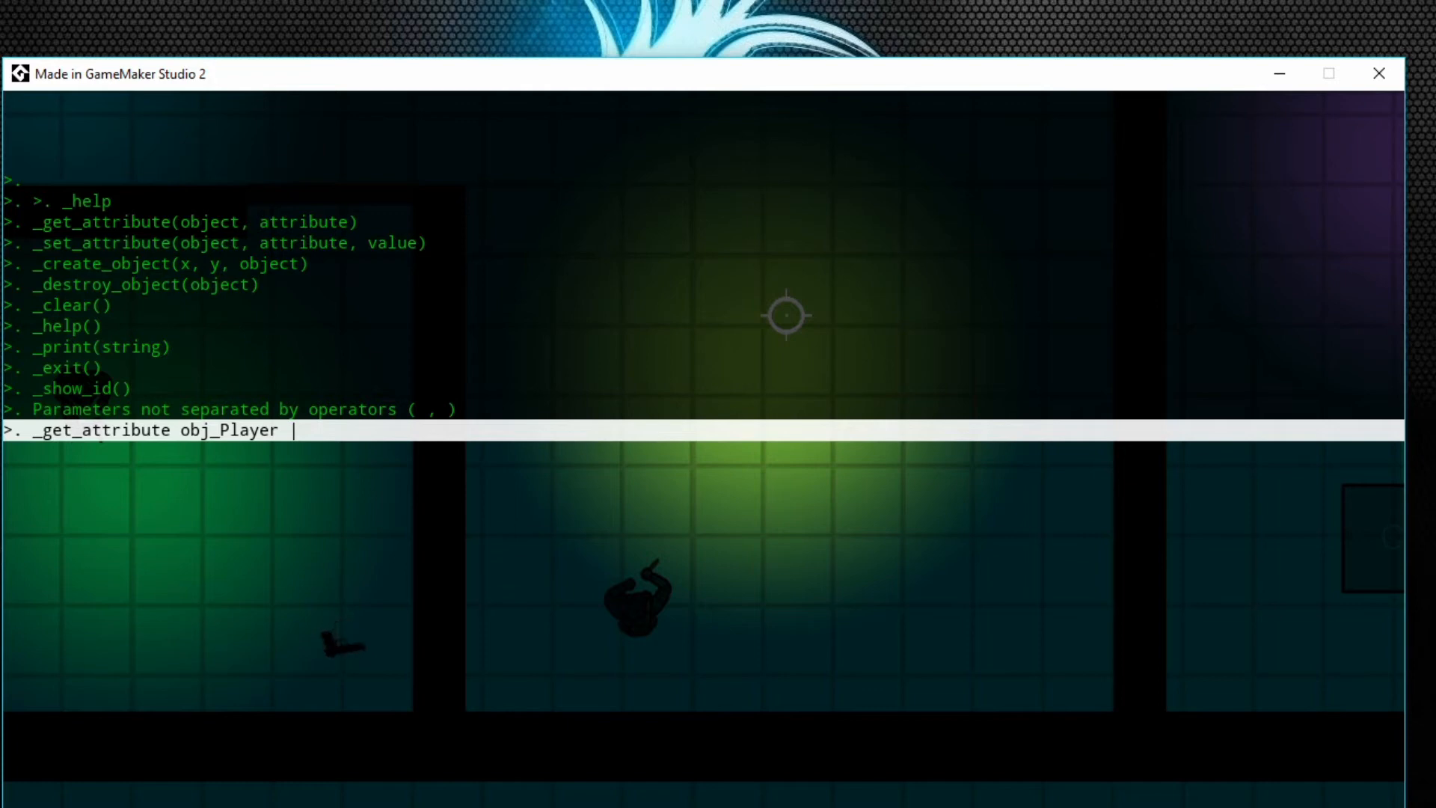
type("hp")
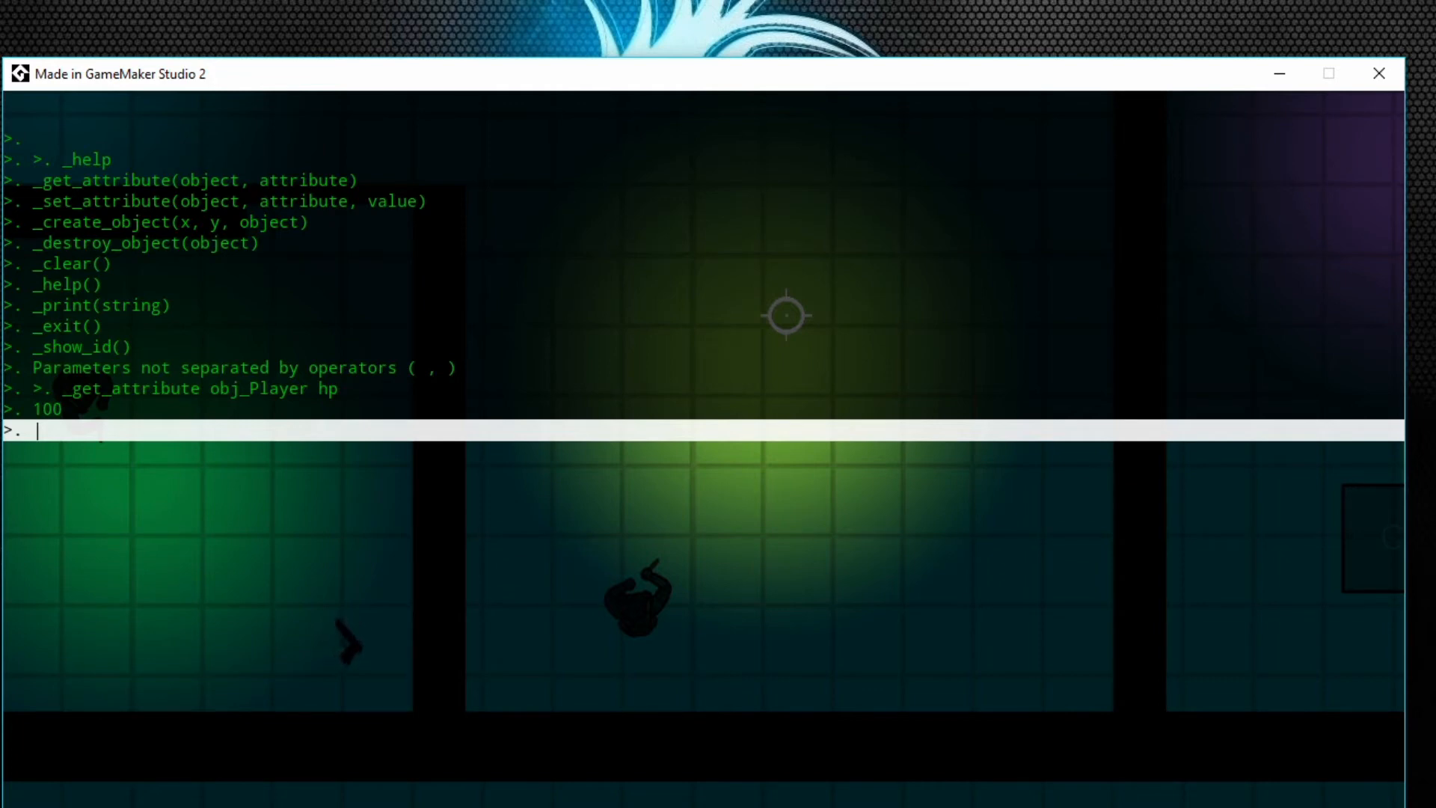
Query obj_Player's global.weapon with _get_attribute, returning 1.
type("_")
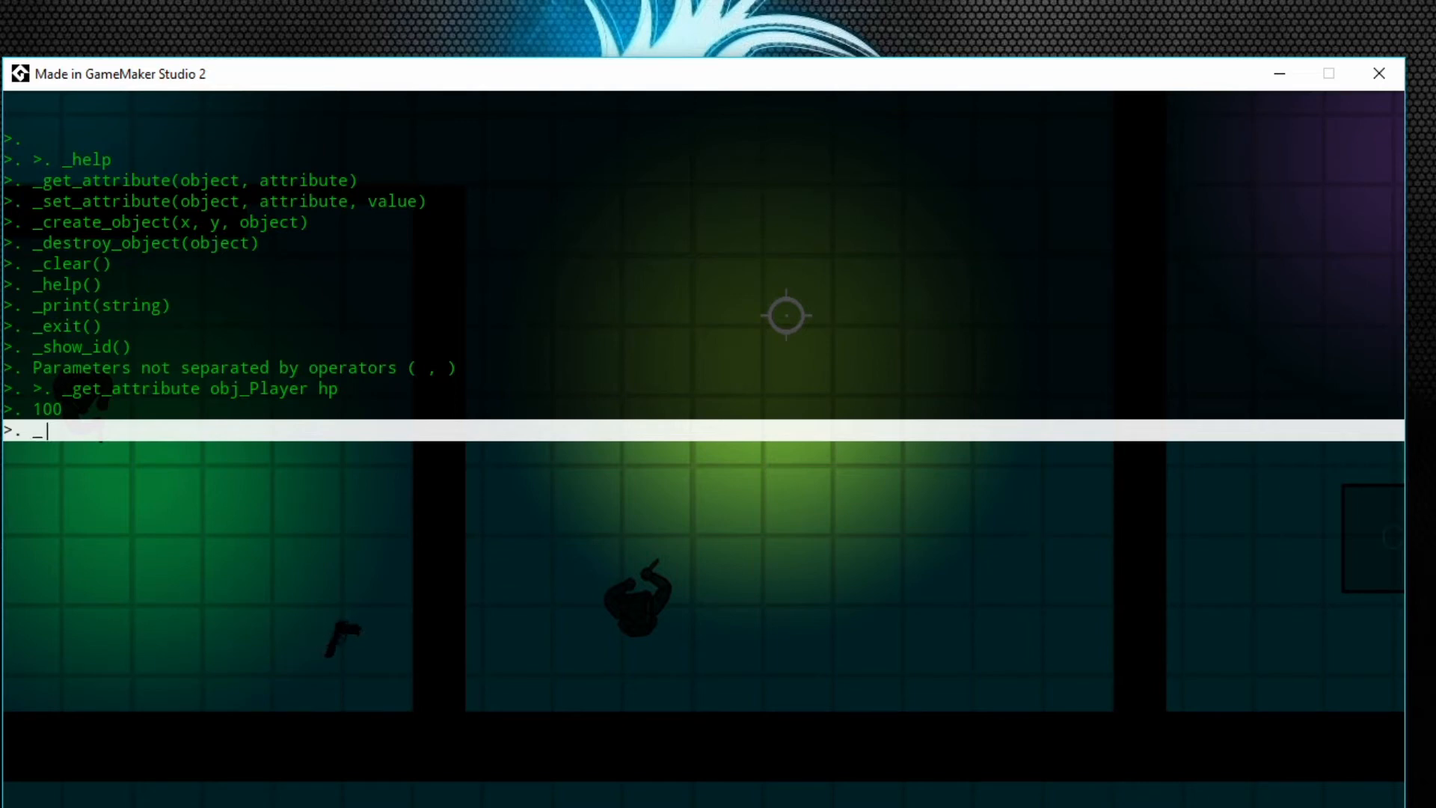
type("_get_at")
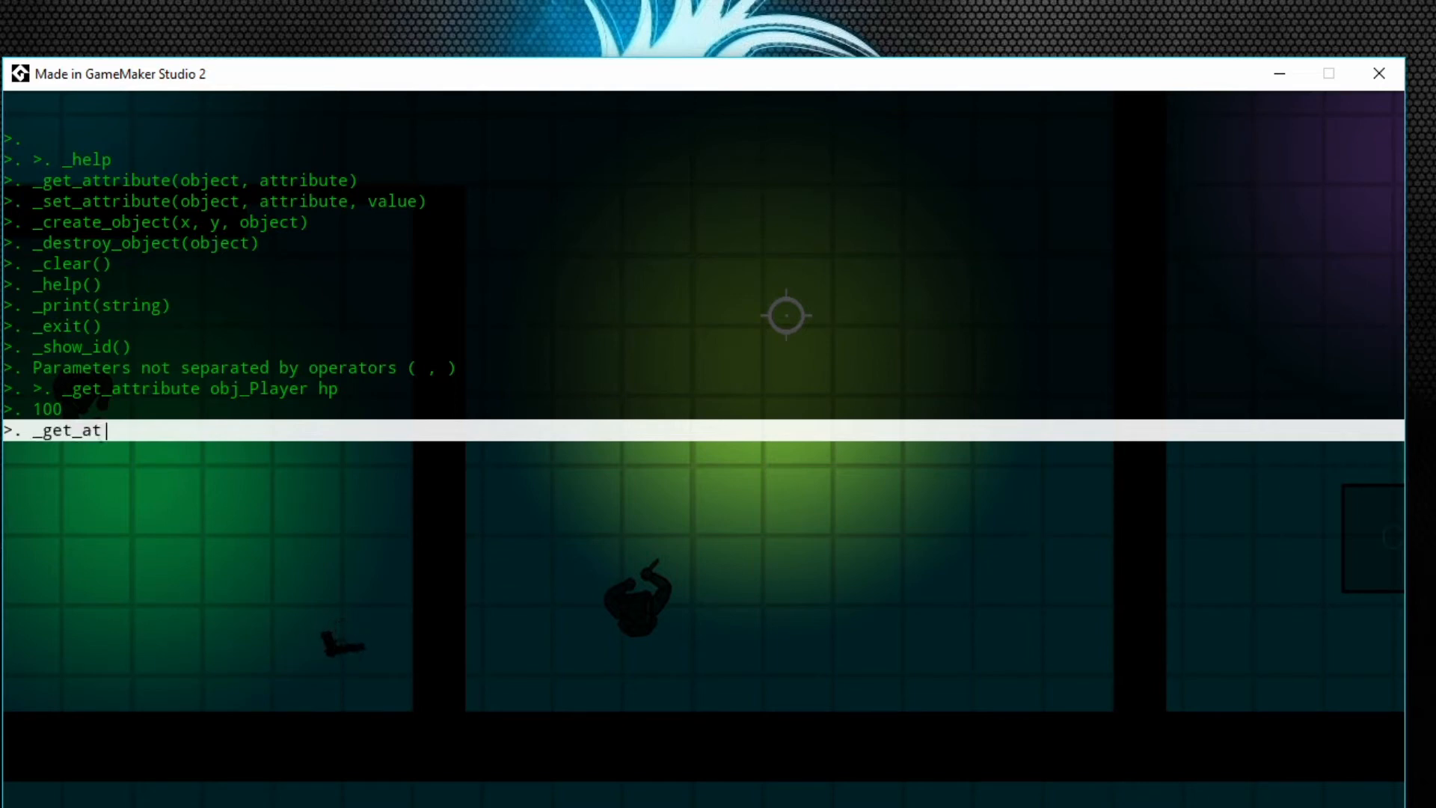
type("tribute")
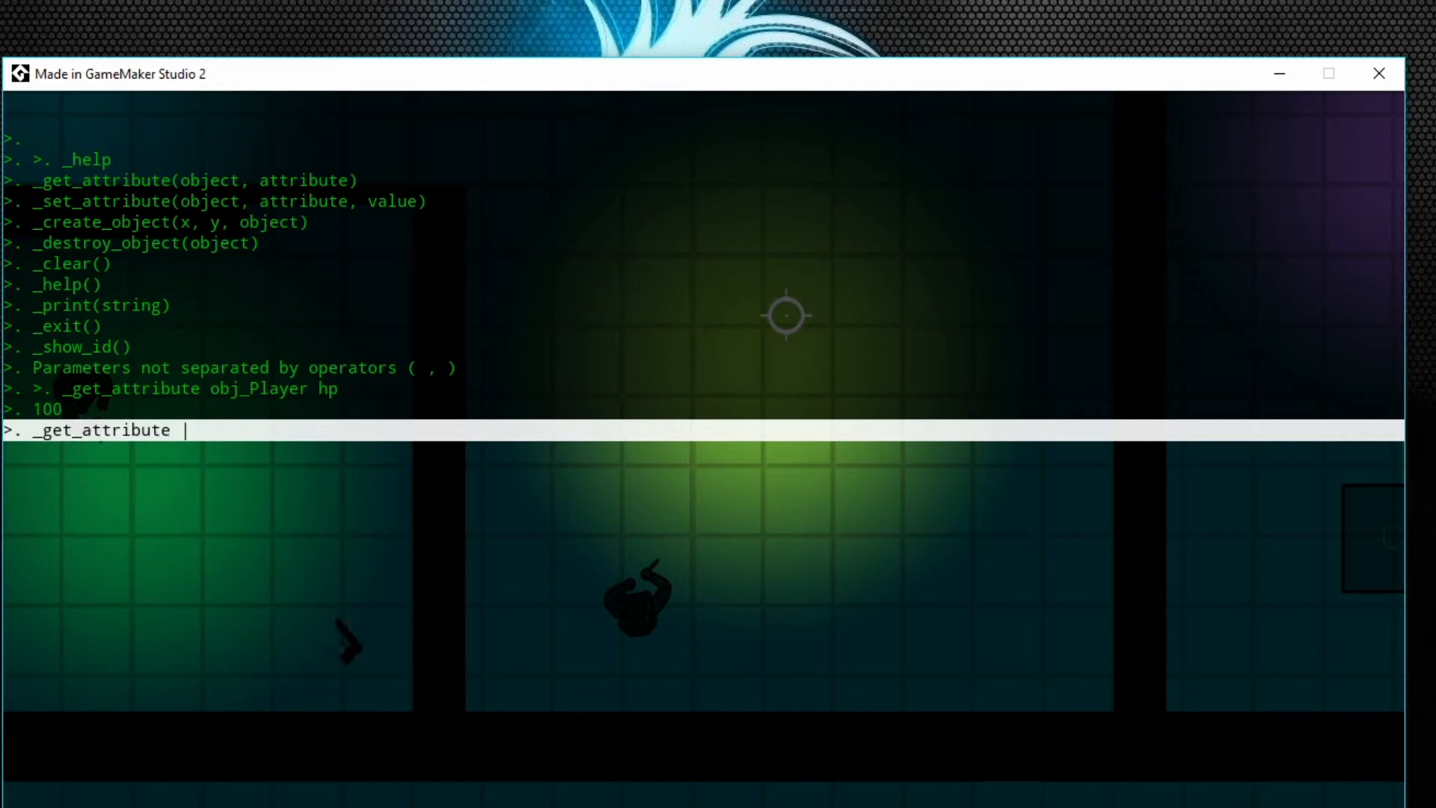
type("obj_Pl")
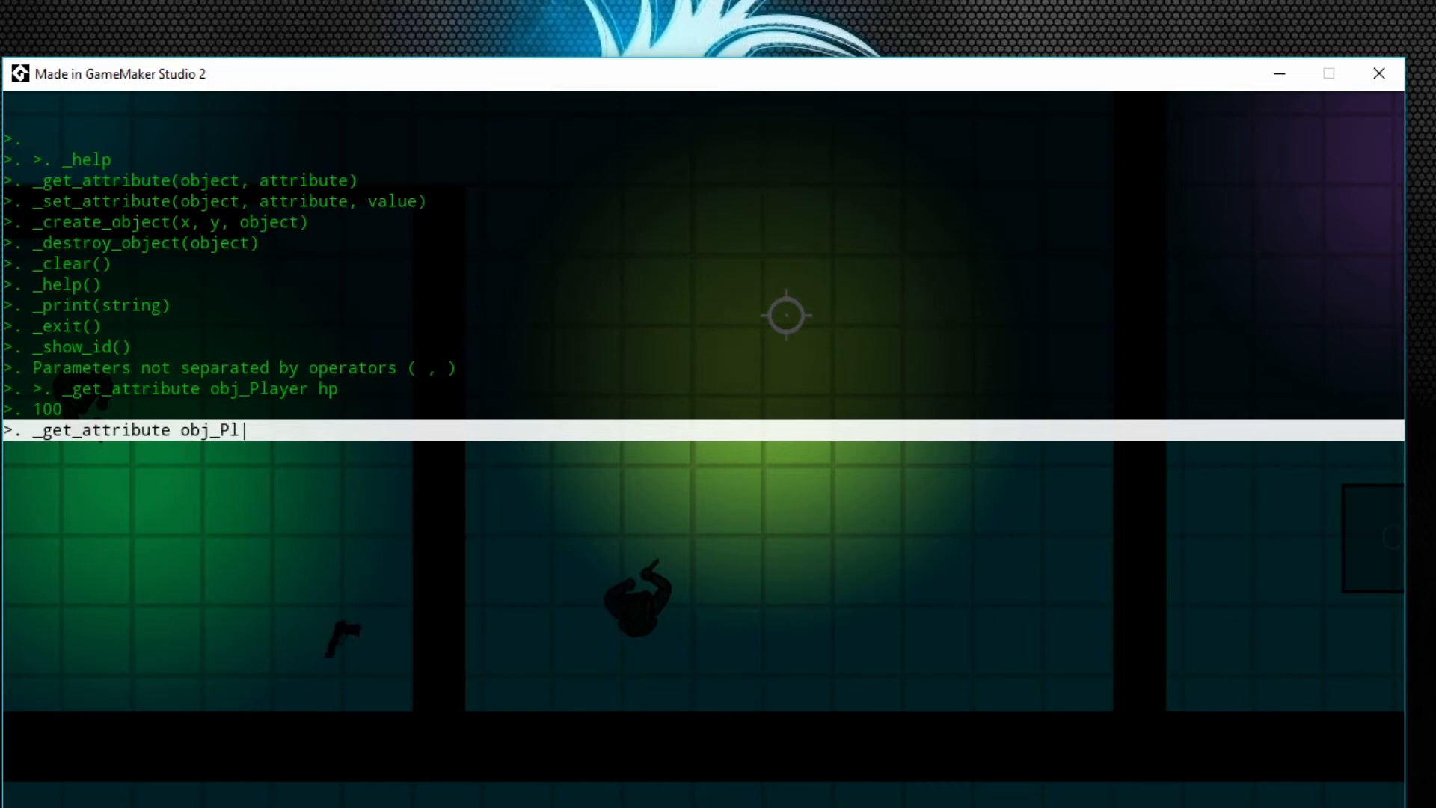
type("ayer glo")
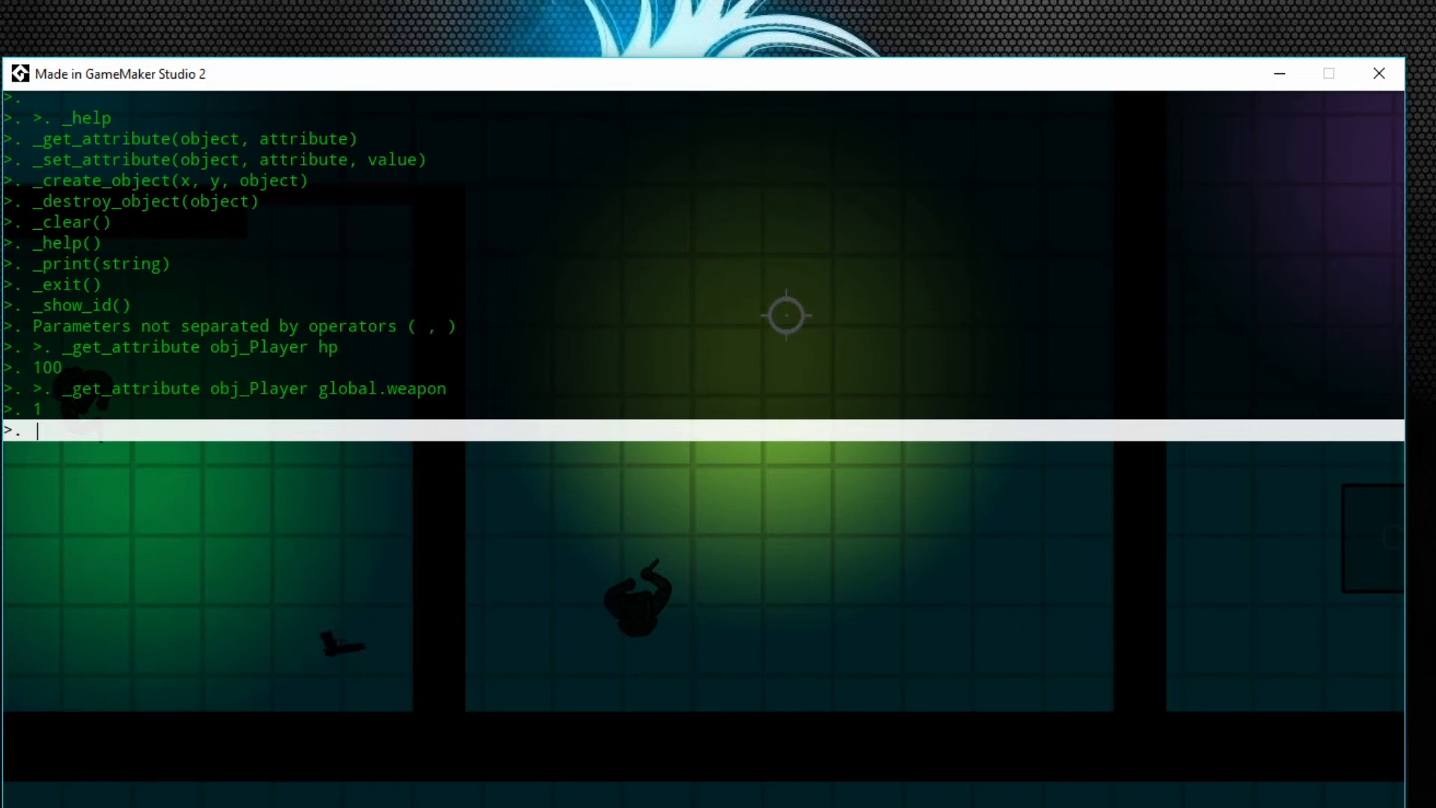
Enter _set_attribute obj_Player hp 50 to set the player's health to 50.
type("_set_")
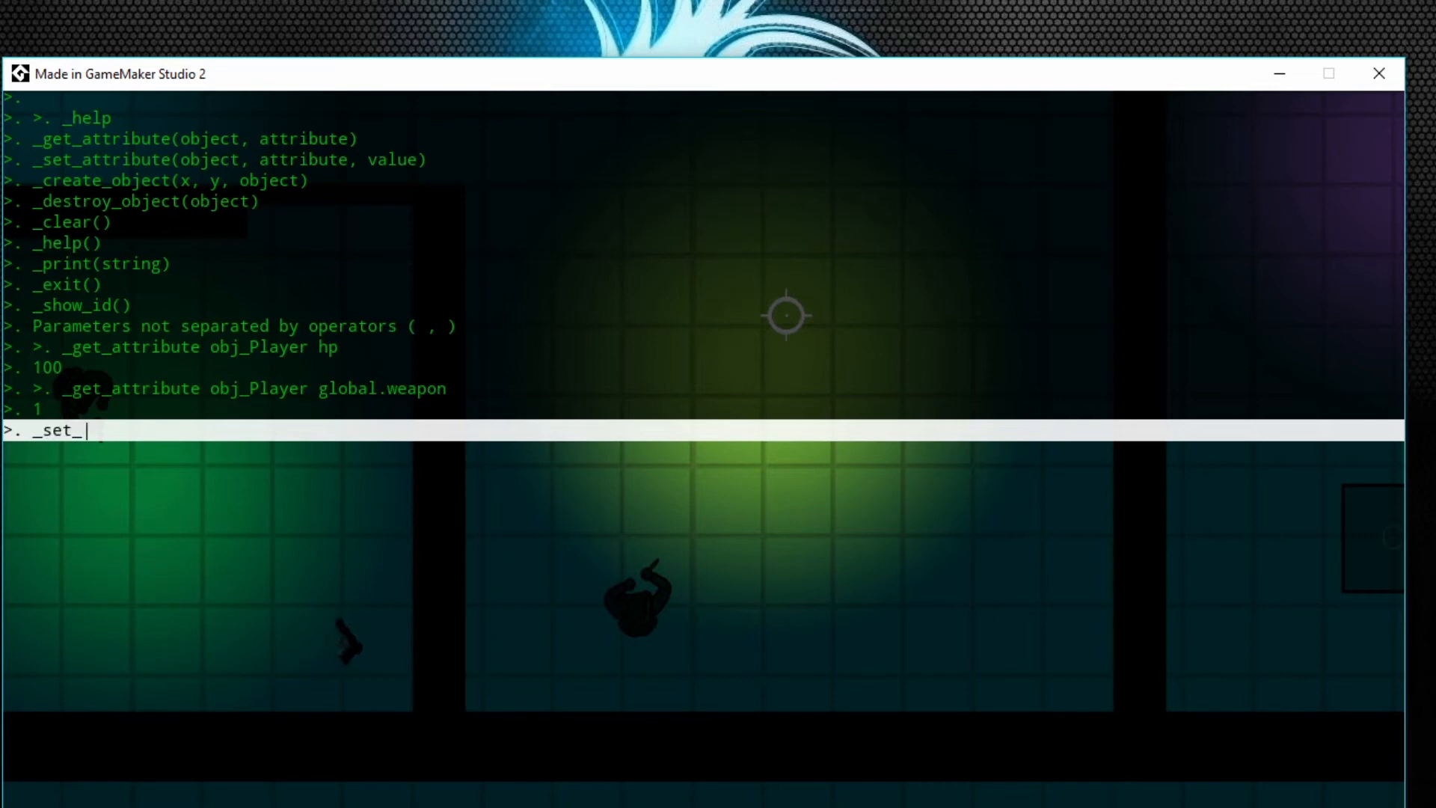
type("attribut")
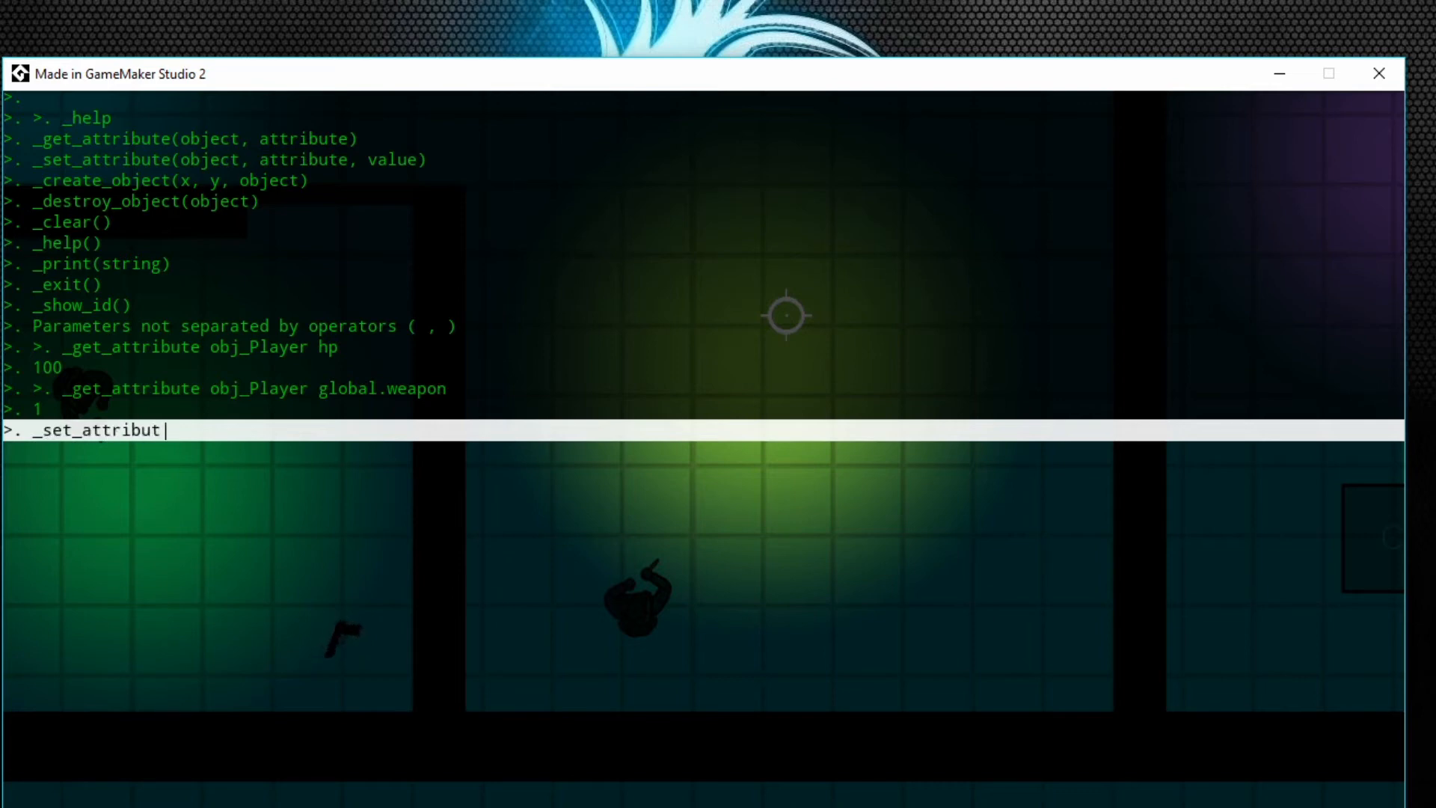
type("obj_Player h")
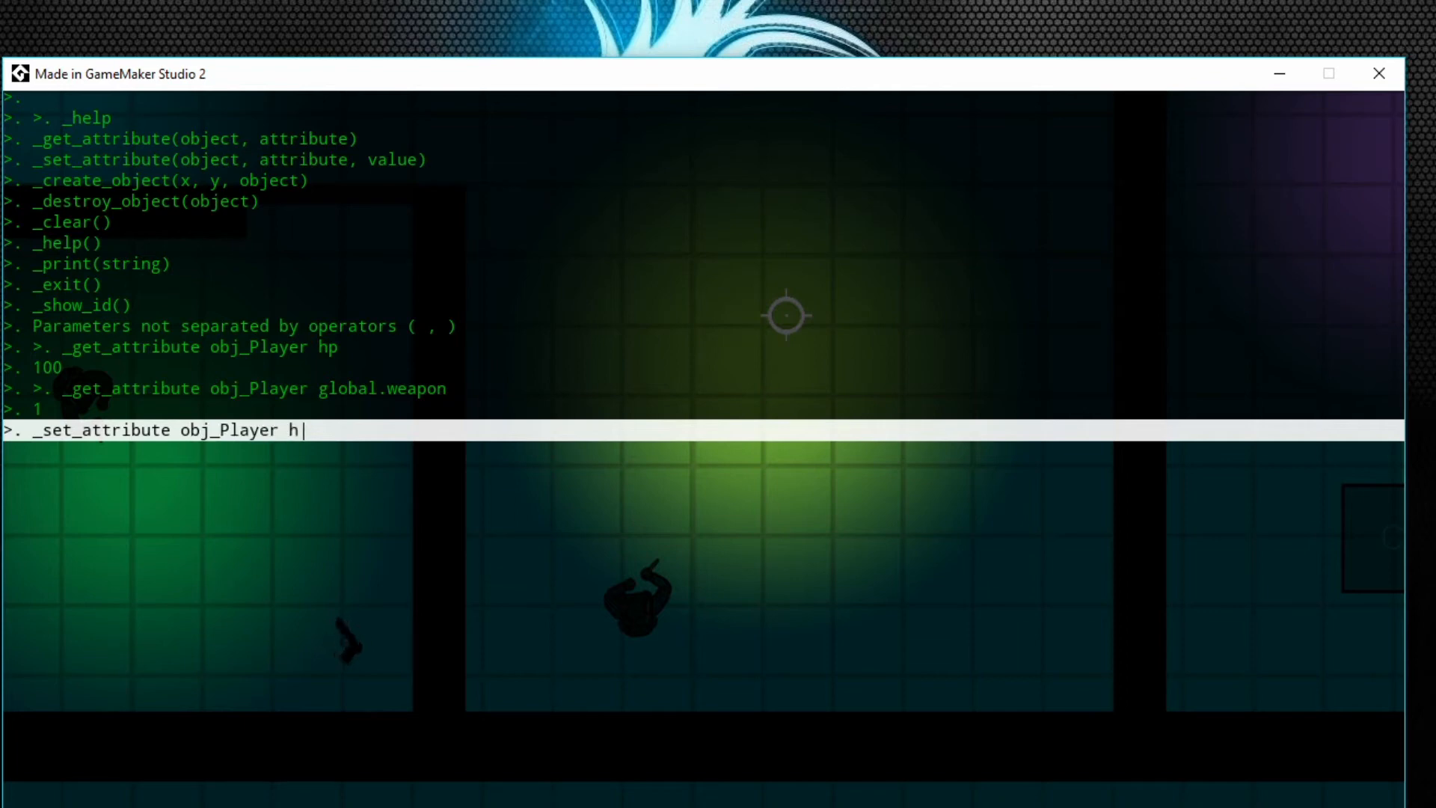
type("p")
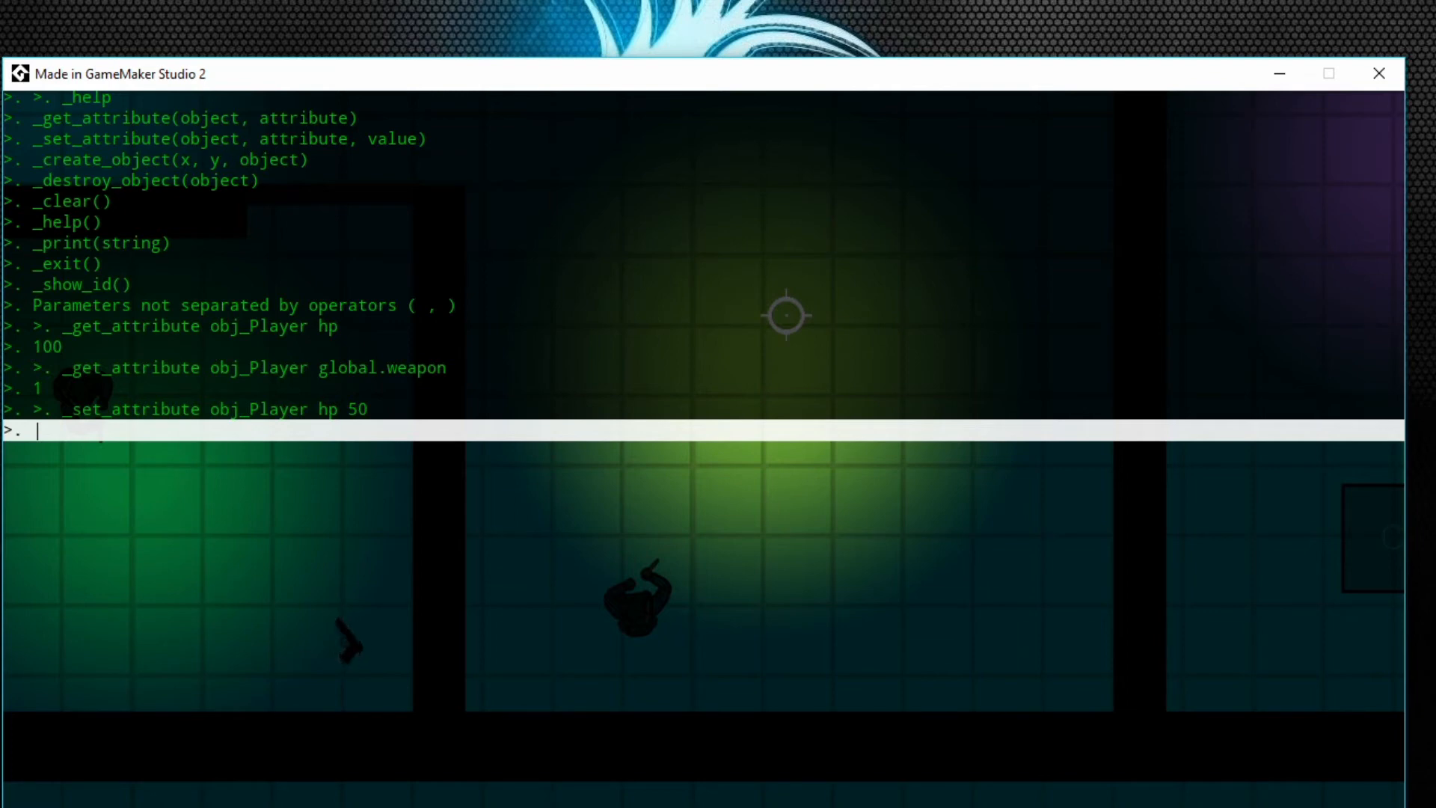
Write _set_attribute obj_Player global.weapon 5 in the console without submitting.
type("_g")
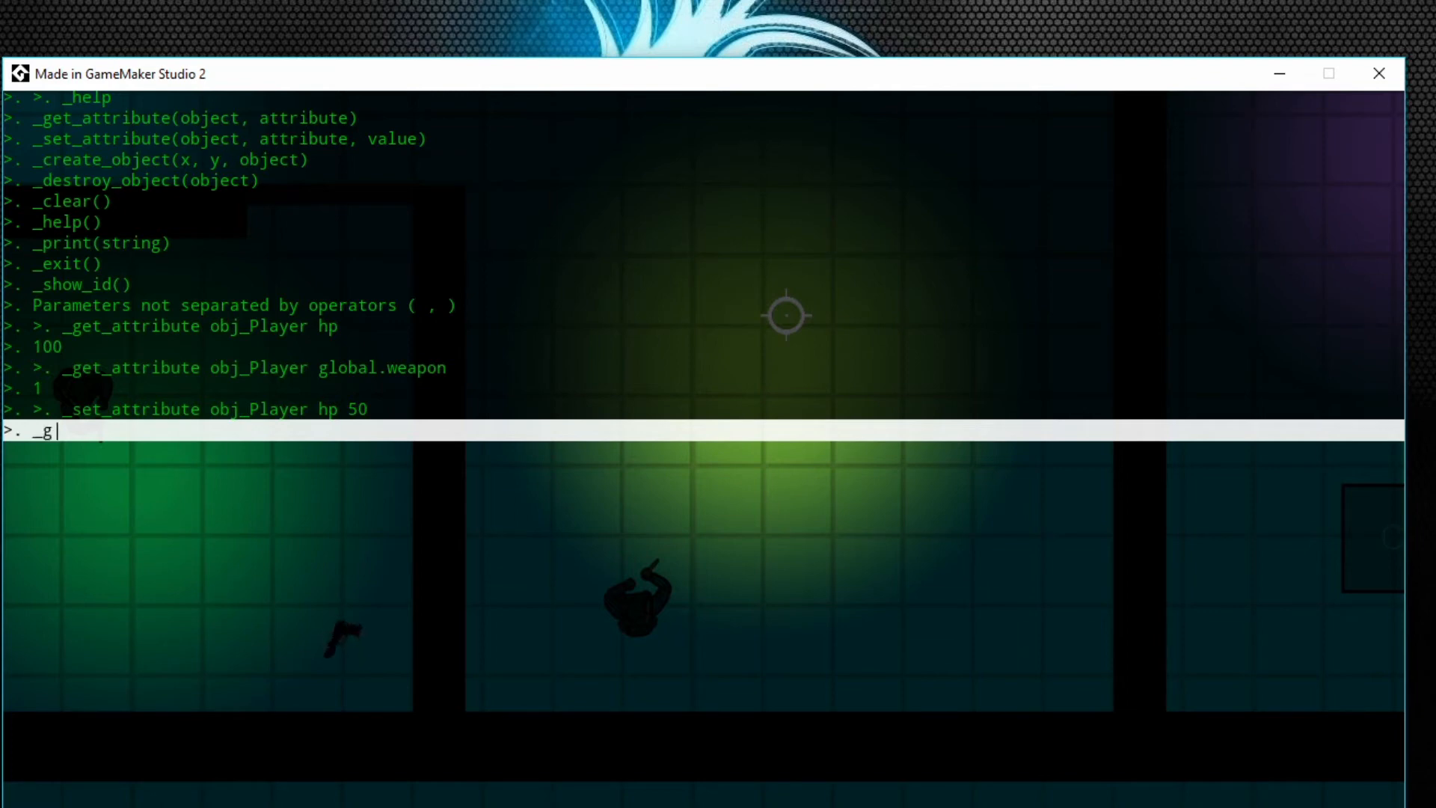
type("set")
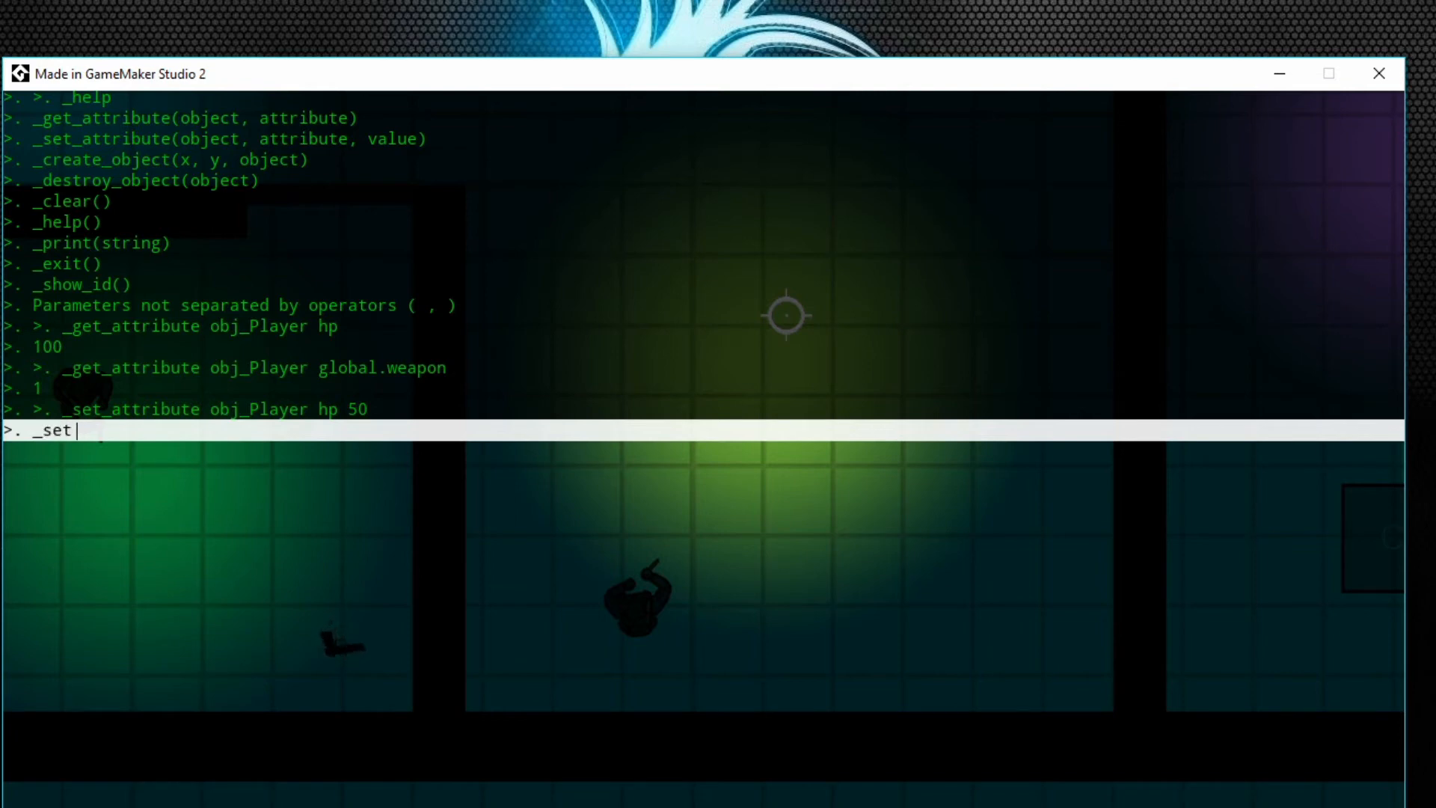
type("_attribute")
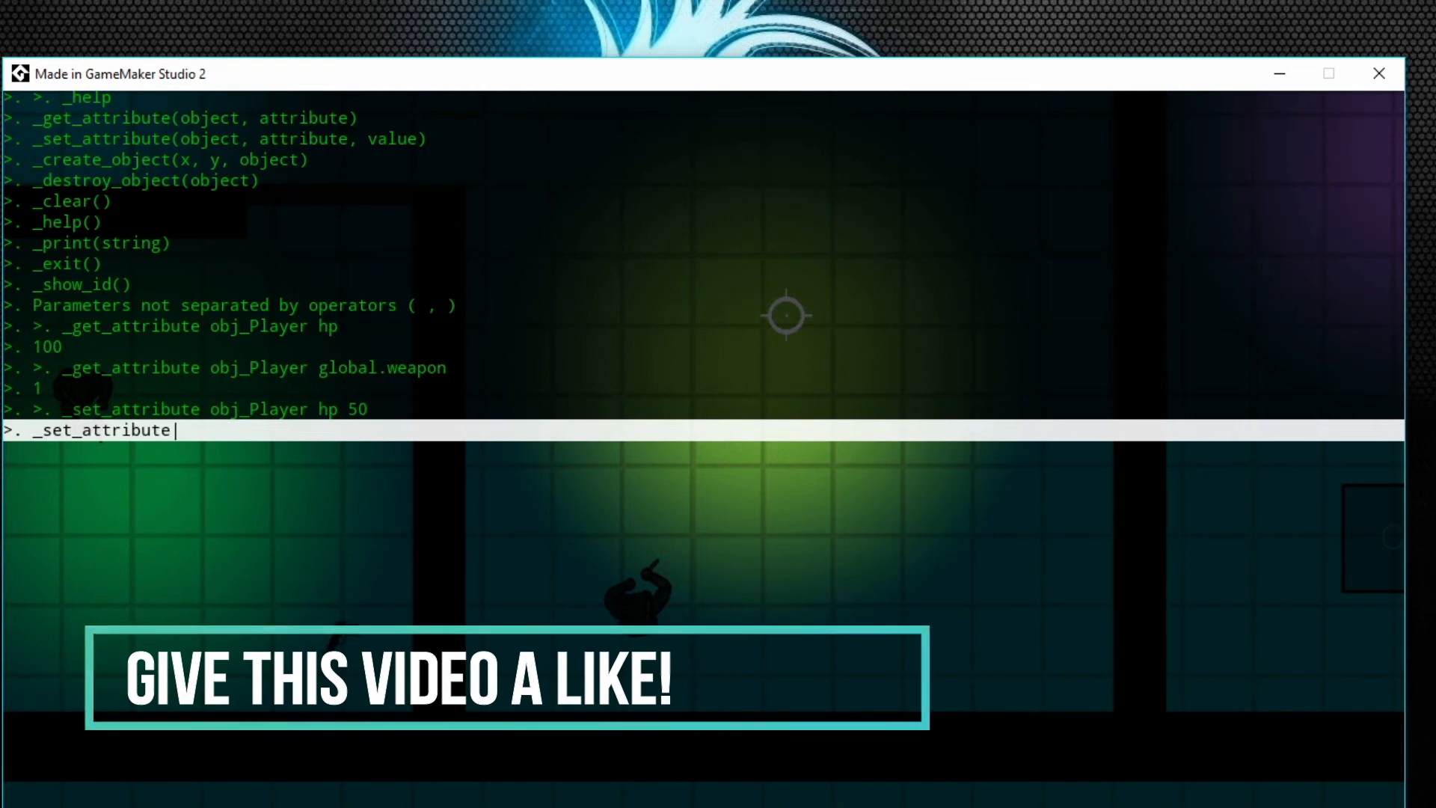
type("o")
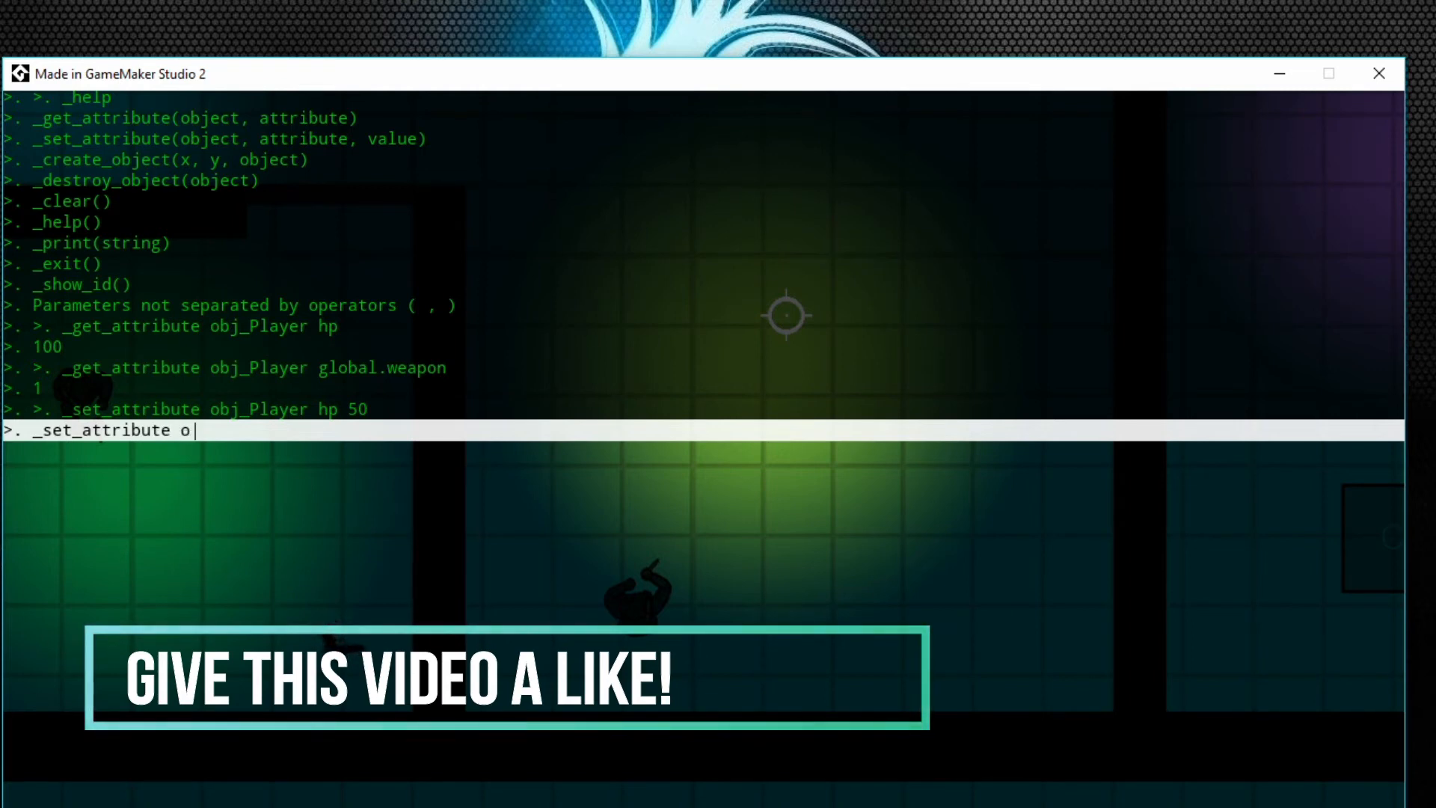
type("bj_Player gl")
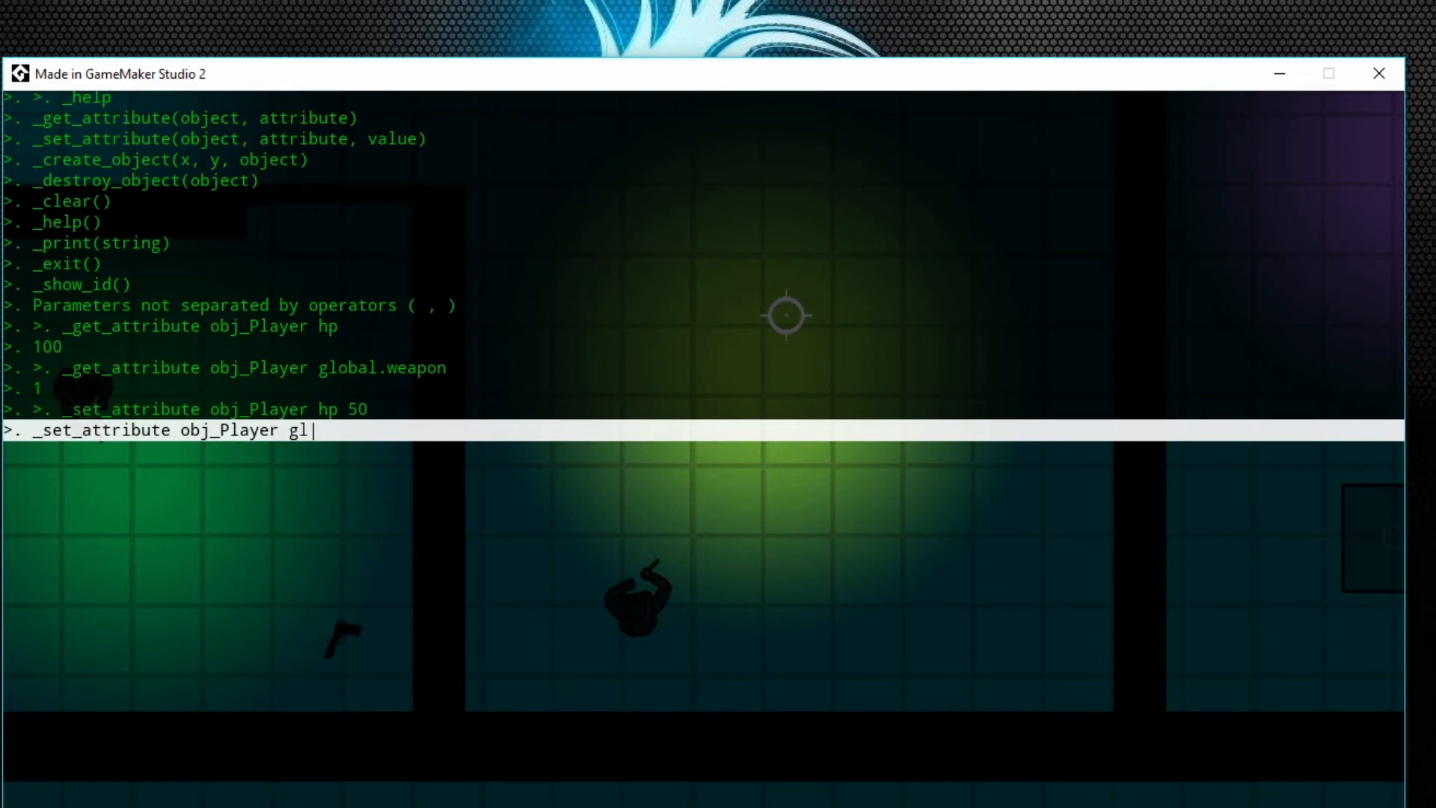
type("obal.weapon")
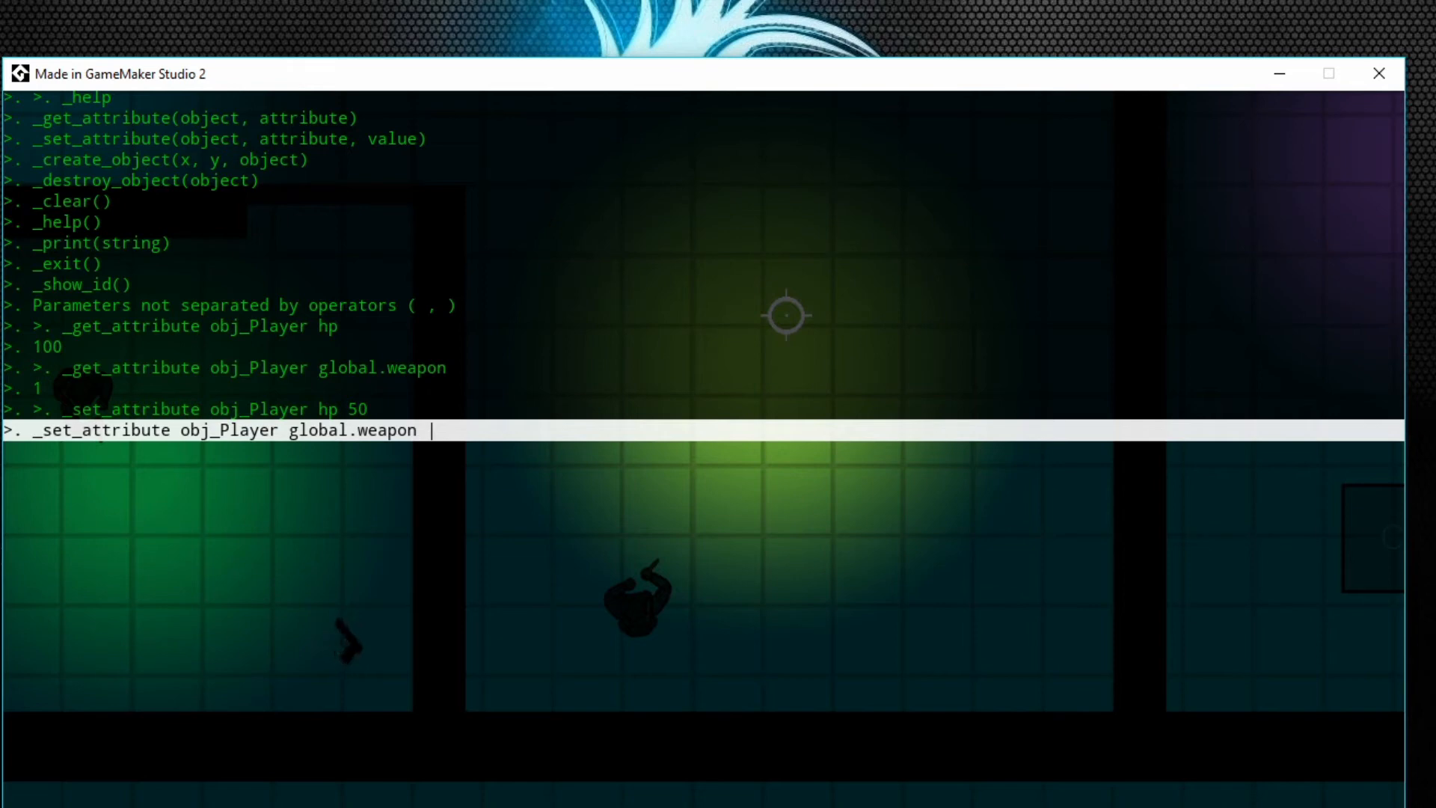
type("5")
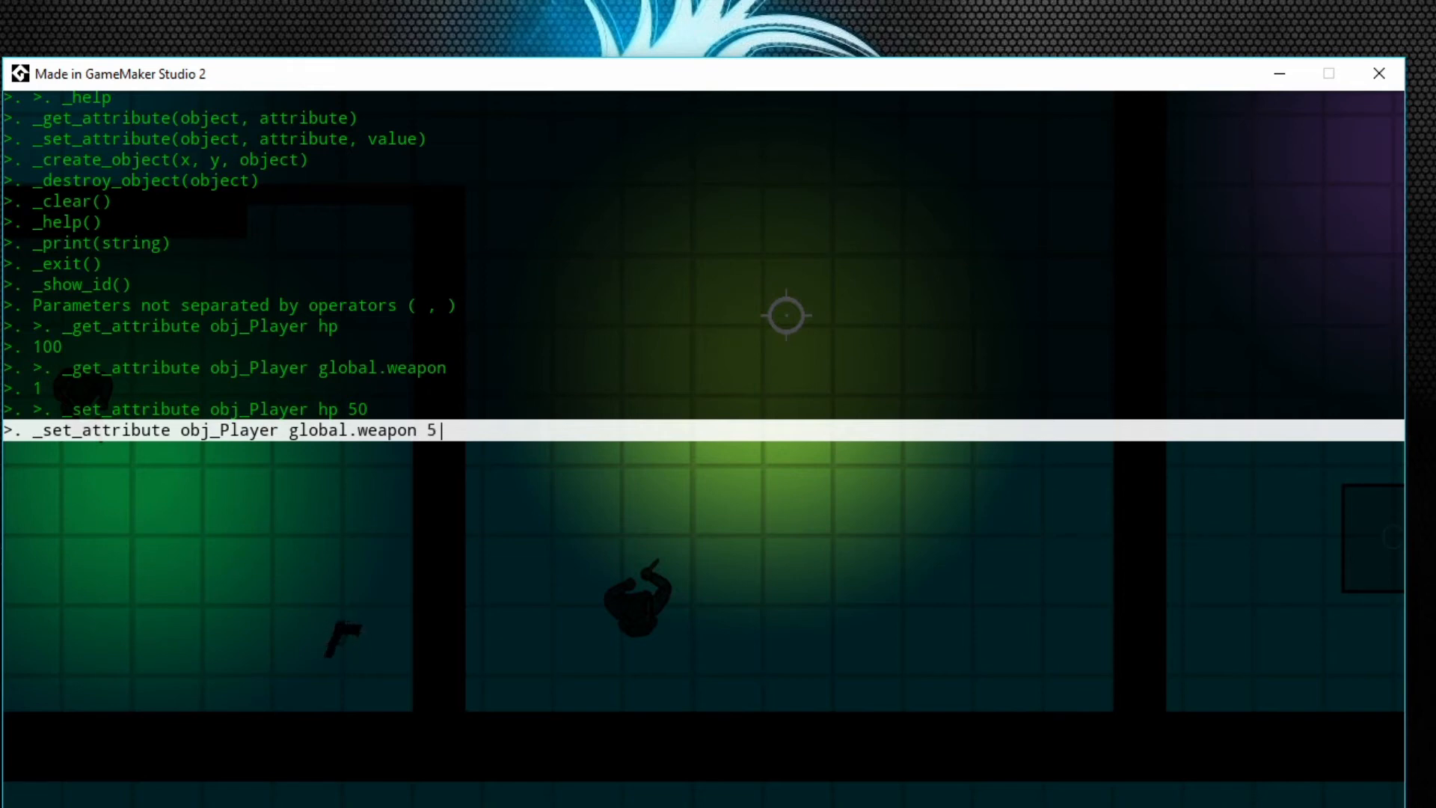
Run the command setting the player's global.weapon to 5.
key("enter")
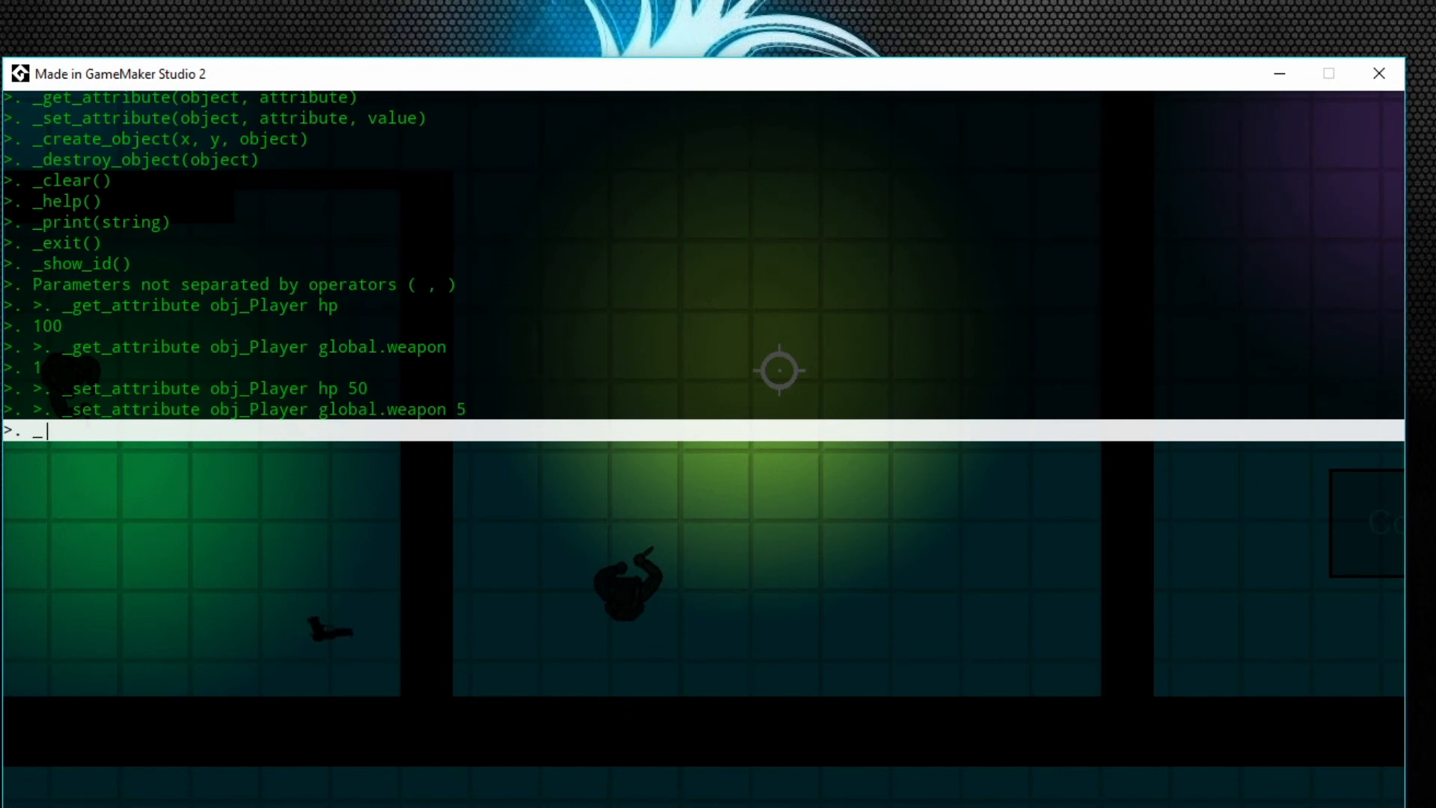
Clear the console history with _clear and submit _show_id.
type("_clear")
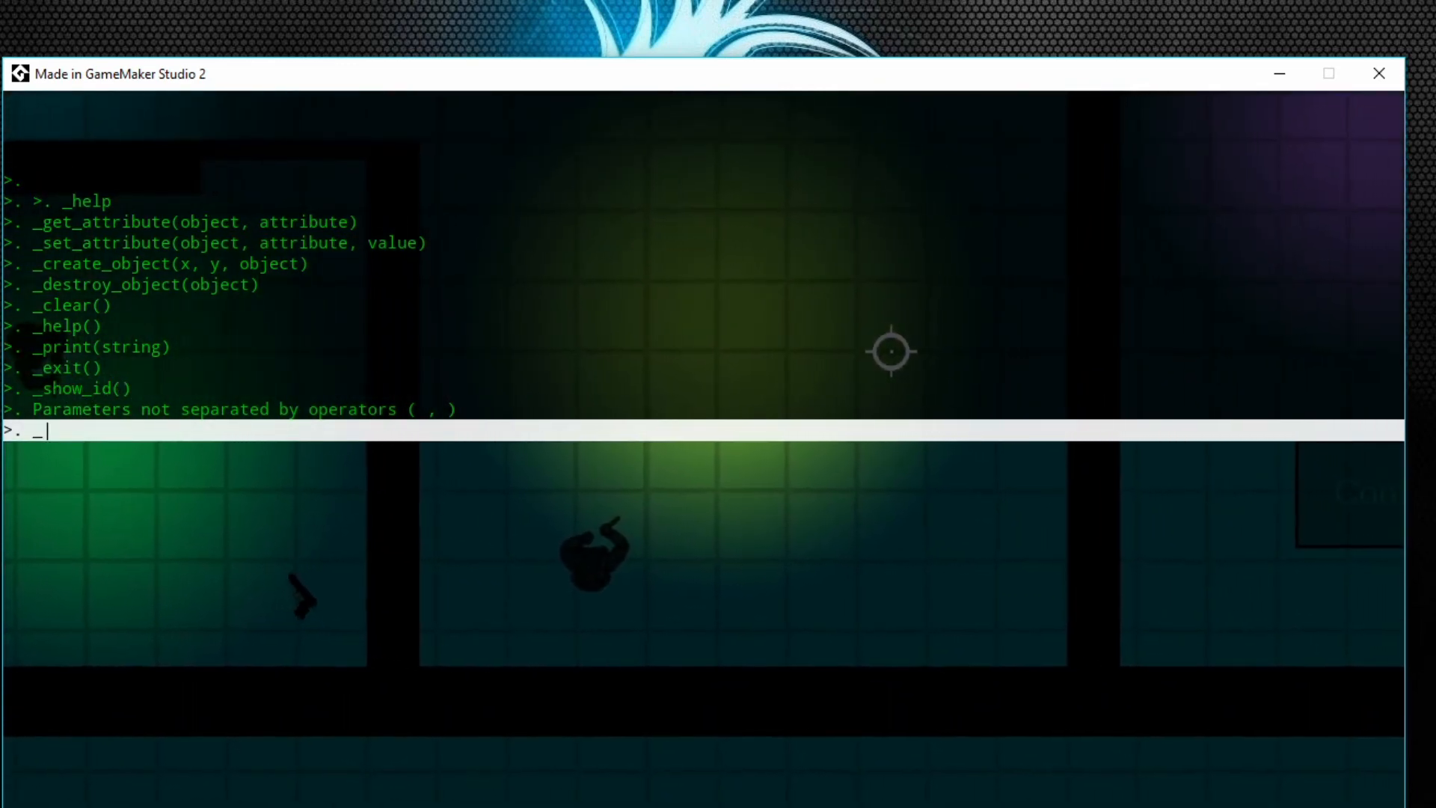
type("show")
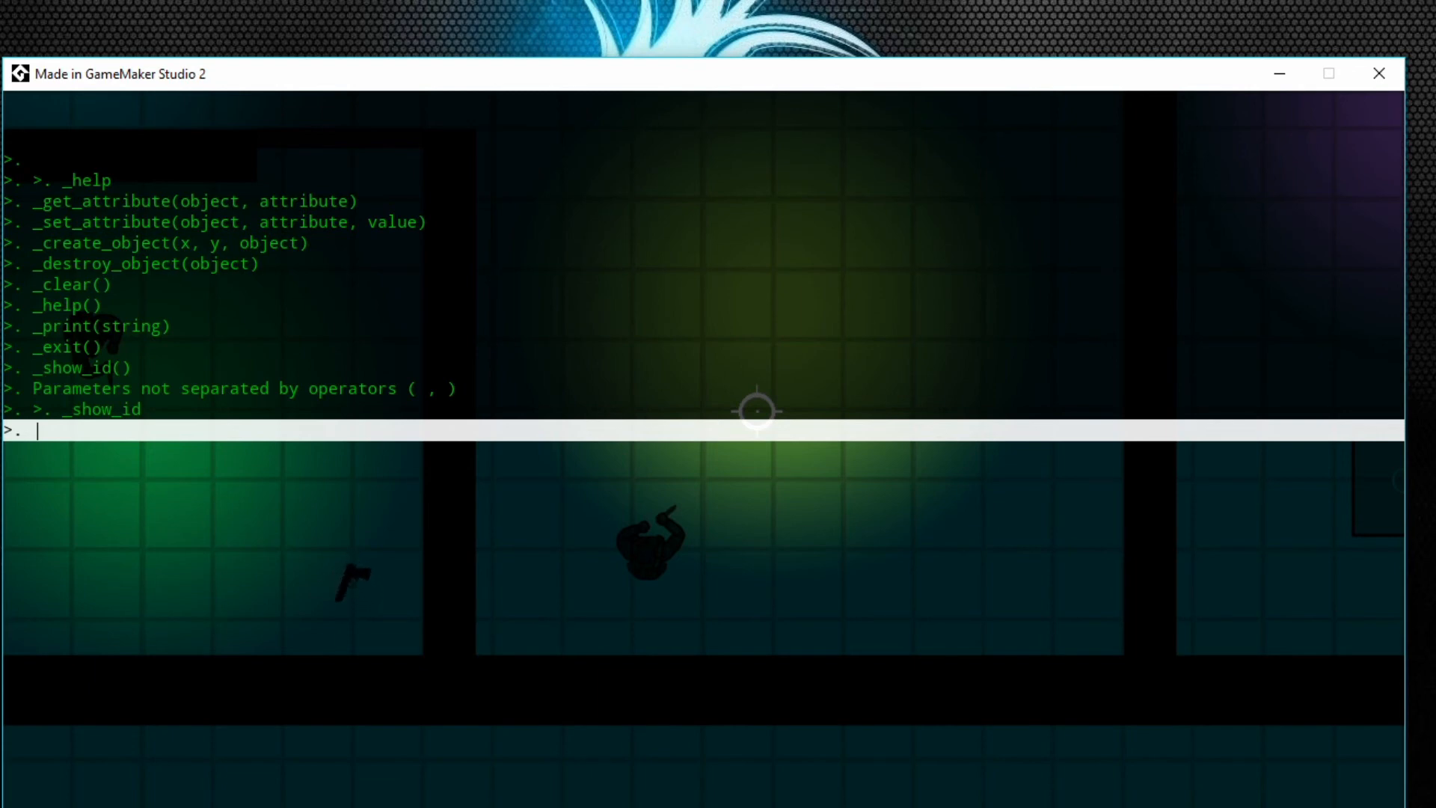
Print 5 + 5 in the console, which outputs 10.
type("_")
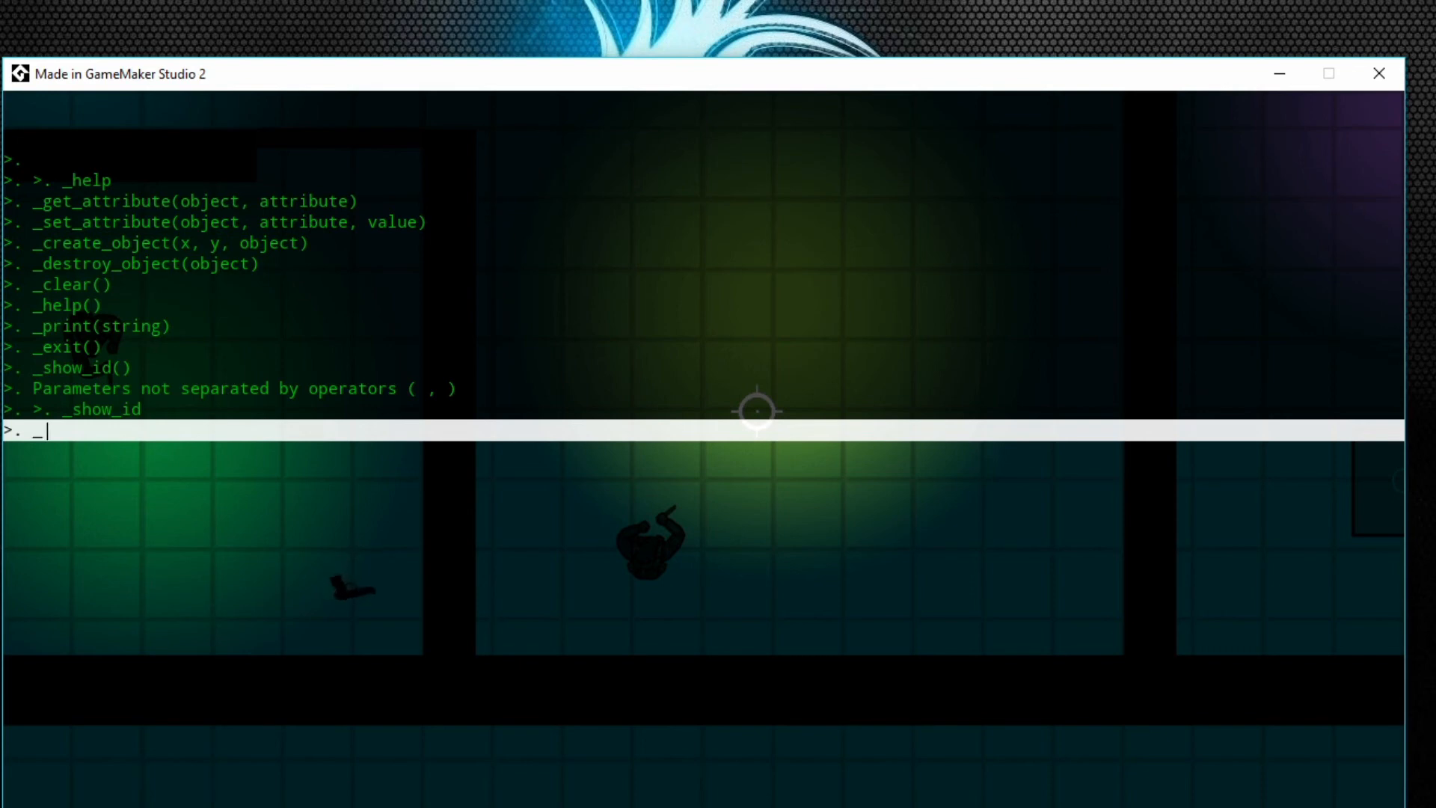
type("_print")
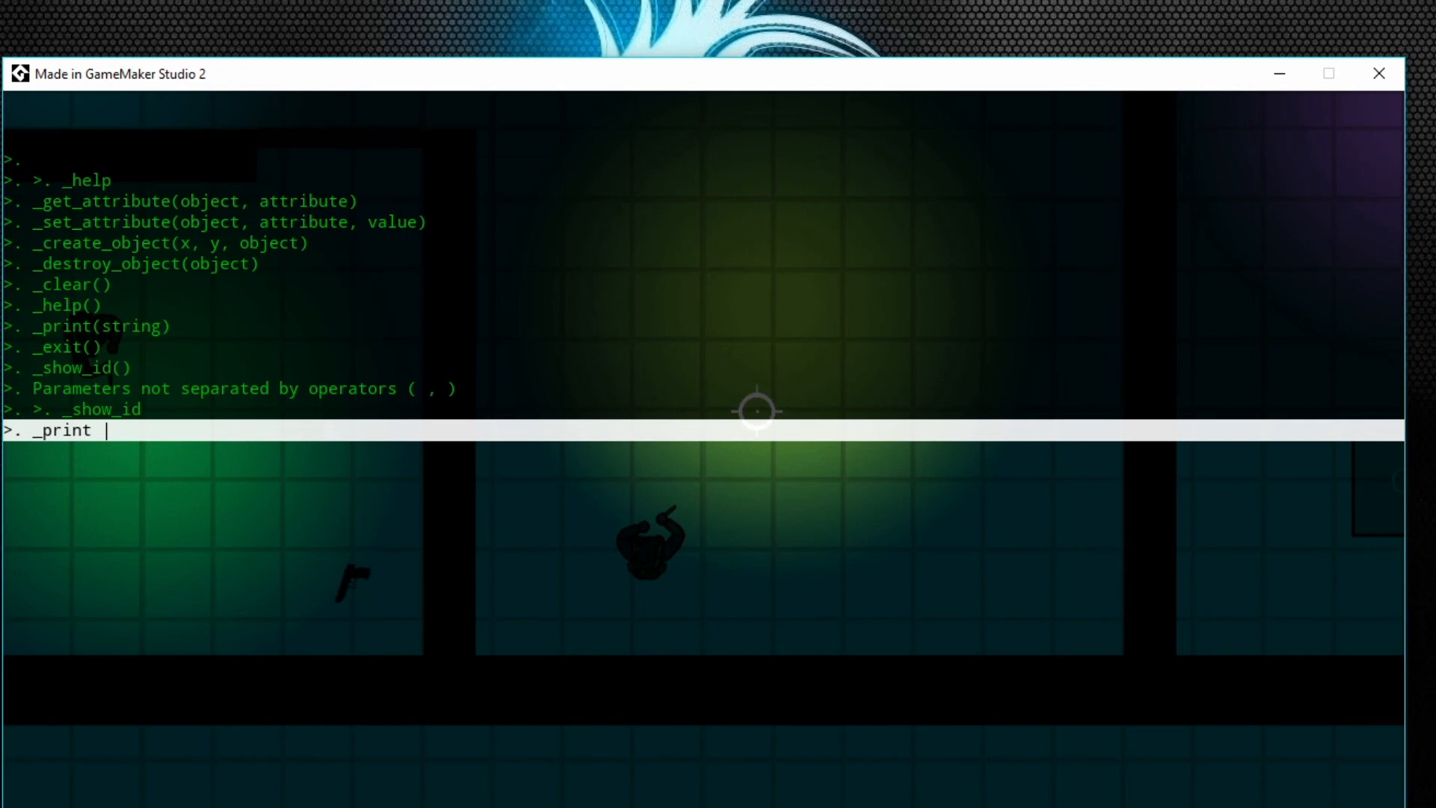
type("5 + 5")
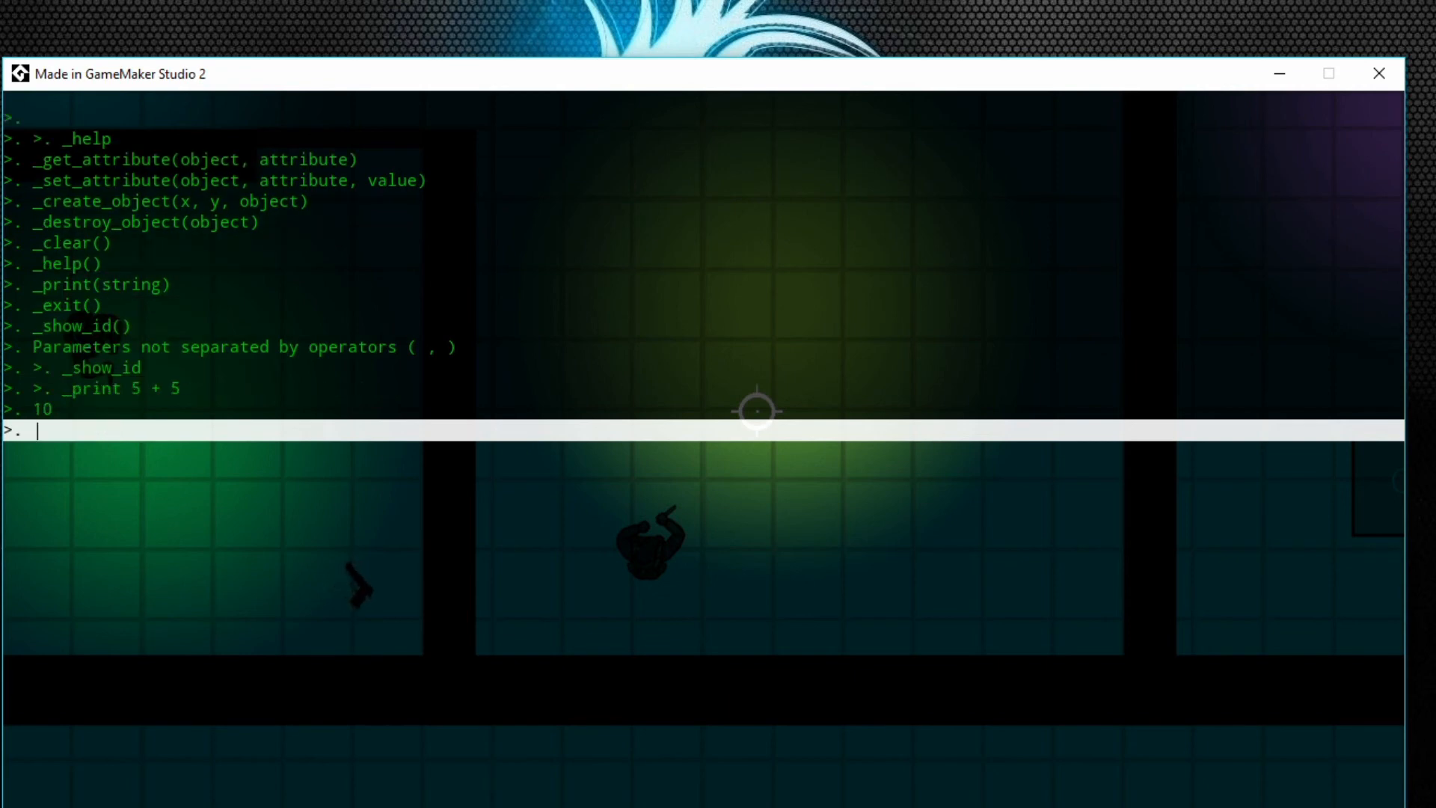
Print 'hello world' in the console with _print.
type("_print")
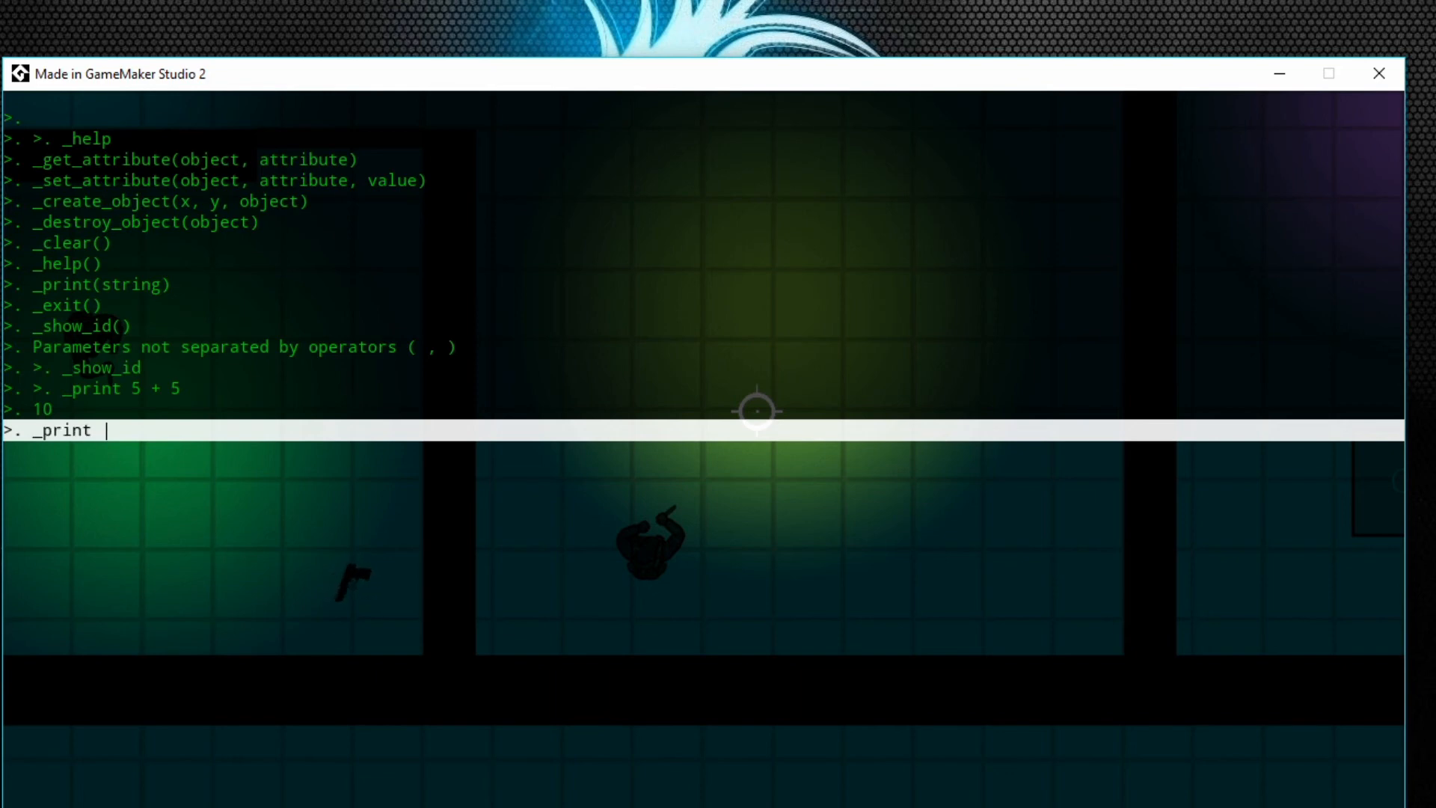
type("hello")
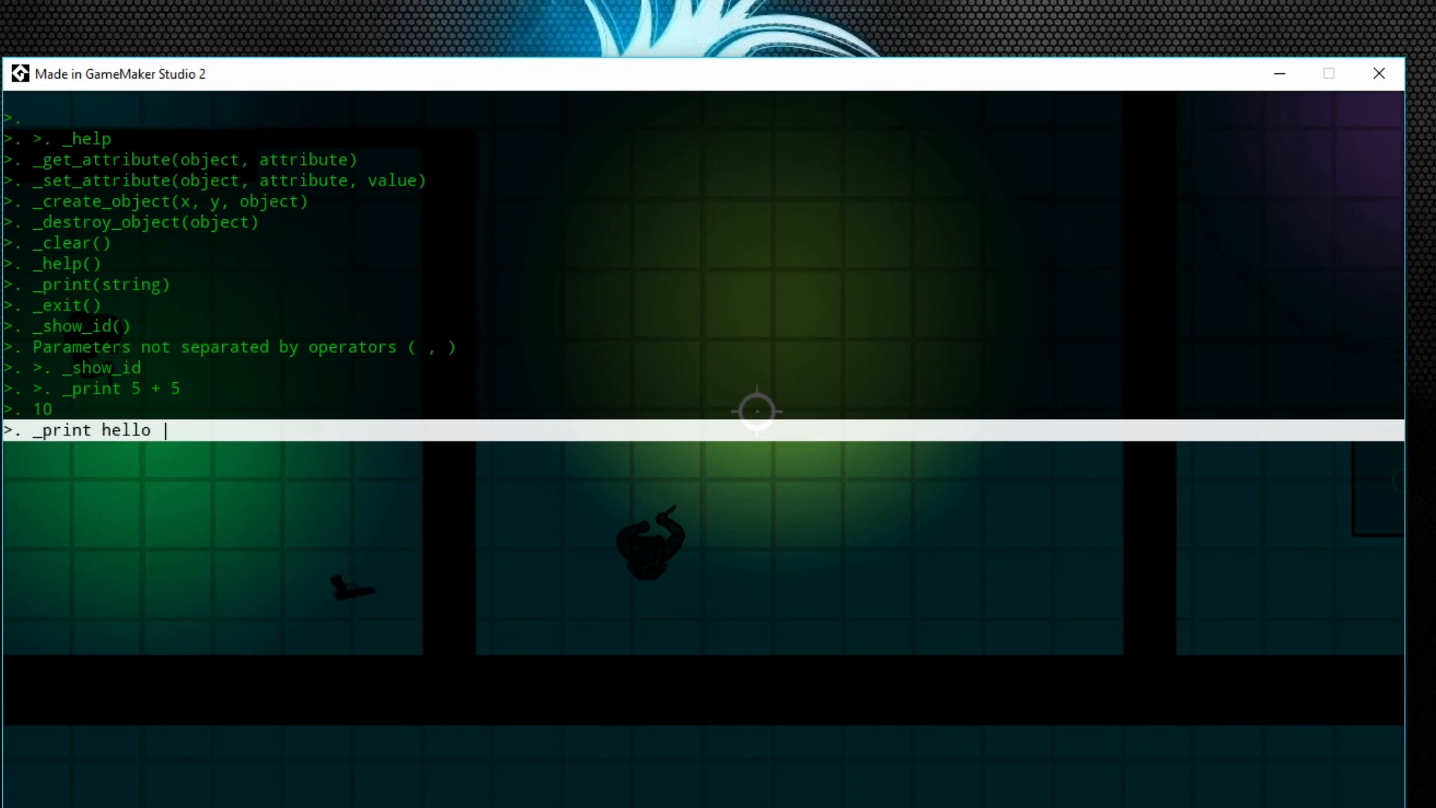
type("worold")
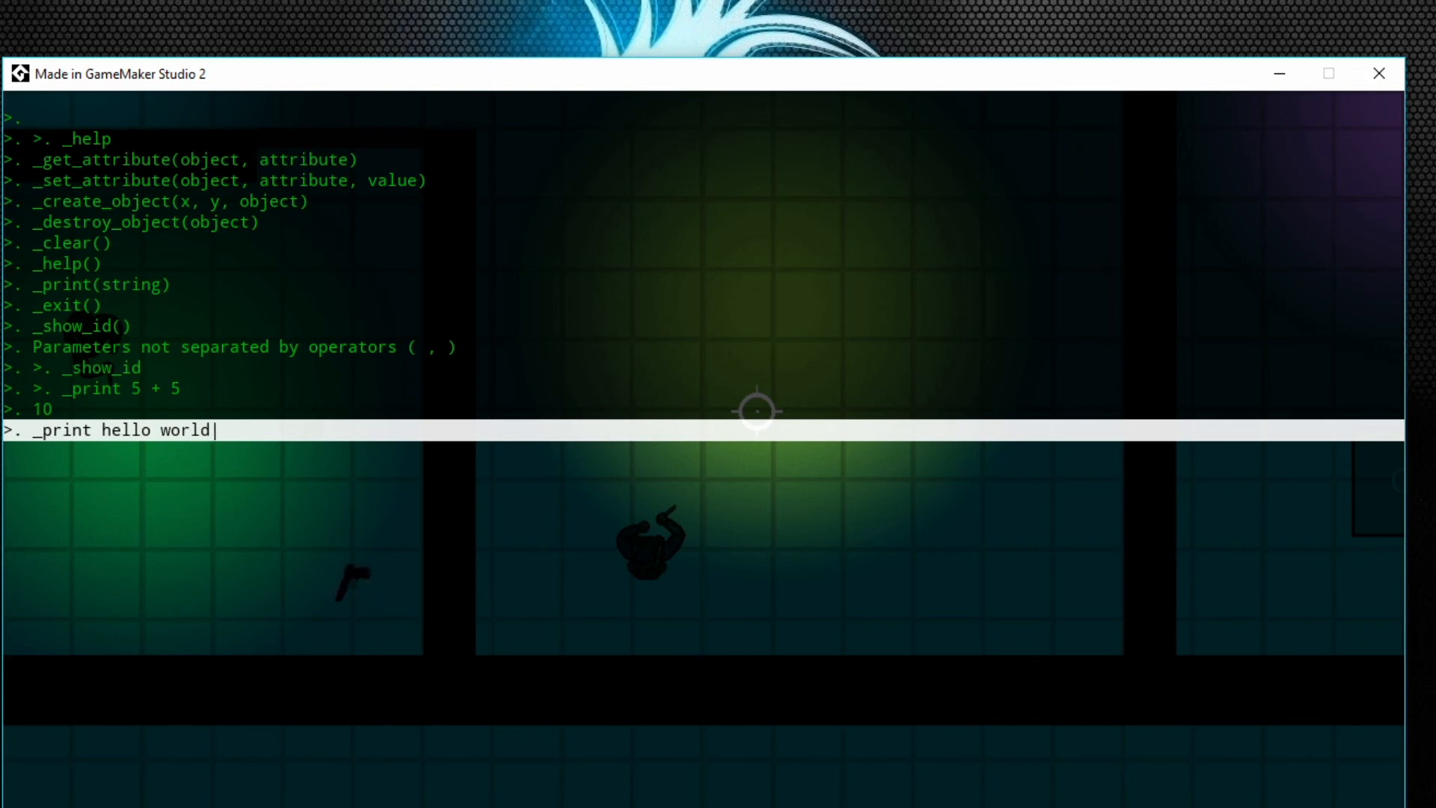
key("enter")
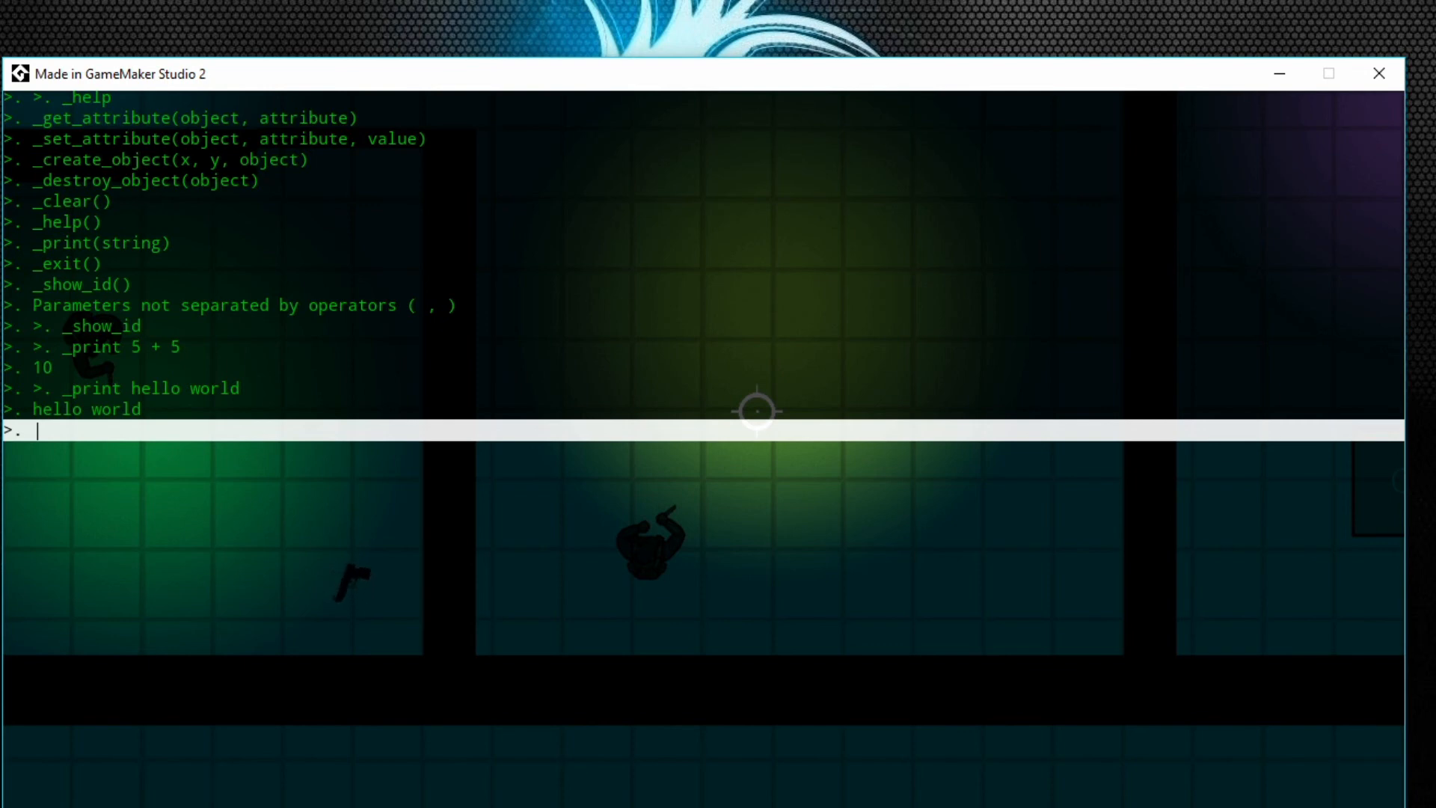
Run _destroy_object obj_EnemyMelee, terminating all 20 melee enemy instances.
type("_")
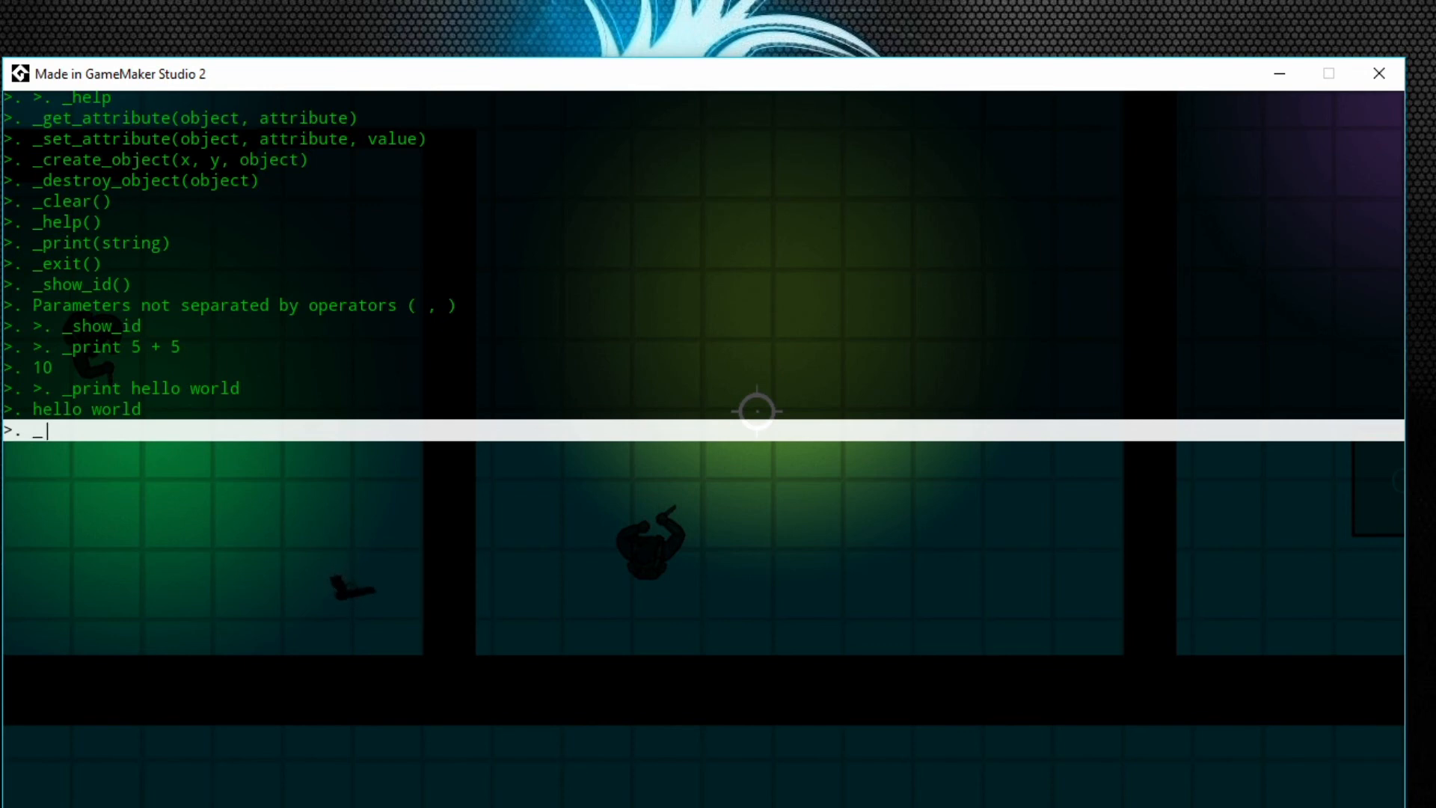
type("_destroy")
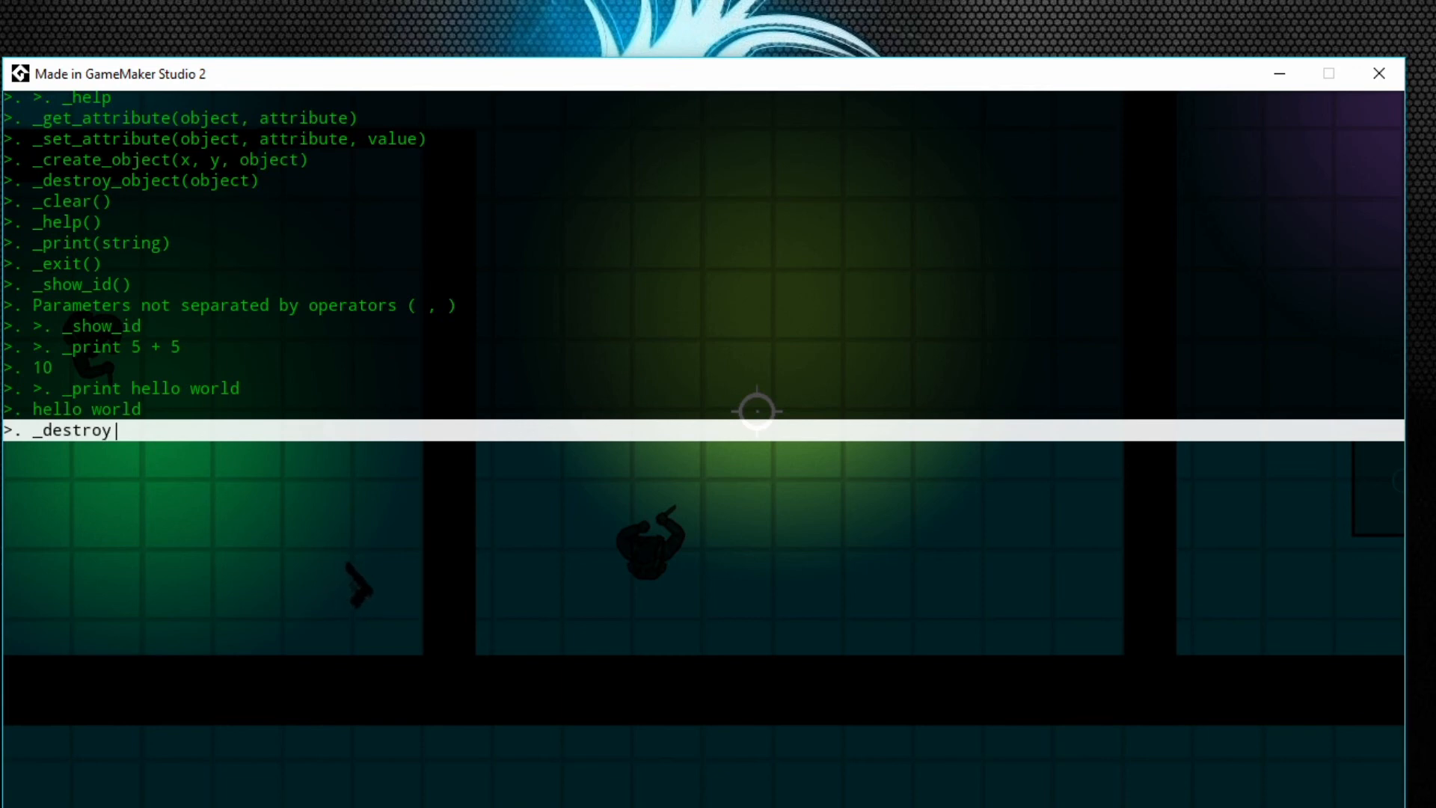
type("_object")
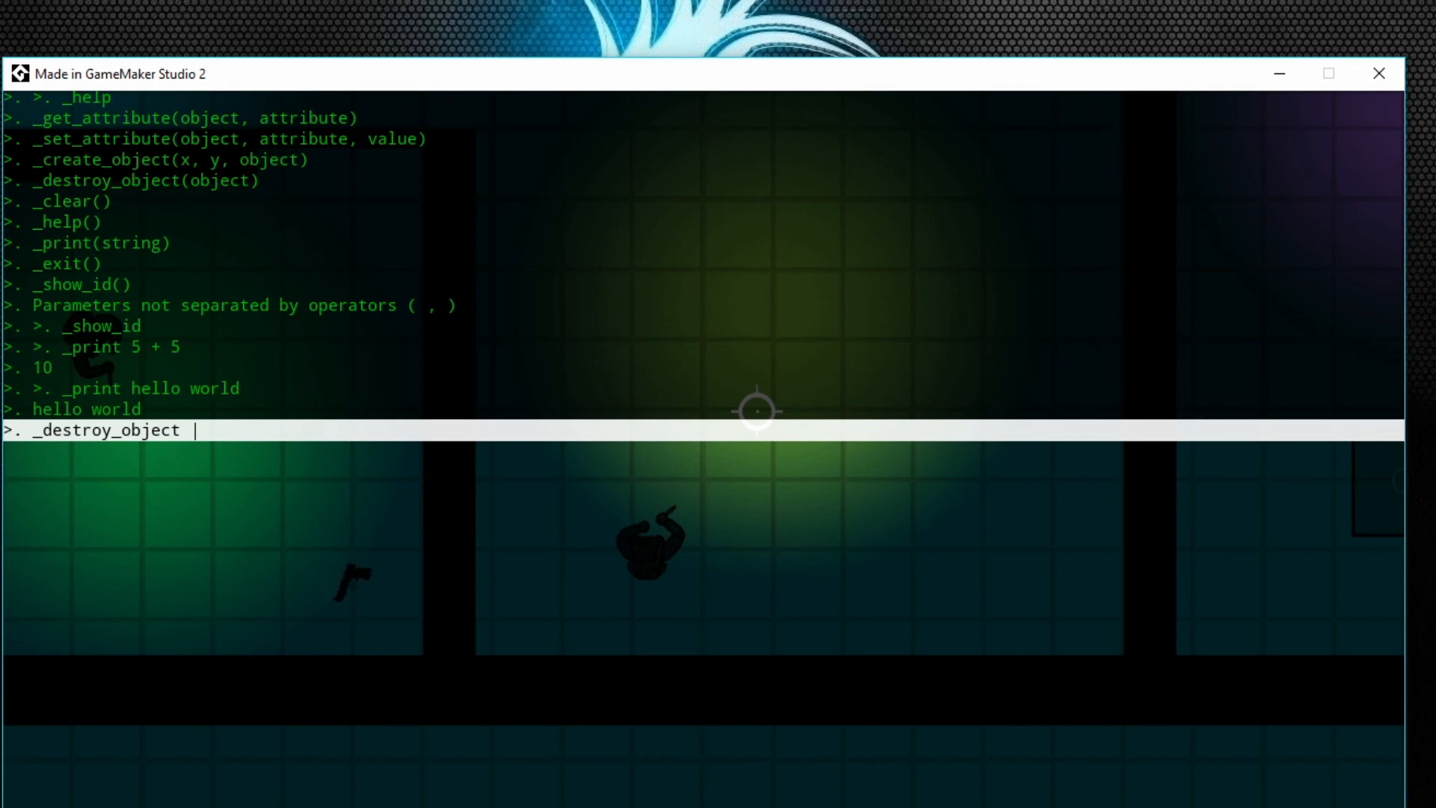
type("obj_EnemyMel")
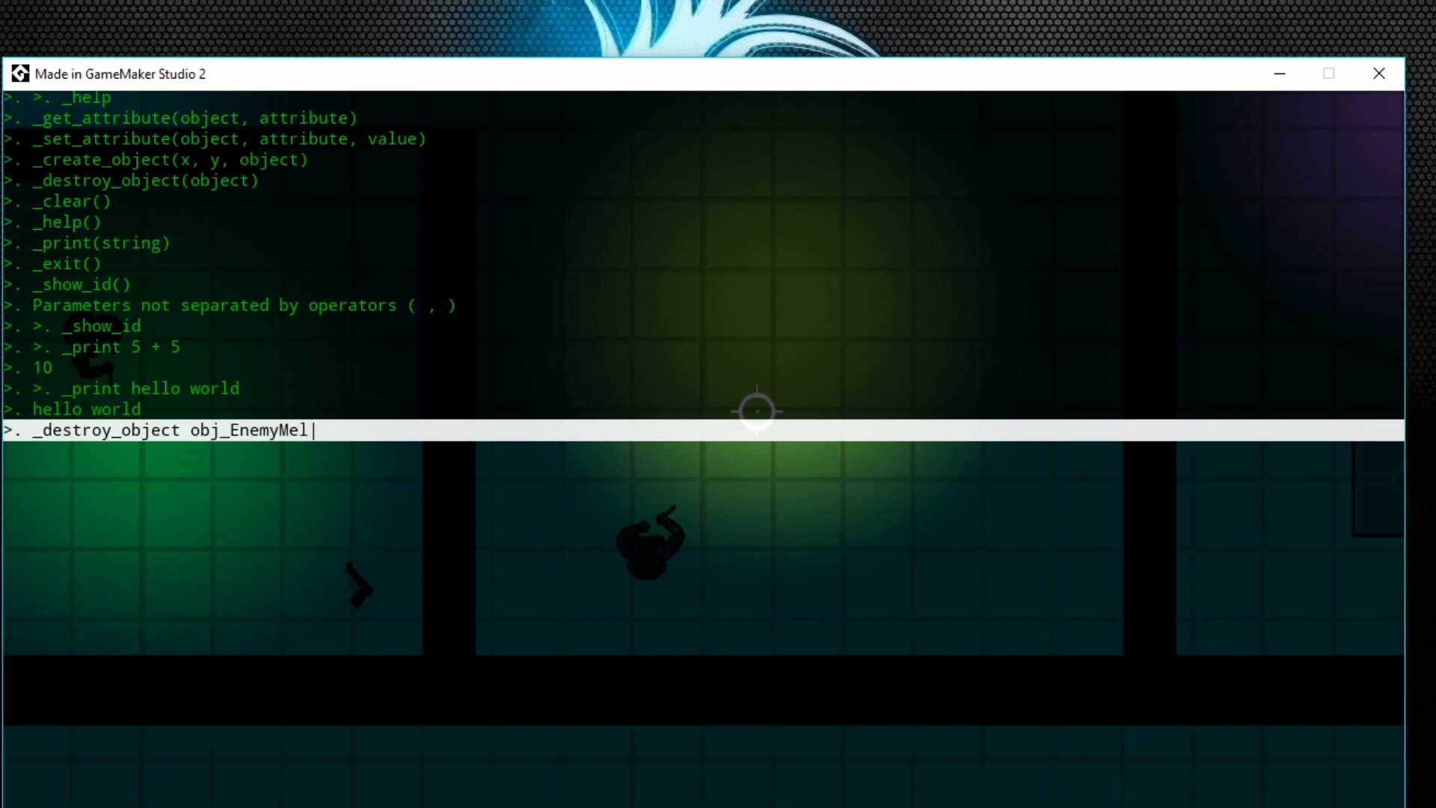
type("ee")
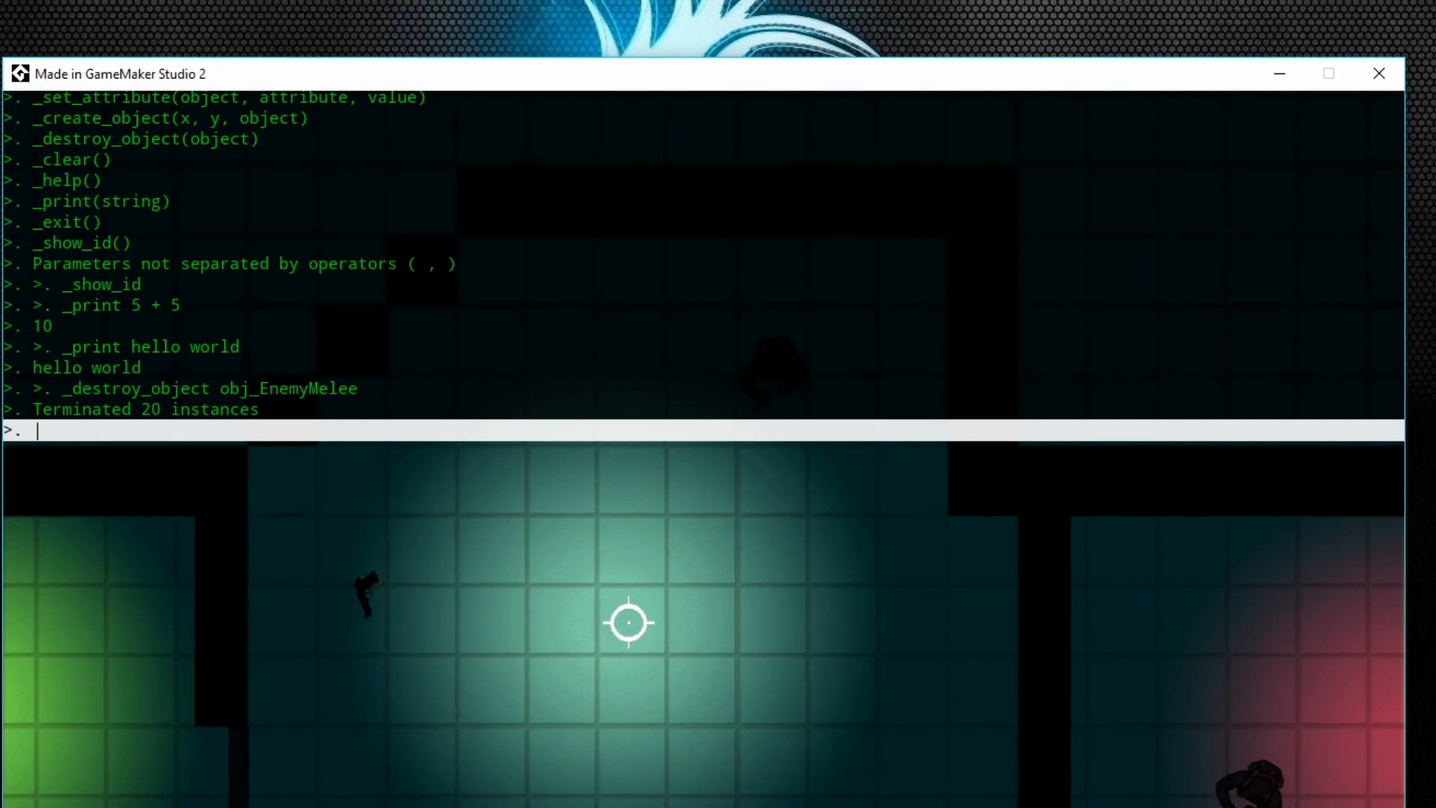
type("_")
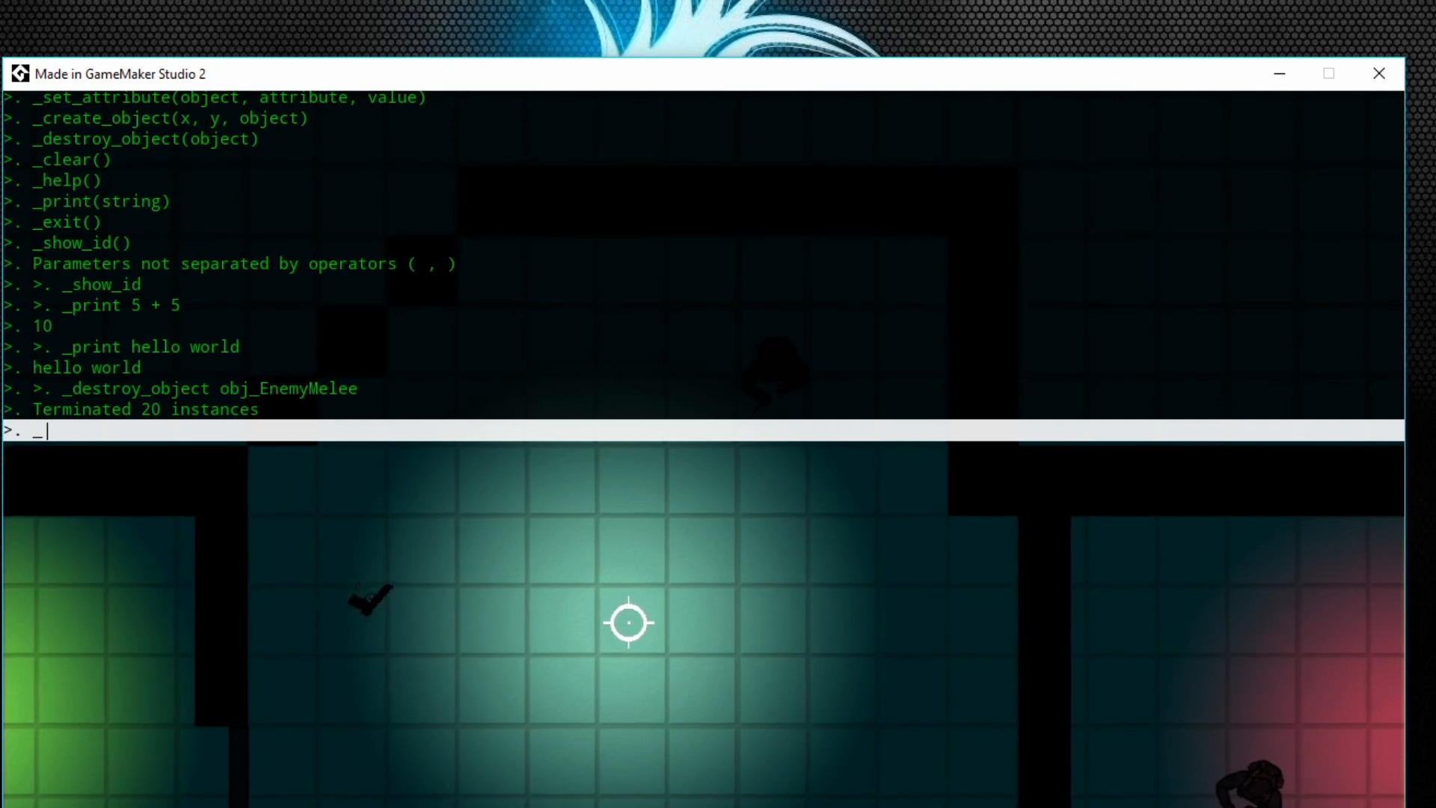